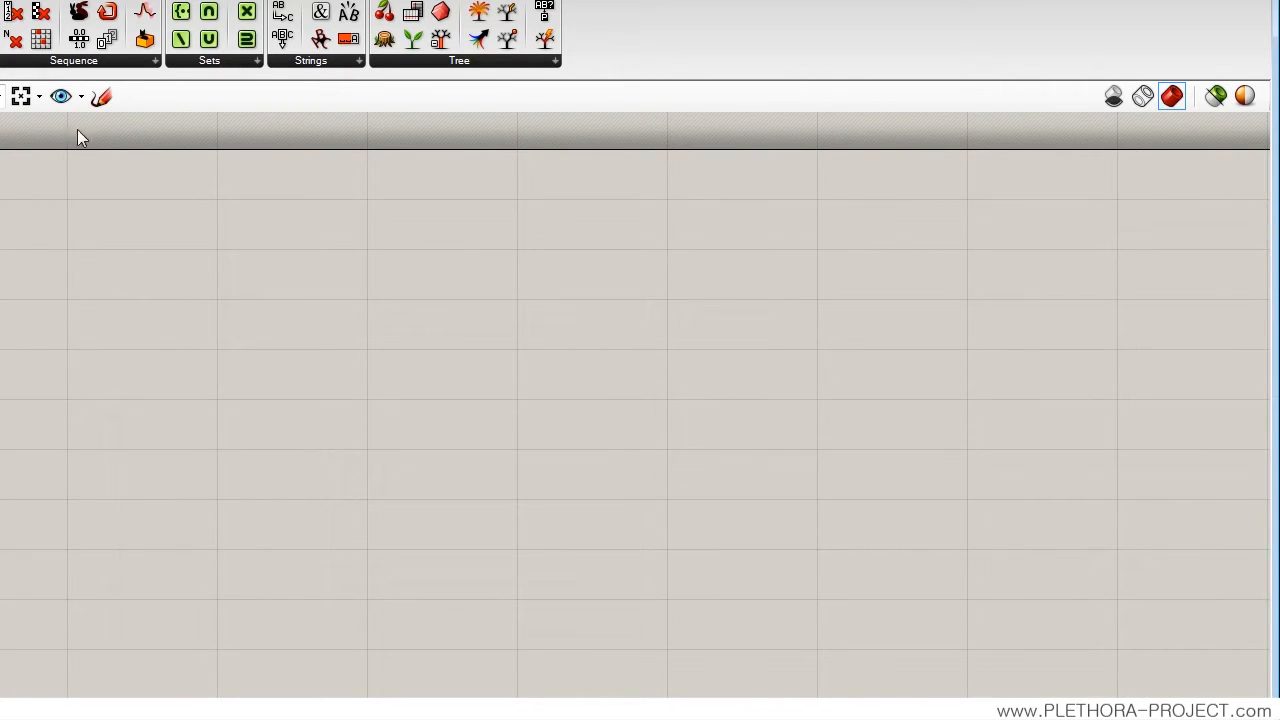
# Step: Place a Series component and wire its S output into a panel enlarged to show 0.0 through 9.0
pyautogui.click(74, 60)
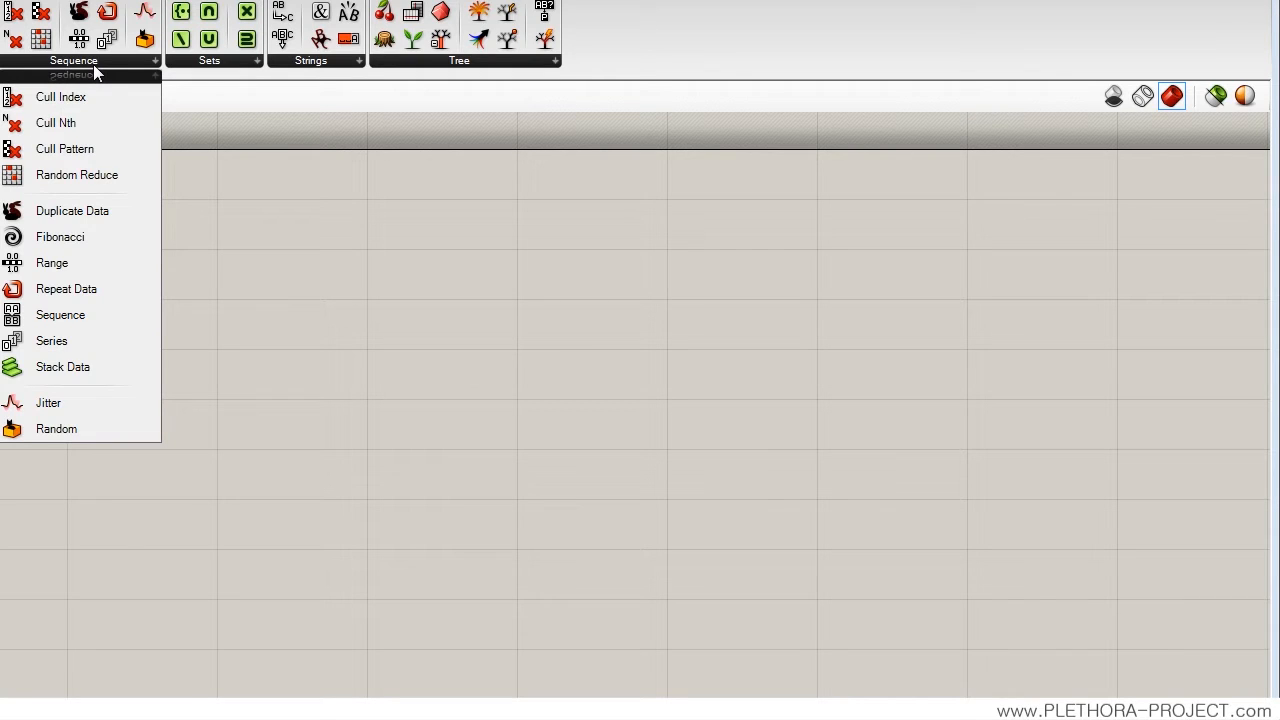
pyautogui.moveTo(100, 340)
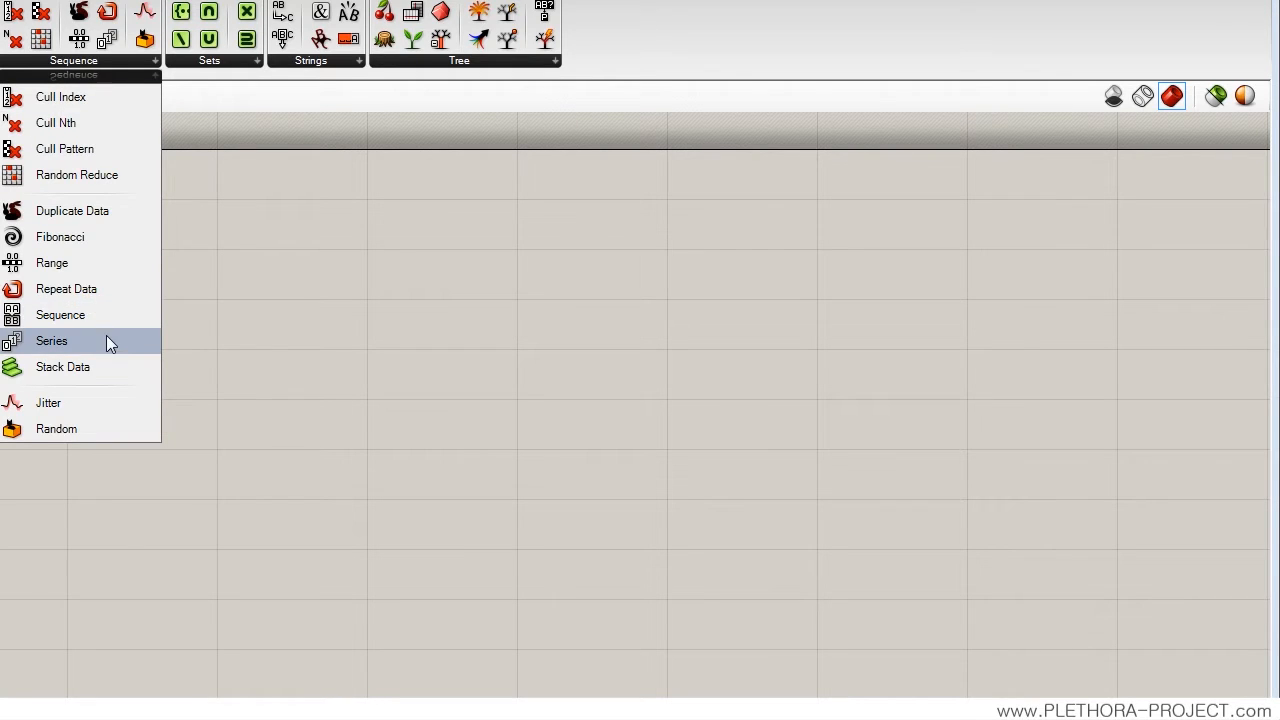
pyautogui.moveTo(50, 262)
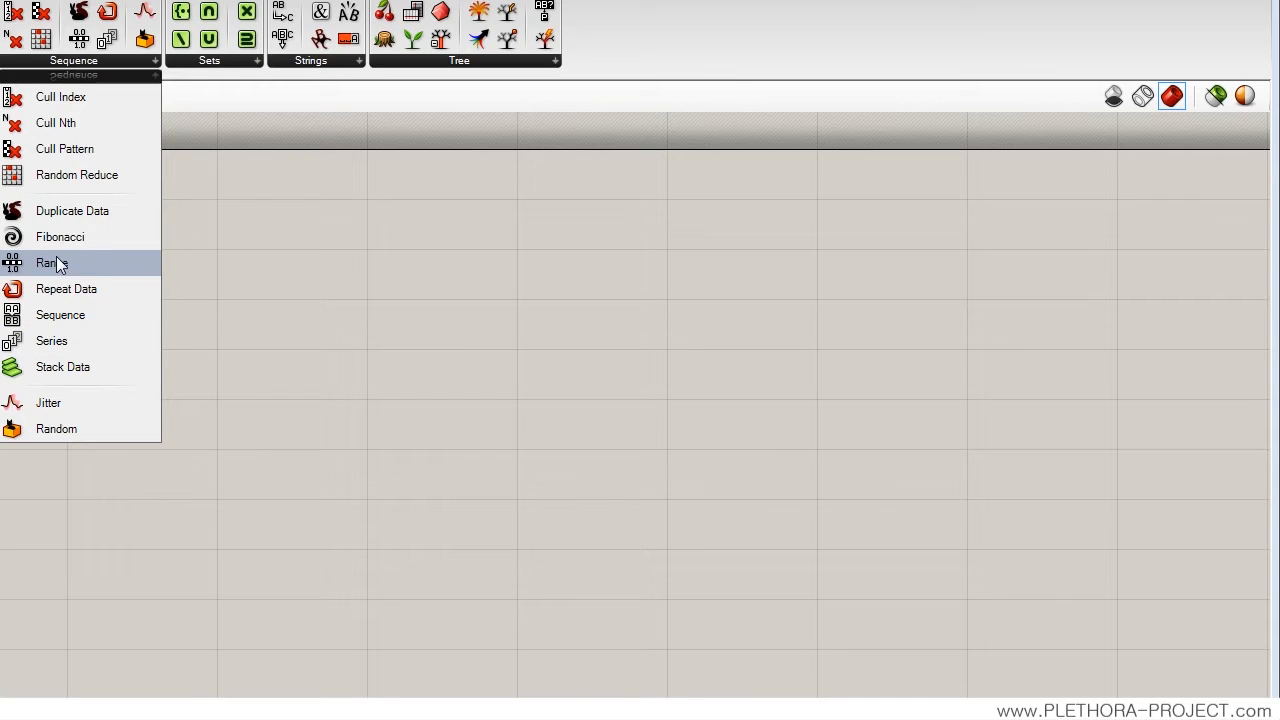
pyautogui.moveTo(372, 488)
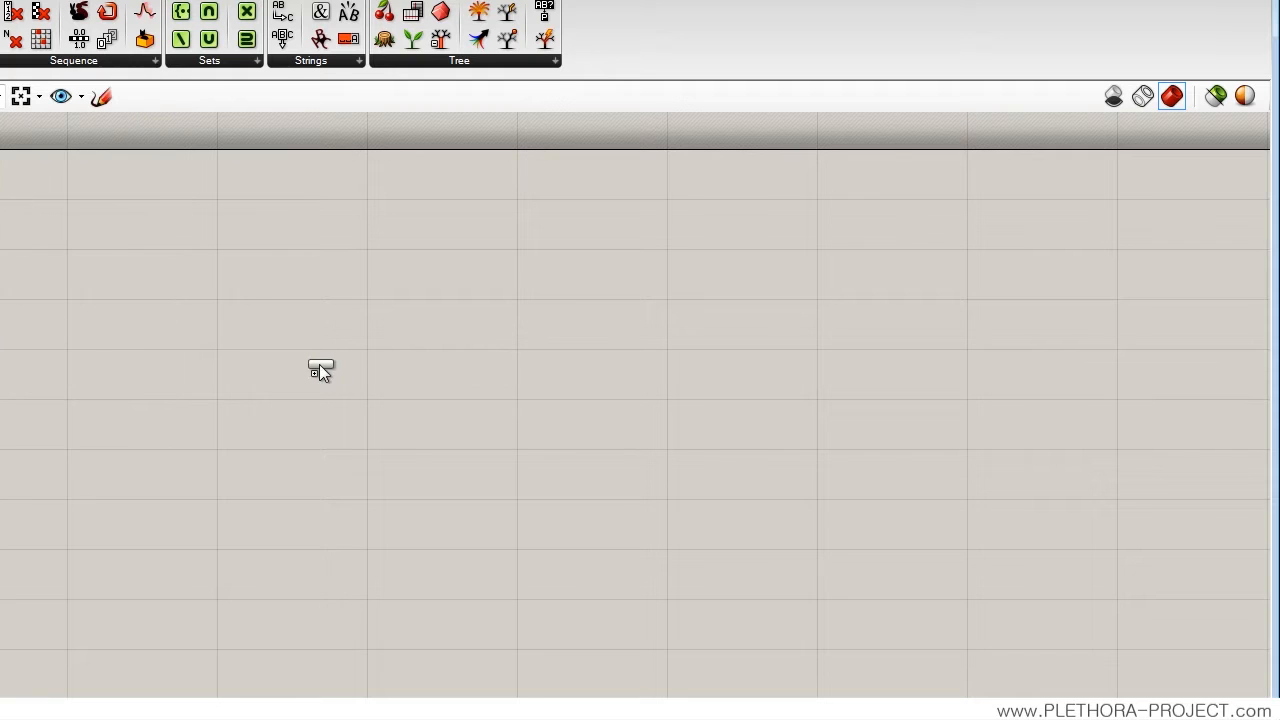
pyautogui.click(320, 368)
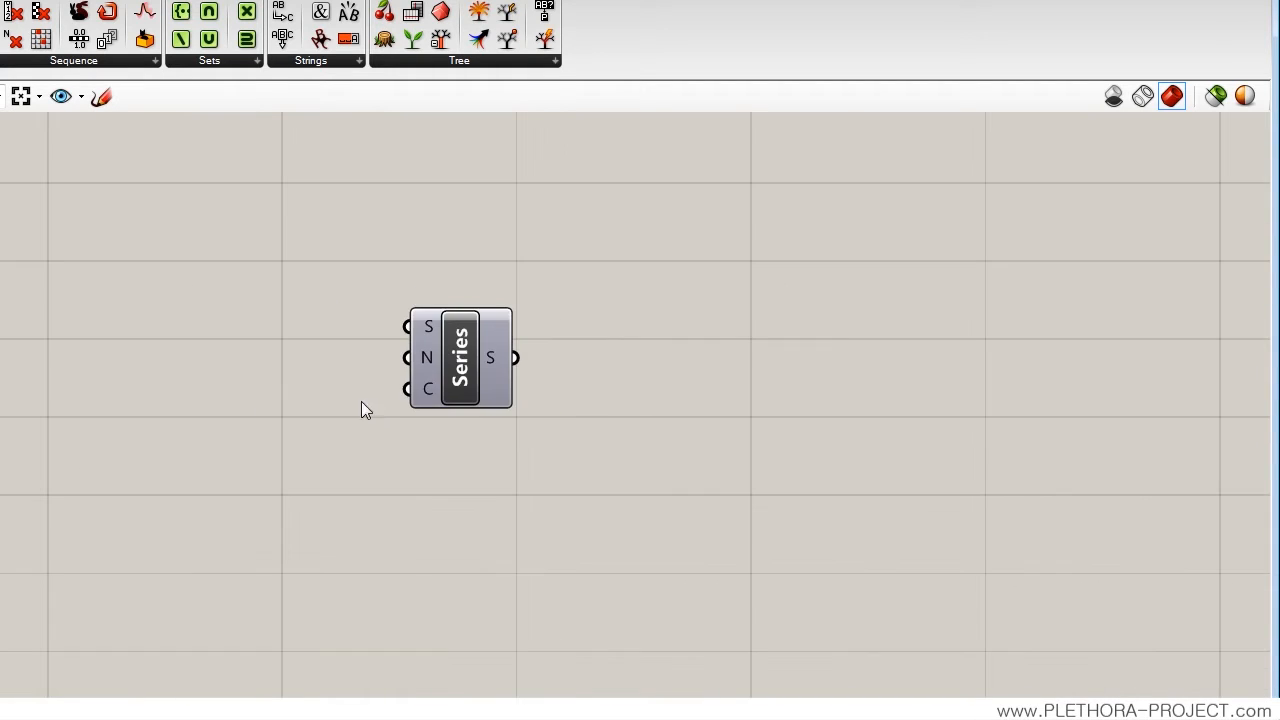
pyautogui.moveTo(460, 356); pyautogui.dragTo(326, 402)
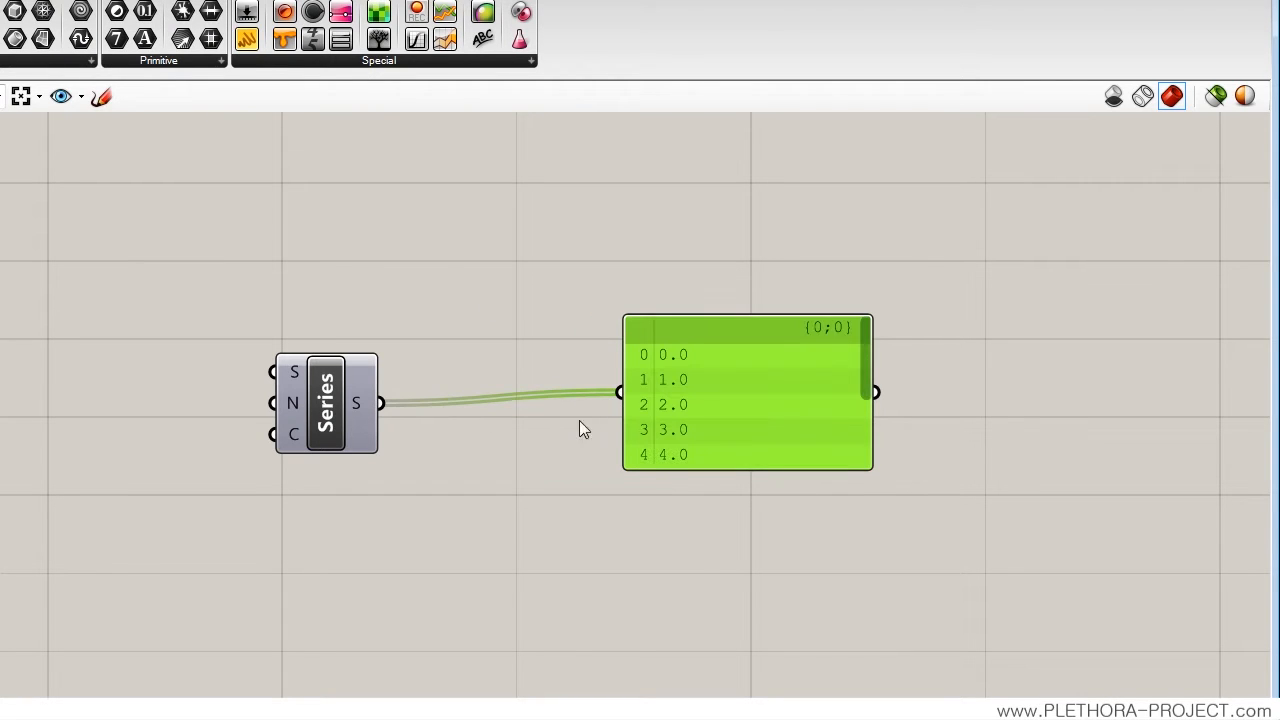
pyautogui.moveTo(870, 468); pyautogui.dragTo(840, 628)
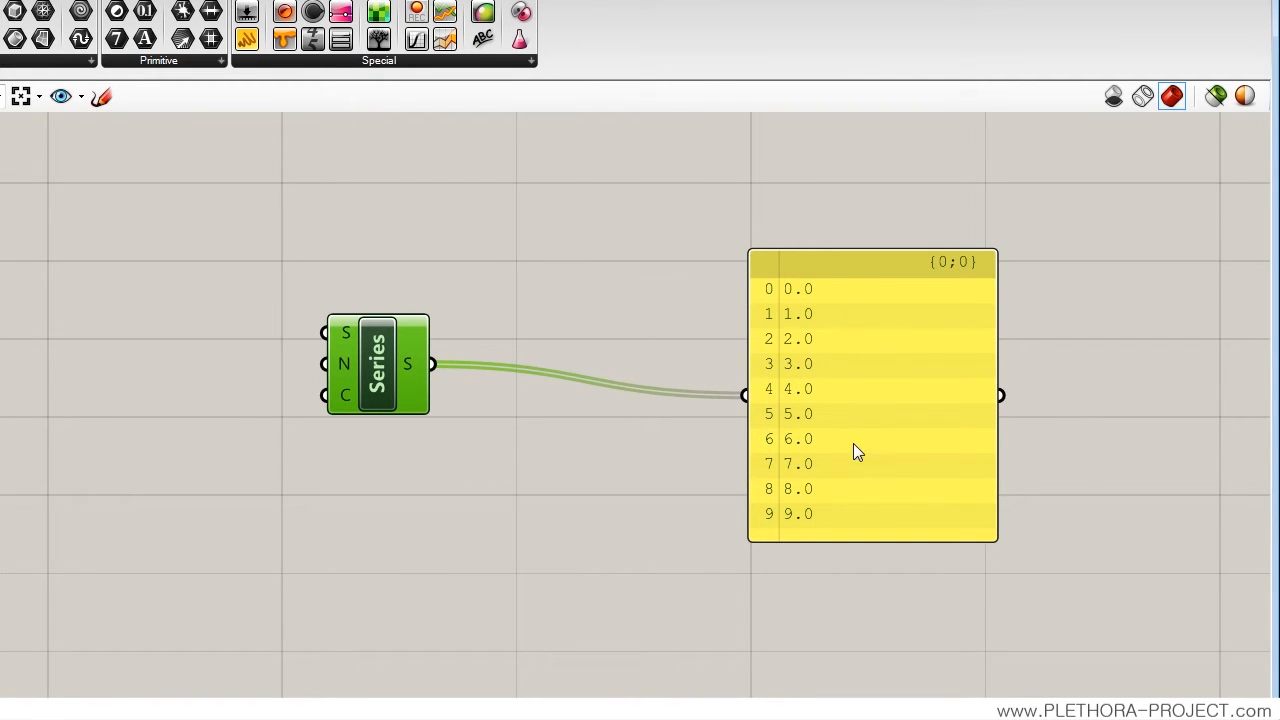
pyautogui.moveTo(784, 300)
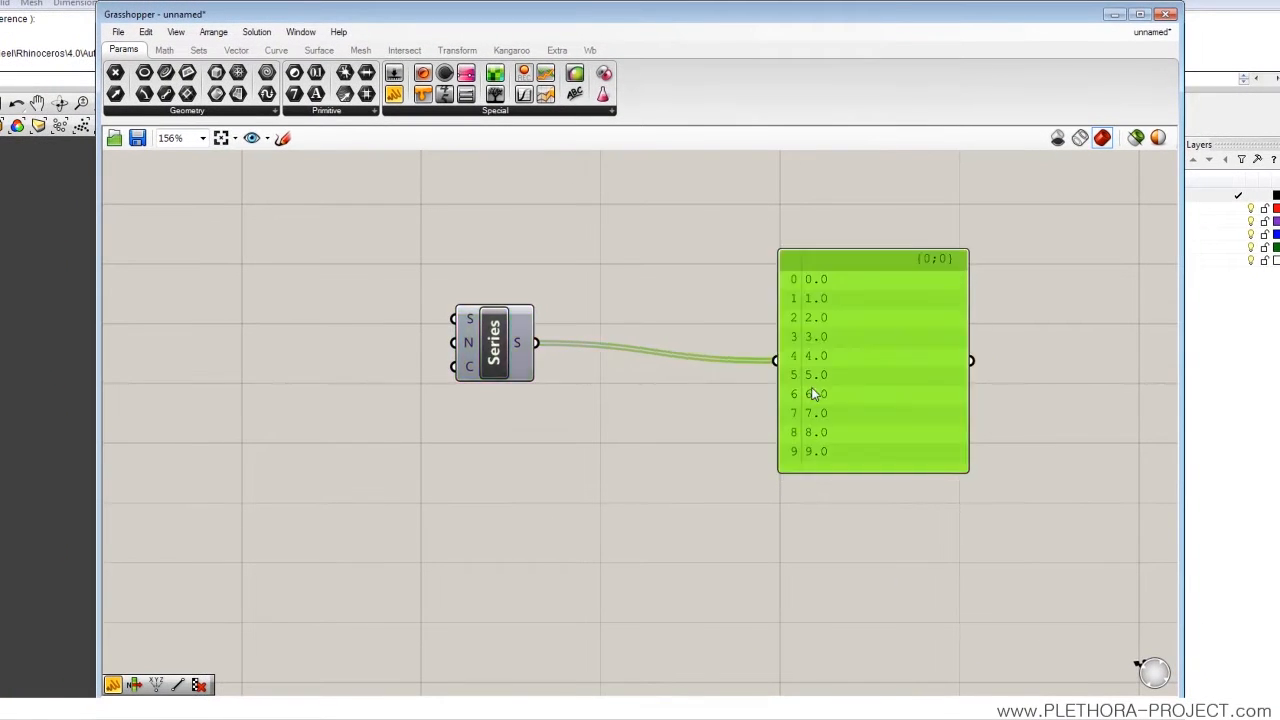
pyautogui.moveTo(470, 322)
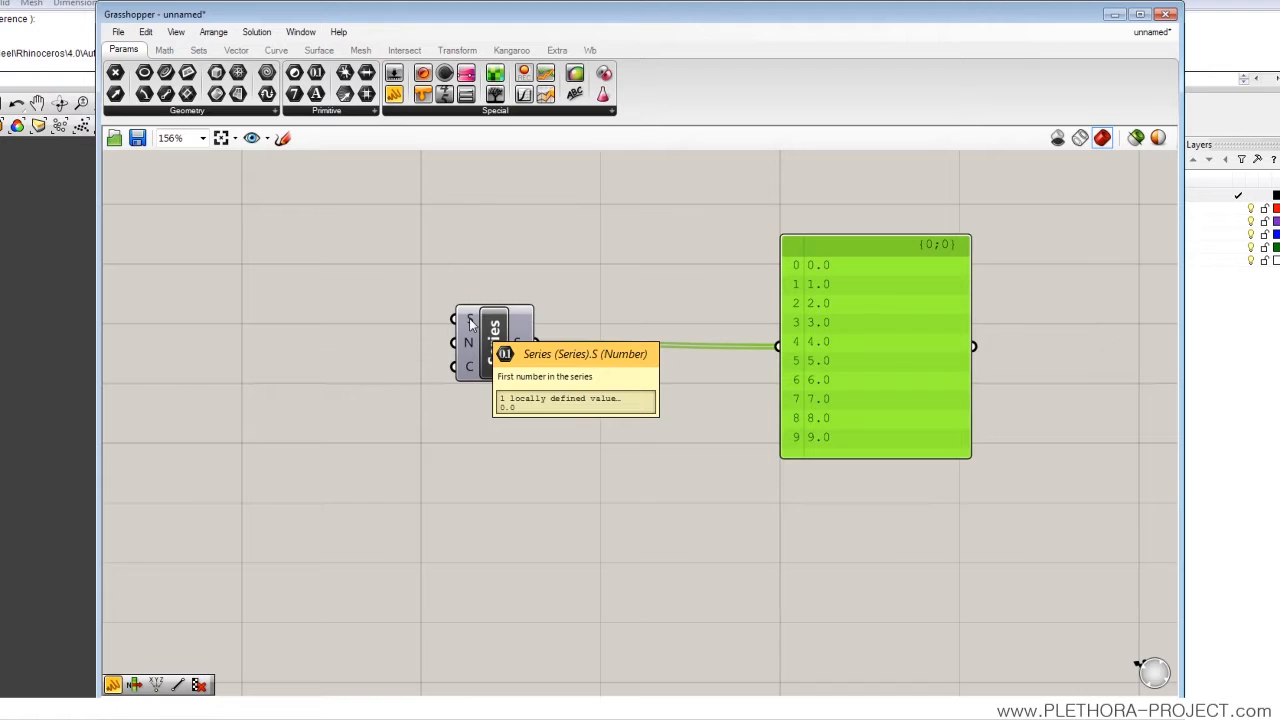
pyautogui.moveTo(468, 344)
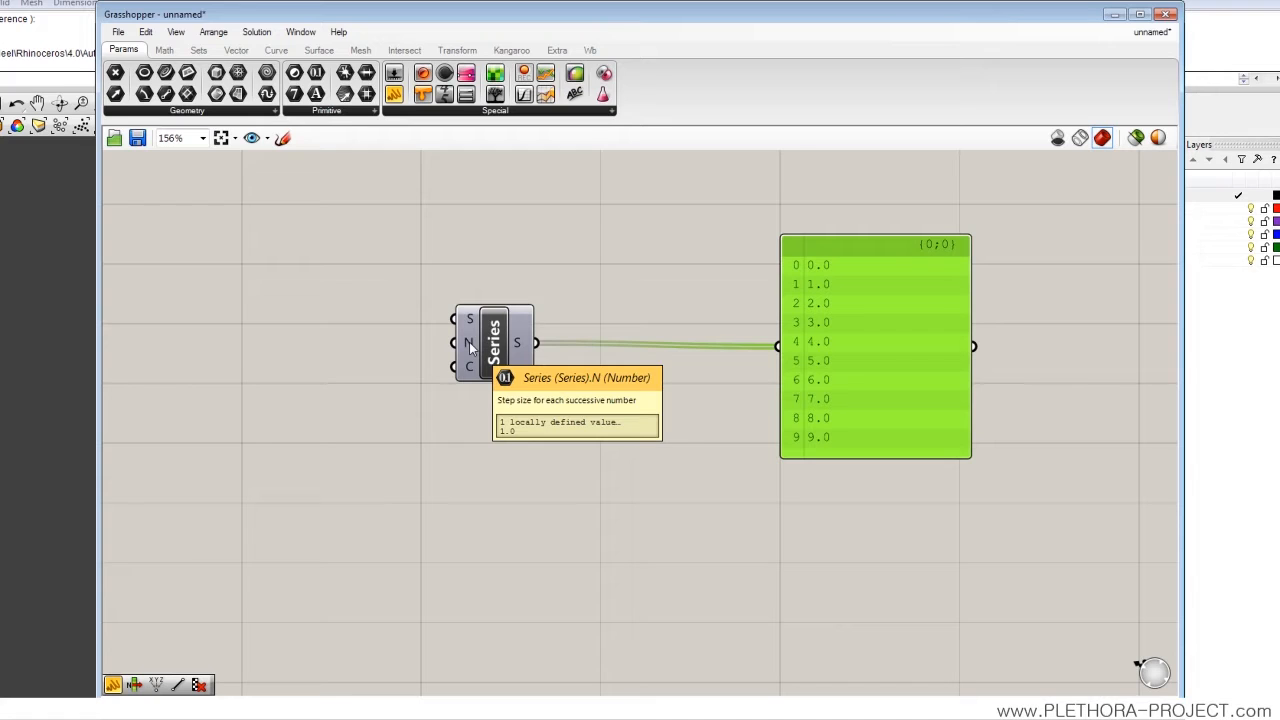
pyautogui.moveTo(468, 368)
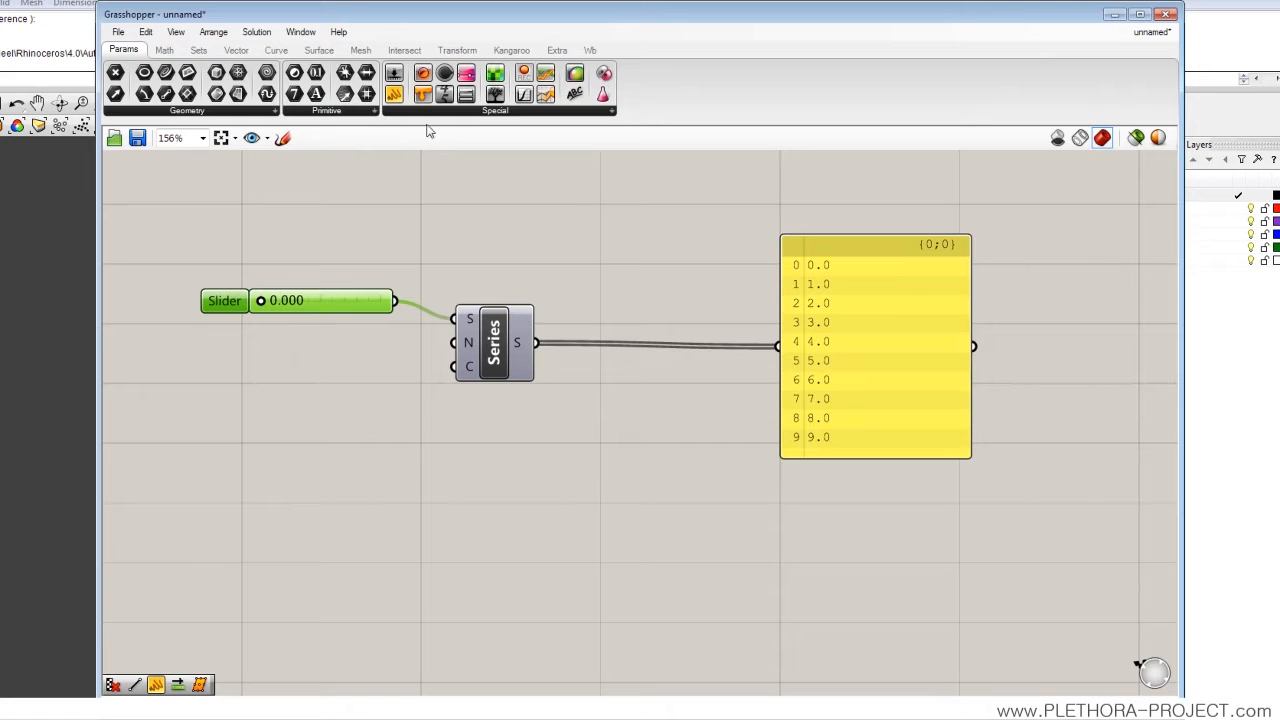
pyautogui.moveTo(344, 312)
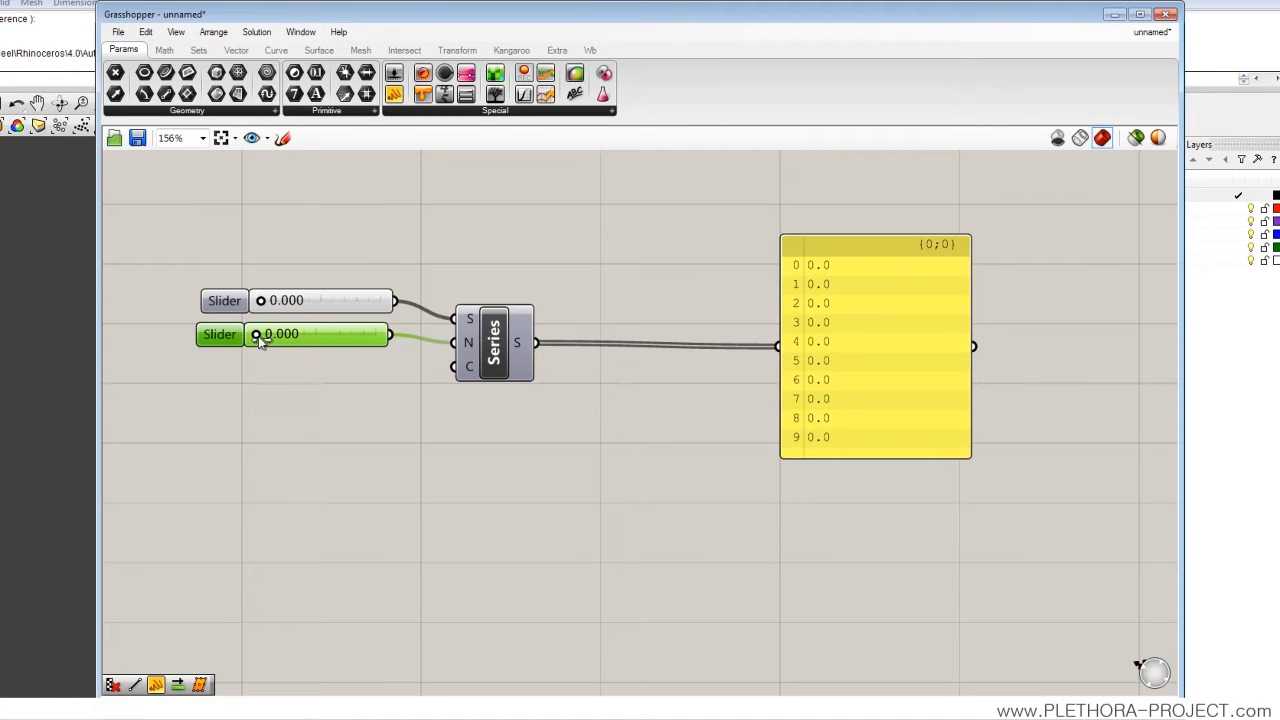
# Step: Raise the step slider's maximum to 5 and set it to 5.000 so the panel lists 0.0 to 45.0
pyautogui.moveTo(258, 334); pyautogui.dragTo(296, 334)
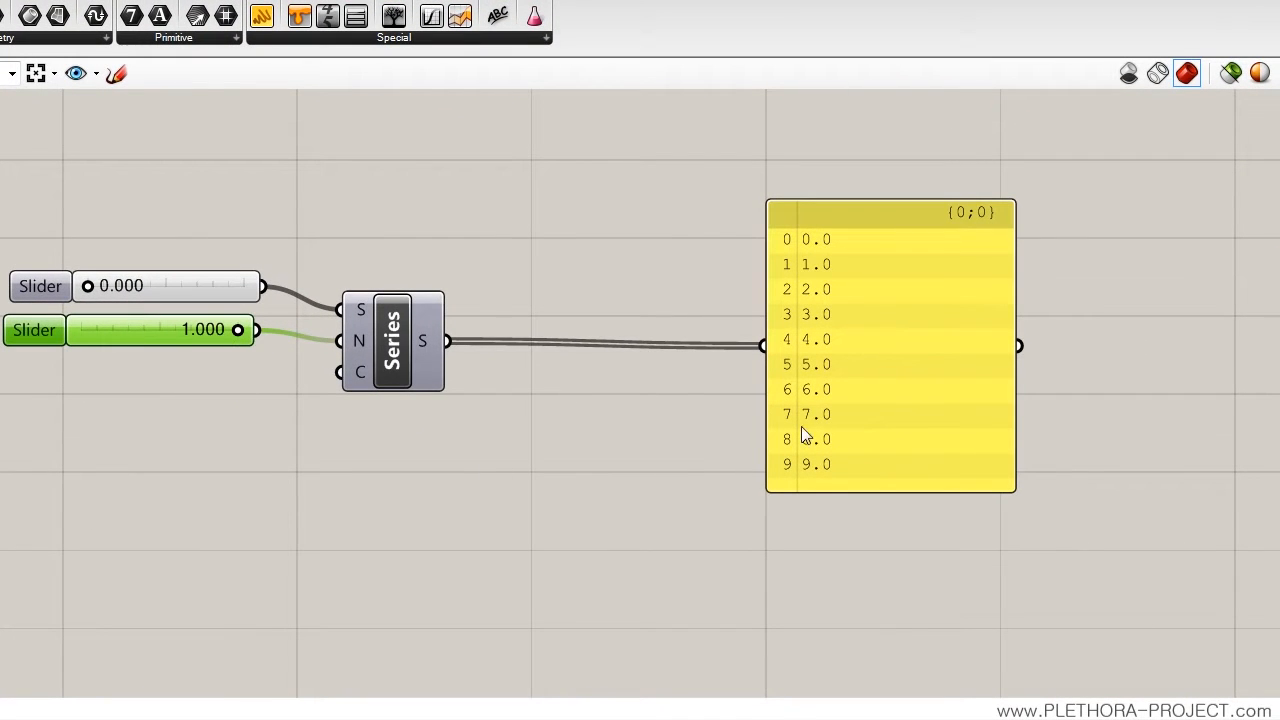
pyautogui.rightClick(160, 330)
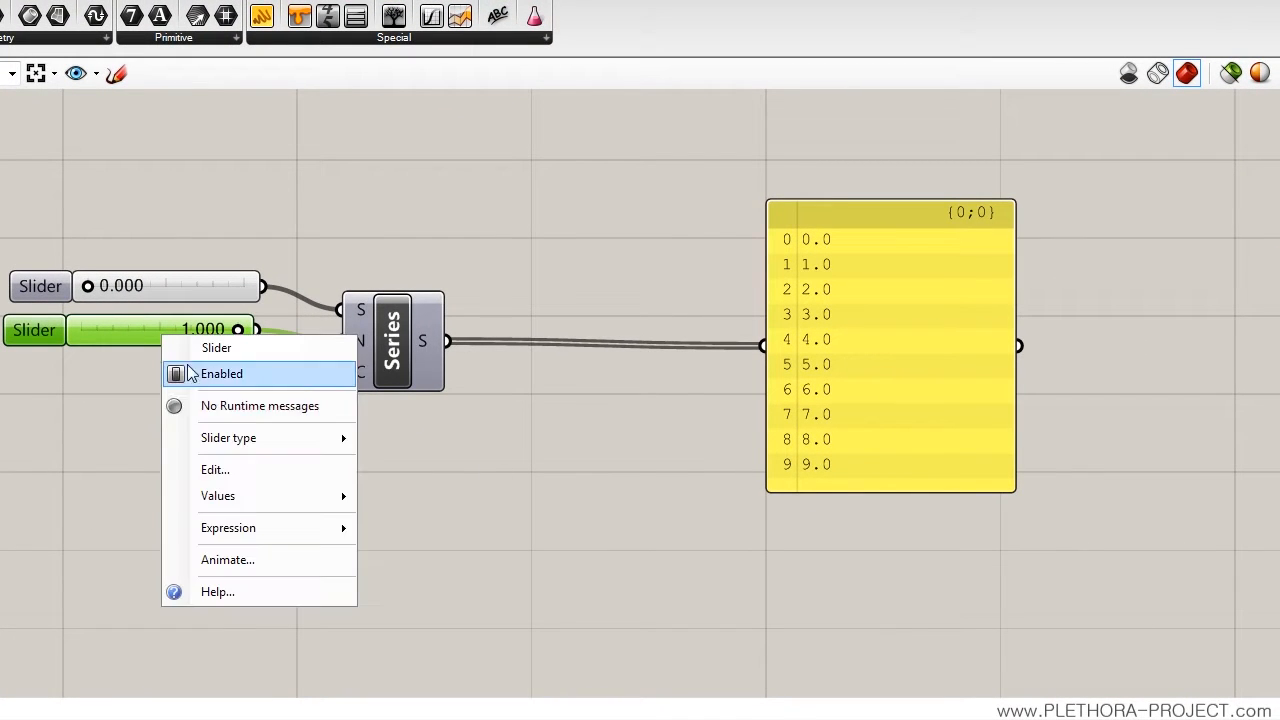
pyautogui.click(214, 468)
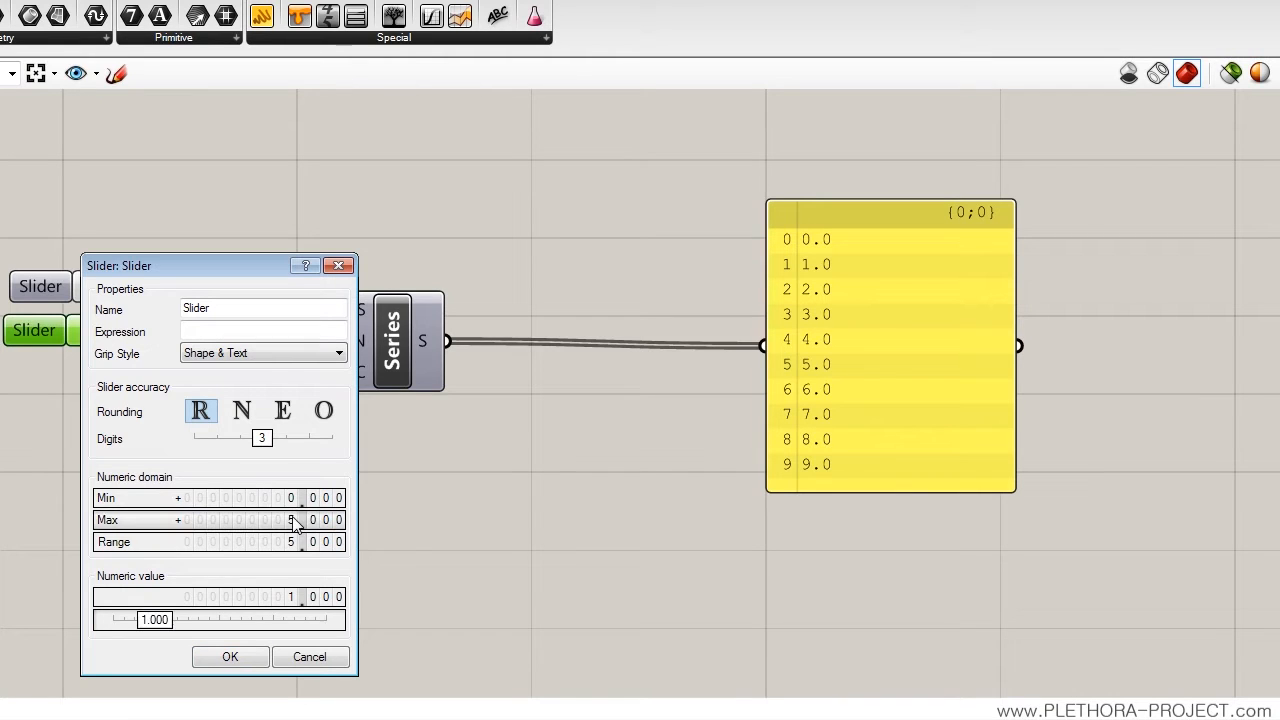
pyautogui.click(230, 656)
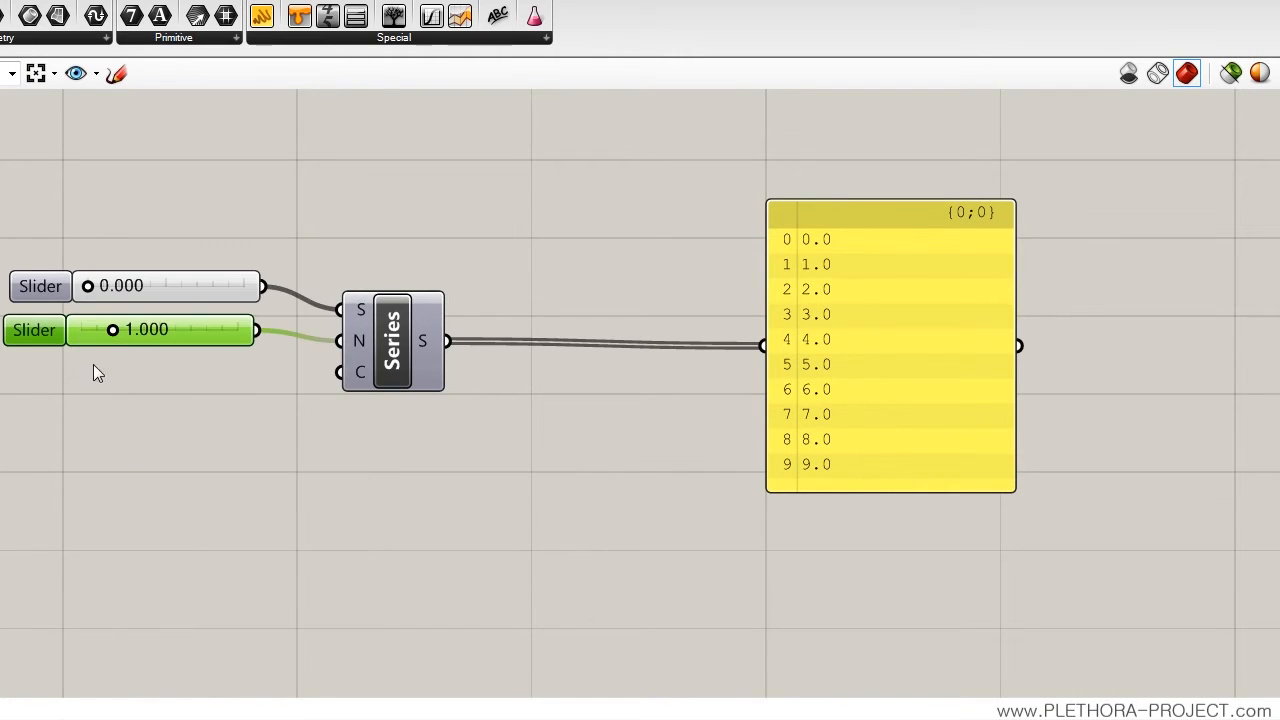
pyautogui.moveTo(112, 330); pyautogui.dragTo(238, 330)
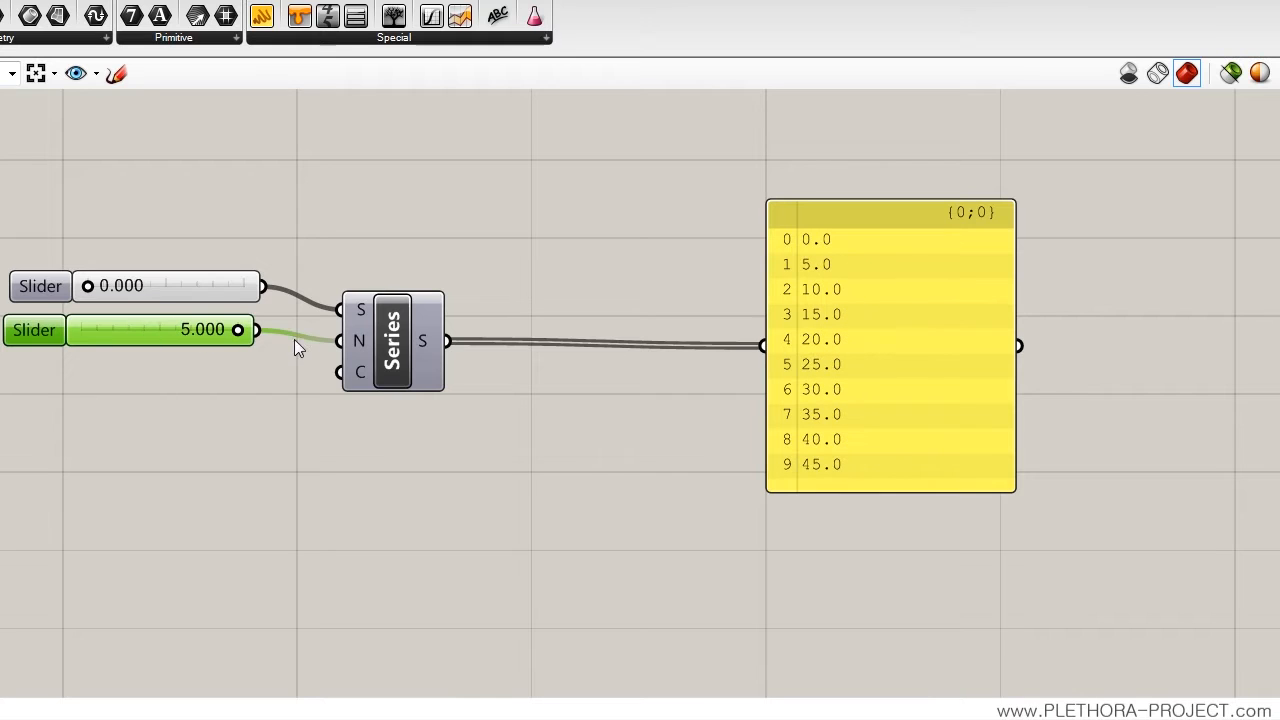
pyautogui.moveTo(836, 264)
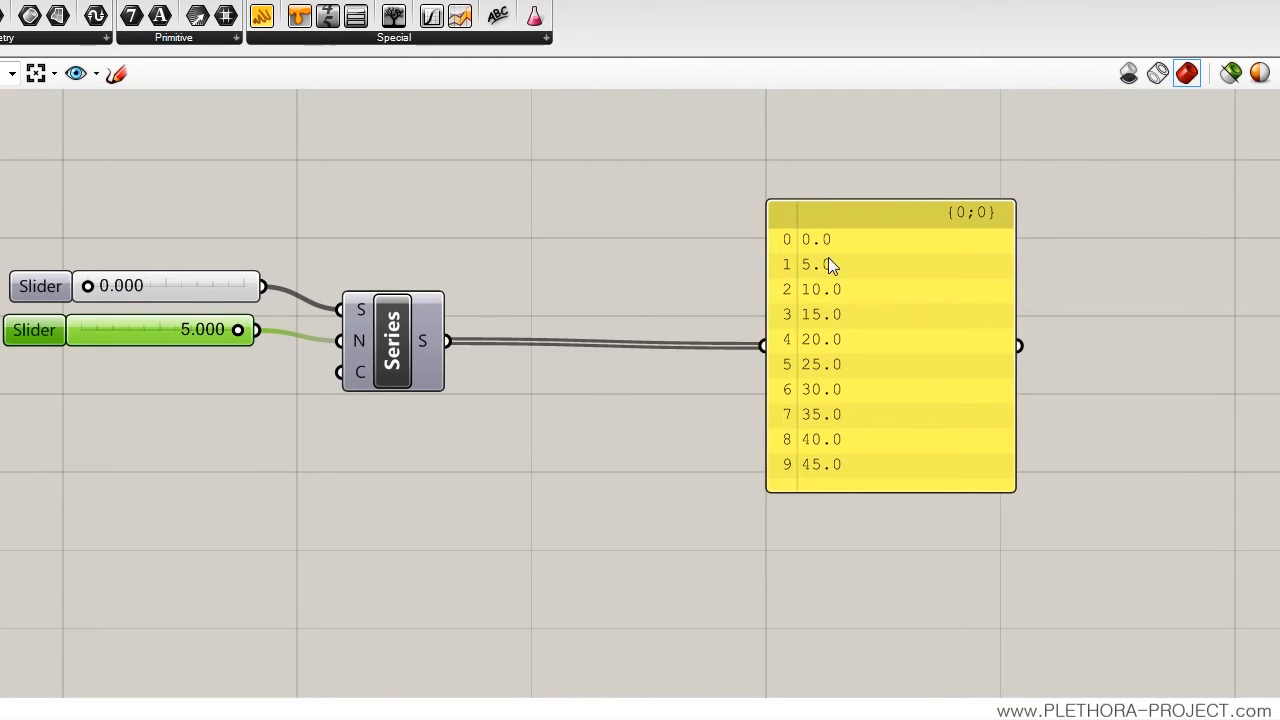
pyautogui.moveTo(200, 350)
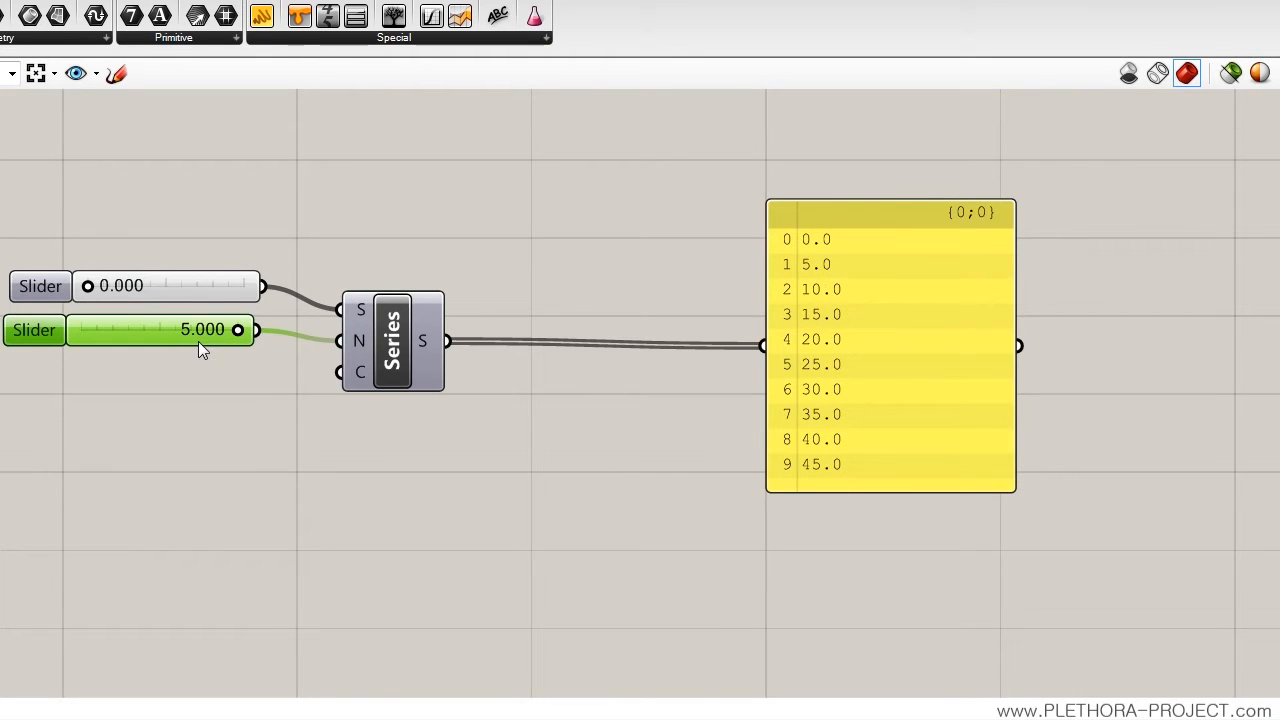
pyautogui.rightClick(160, 330)
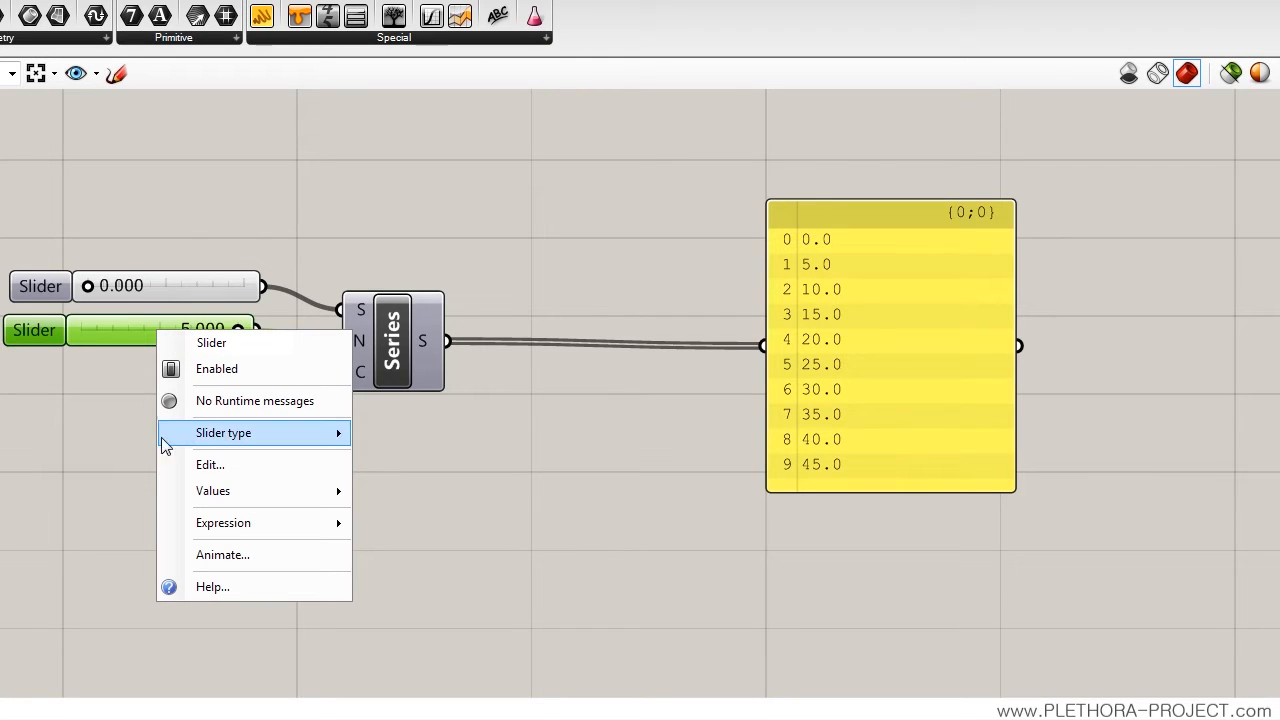
pyautogui.click(84, 490)
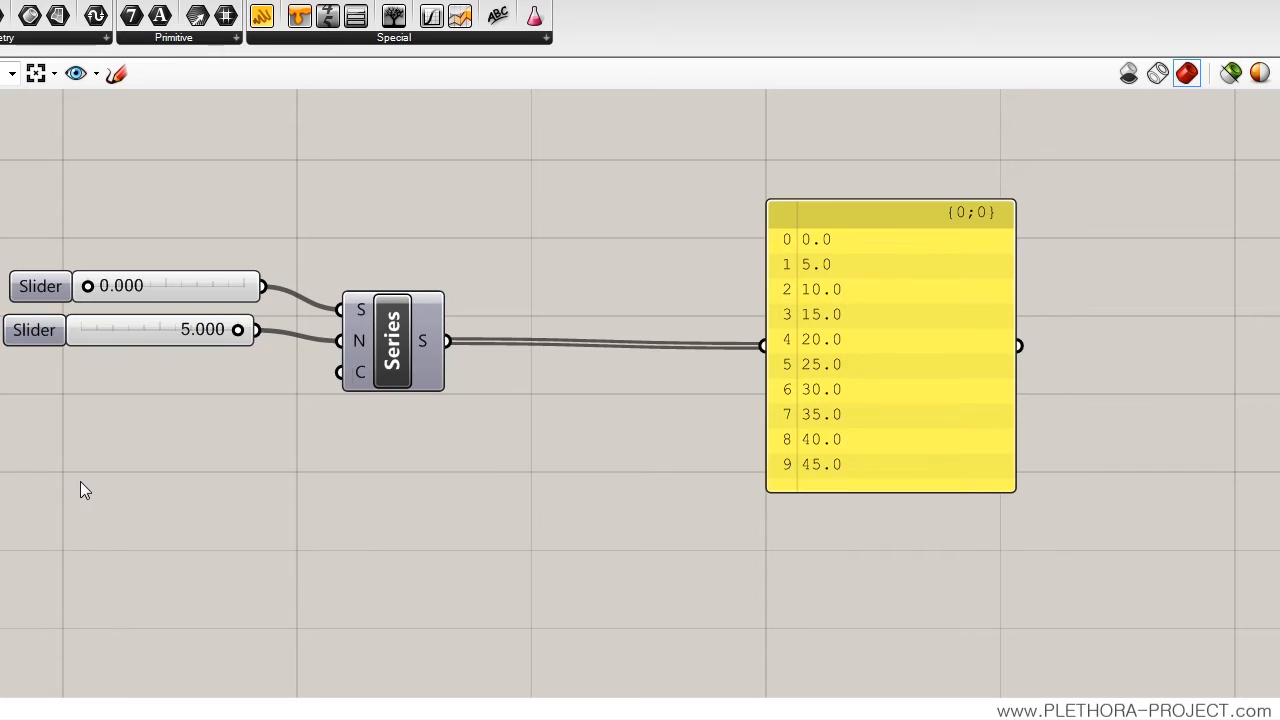
# Step: Add an integer slider for the Series count and set it to 35
pyautogui.click(156, 336)
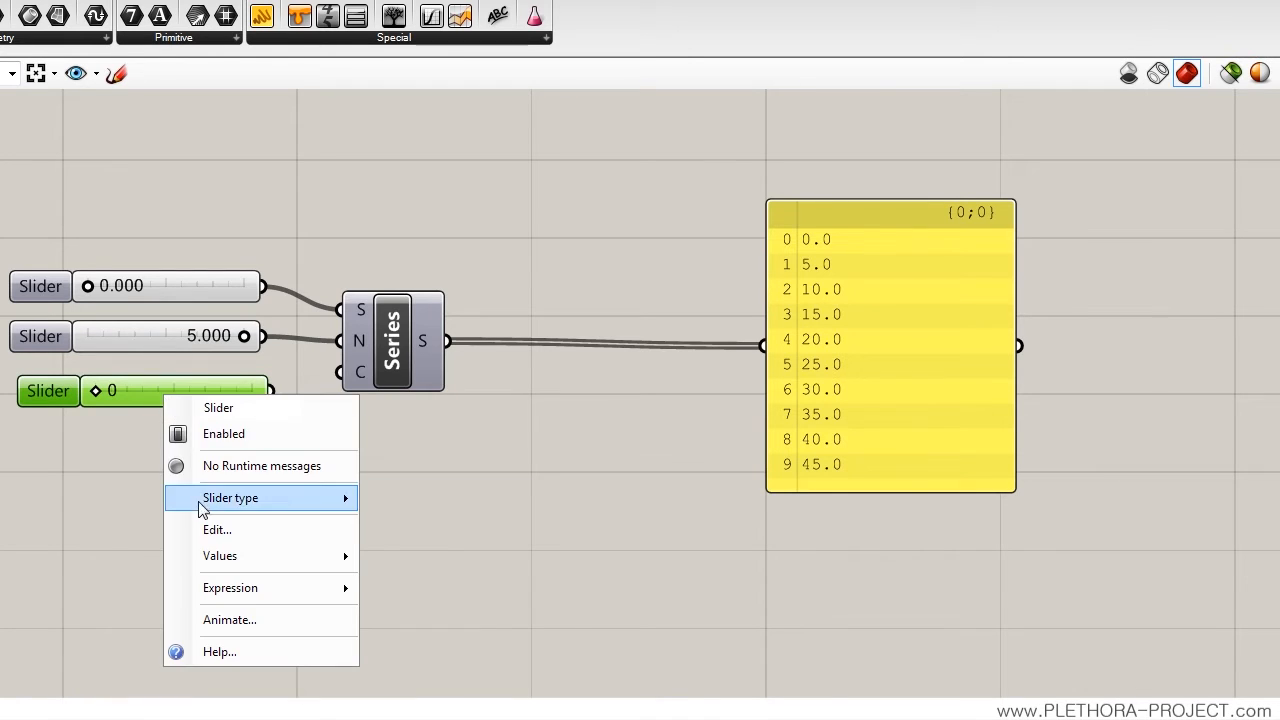
pyautogui.click(216, 528)
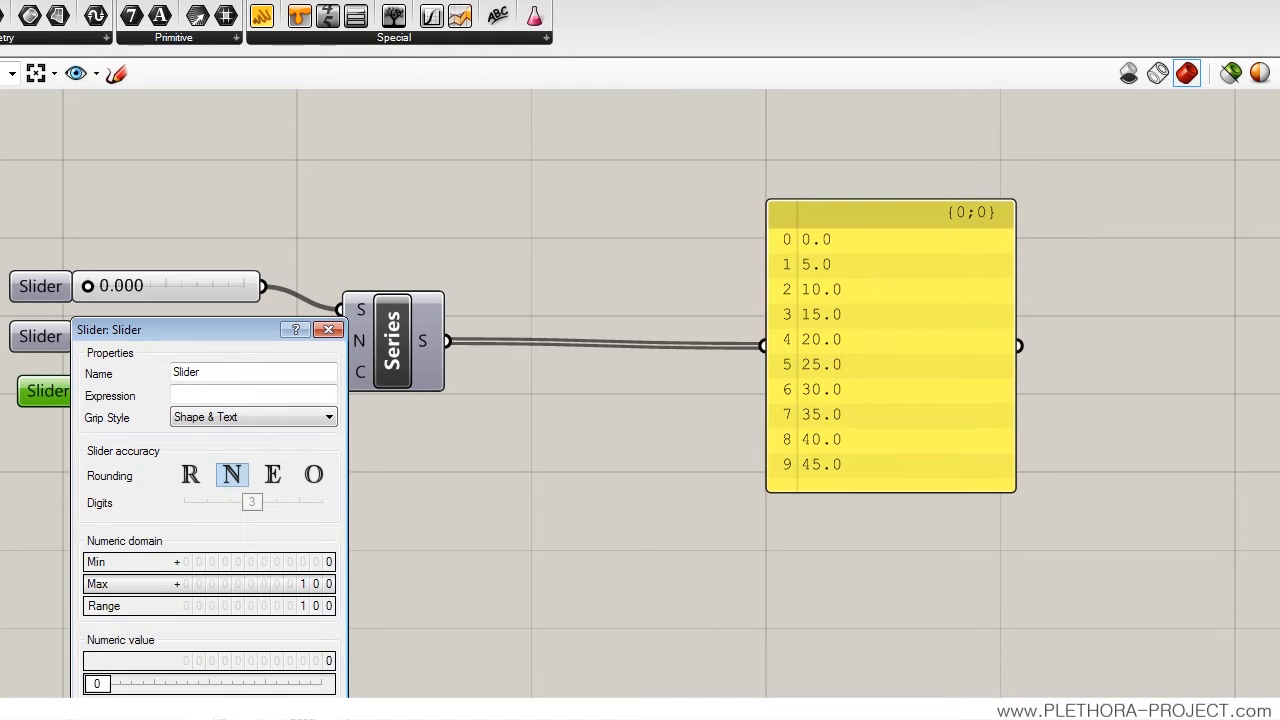
pyautogui.click(328, 330)
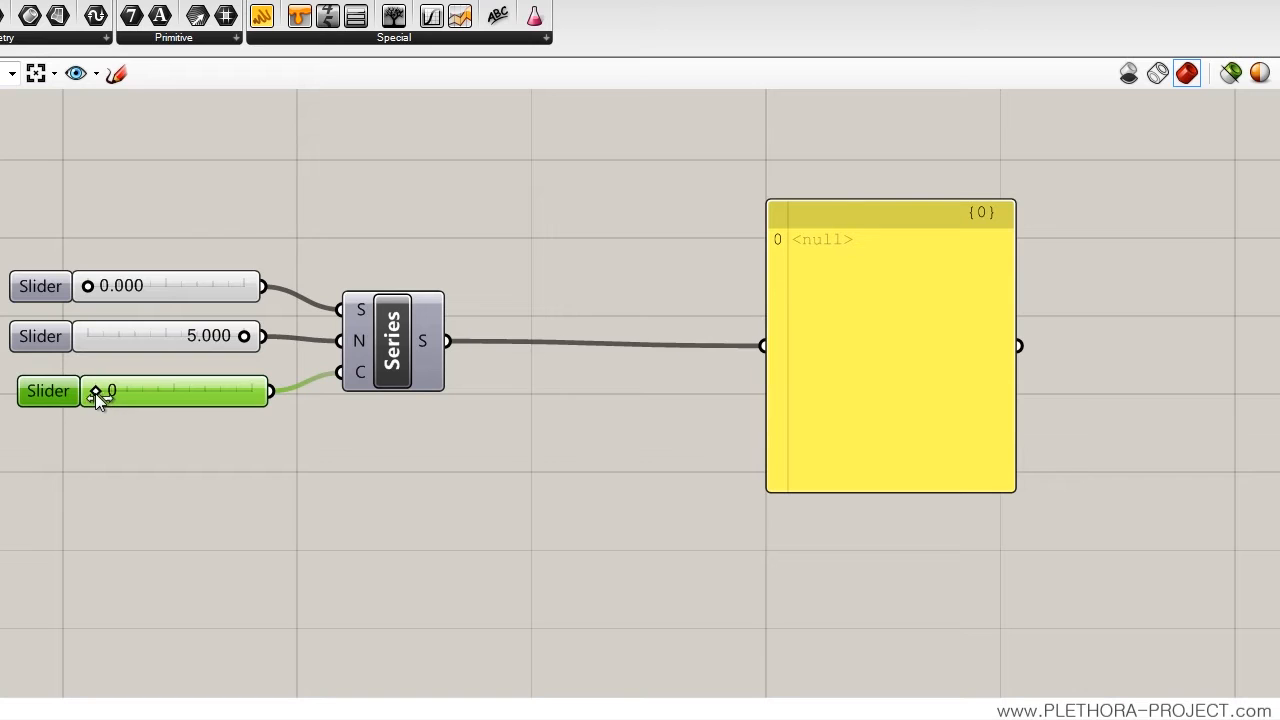
pyautogui.moveTo(96, 390); pyautogui.dragTo(150, 390)
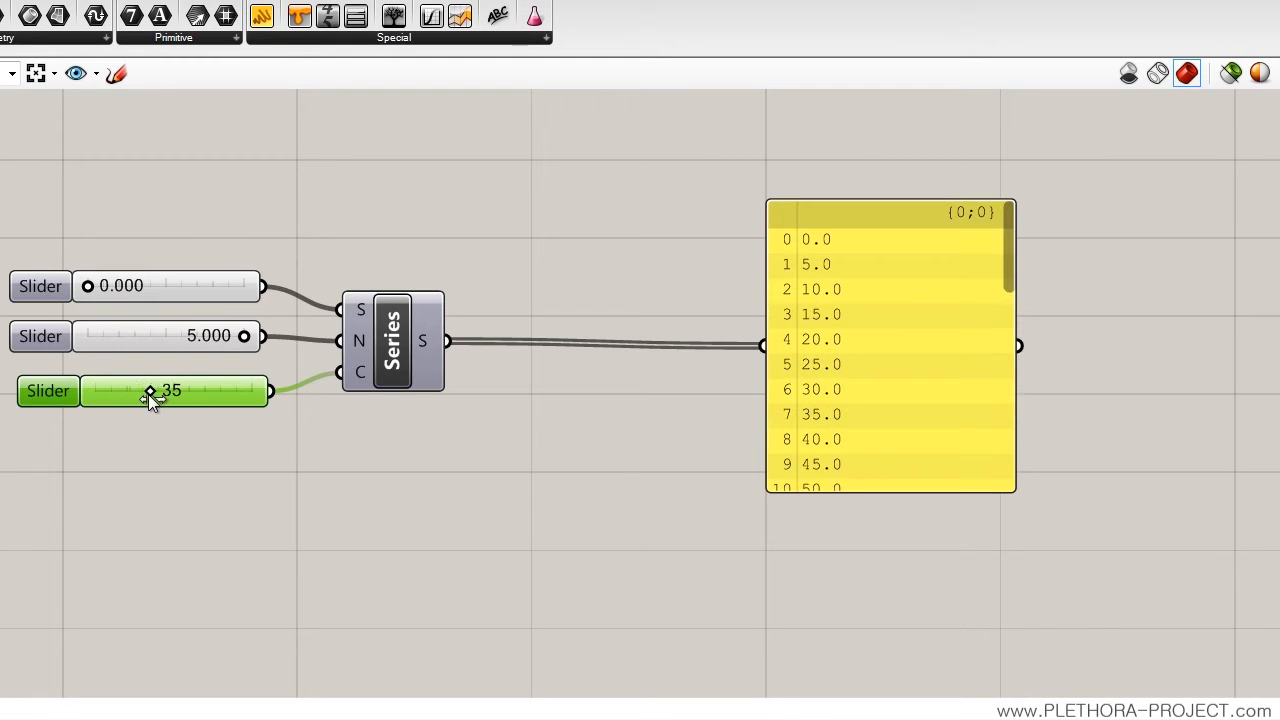
# Step: Check the long panel output, then reduce the count slider to 9 for values 0.0 to 40.0
pyautogui.scroll(-3)
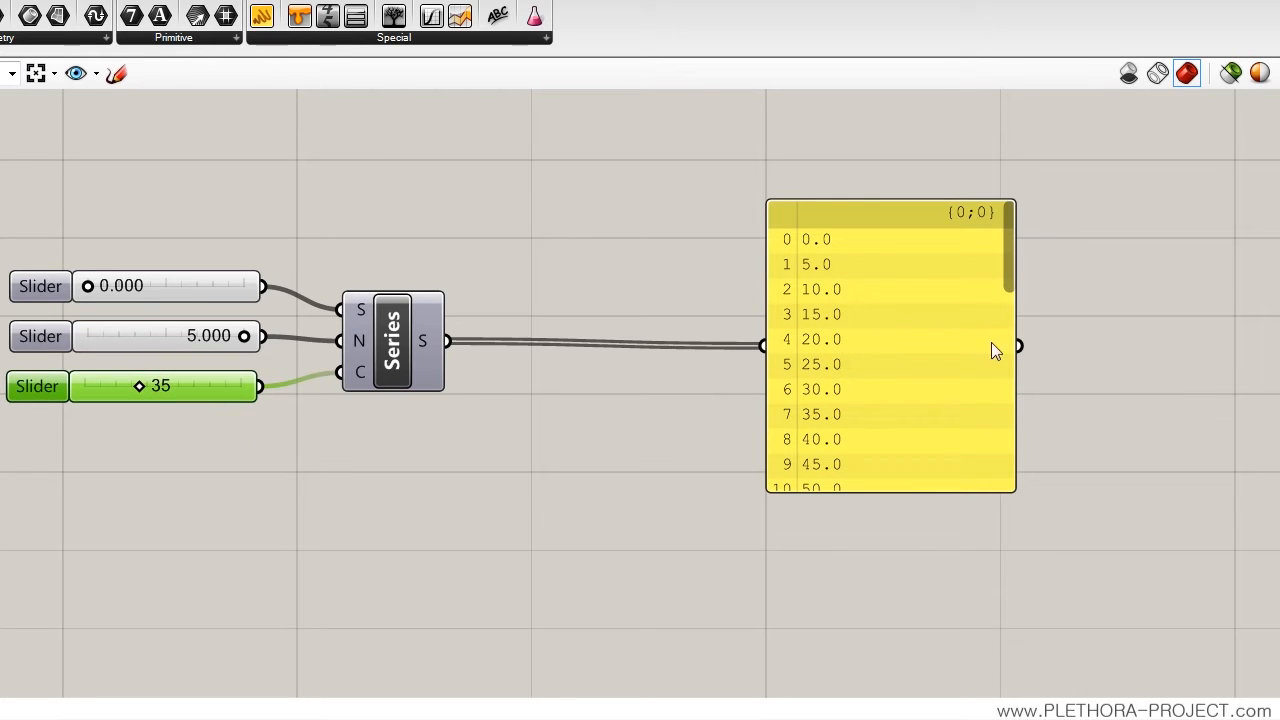
pyautogui.scroll(-3)
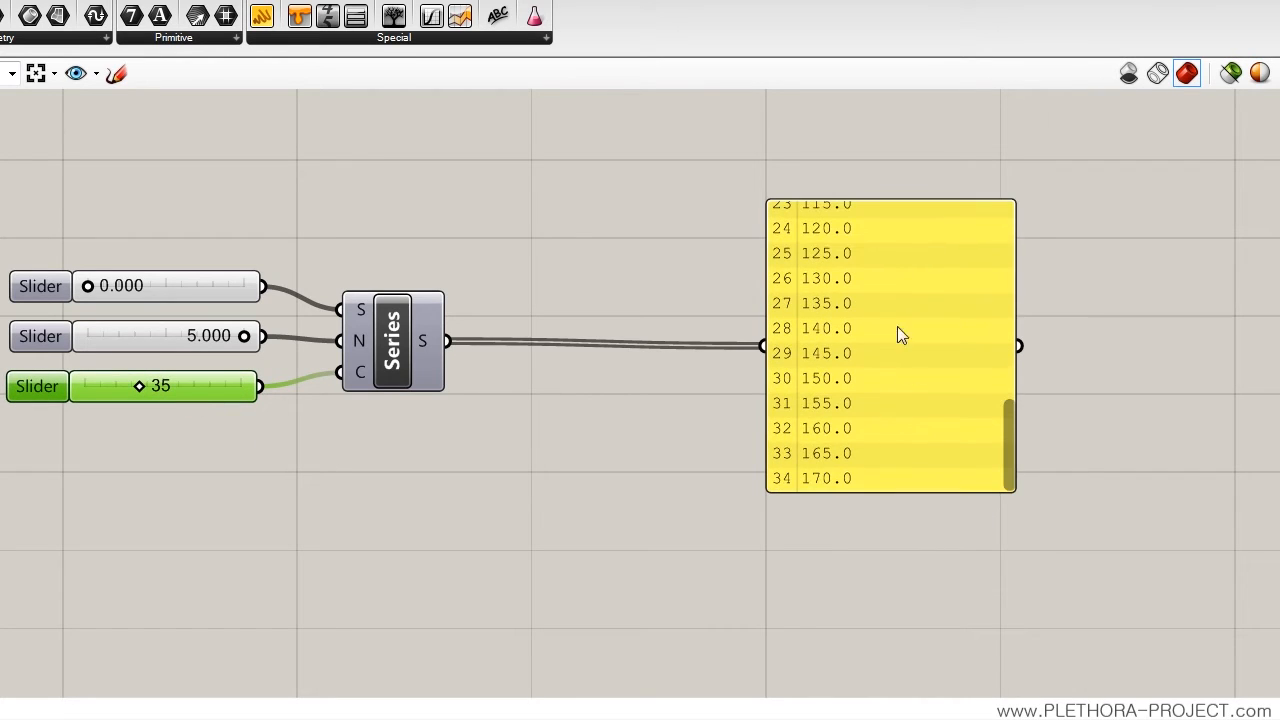
pyautogui.scroll(3)
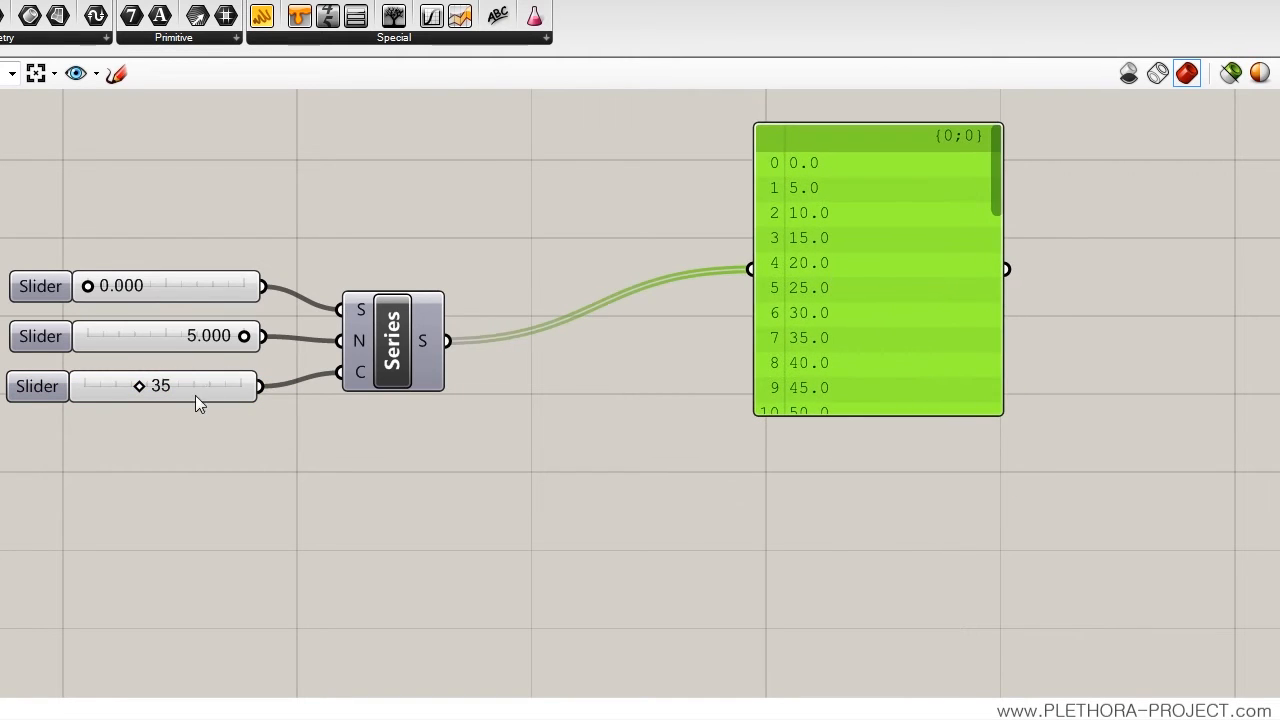
pyautogui.moveTo(200, 386); pyautogui.dragTo(130, 386)
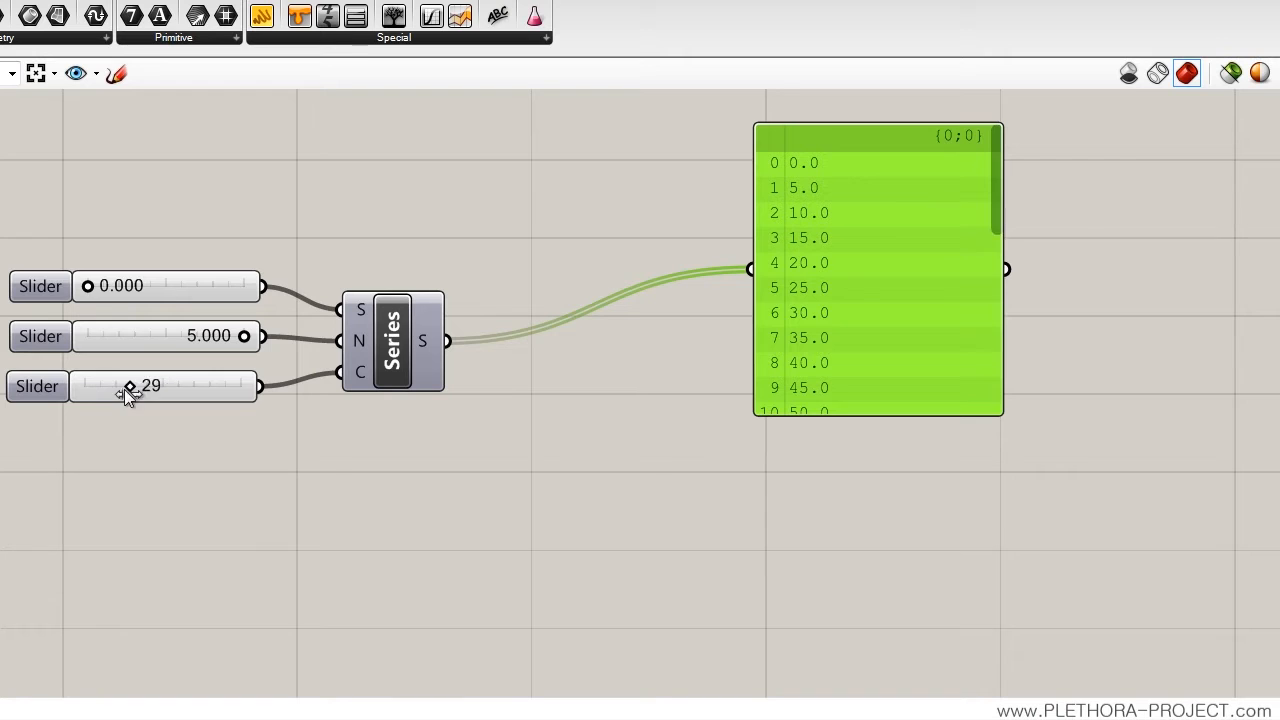
pyautogui.moveTo(130, 388); pyautogui.dragTo(98, 388)
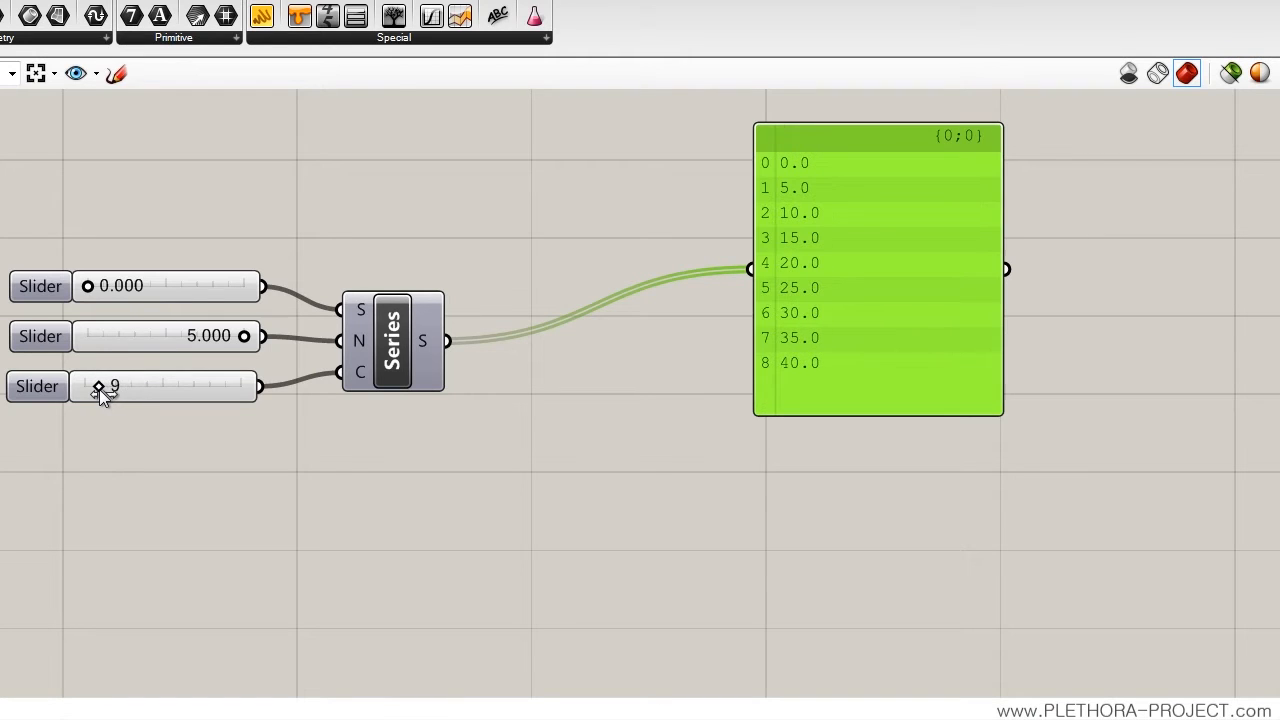
pyautogui.moveTo(778, 178)
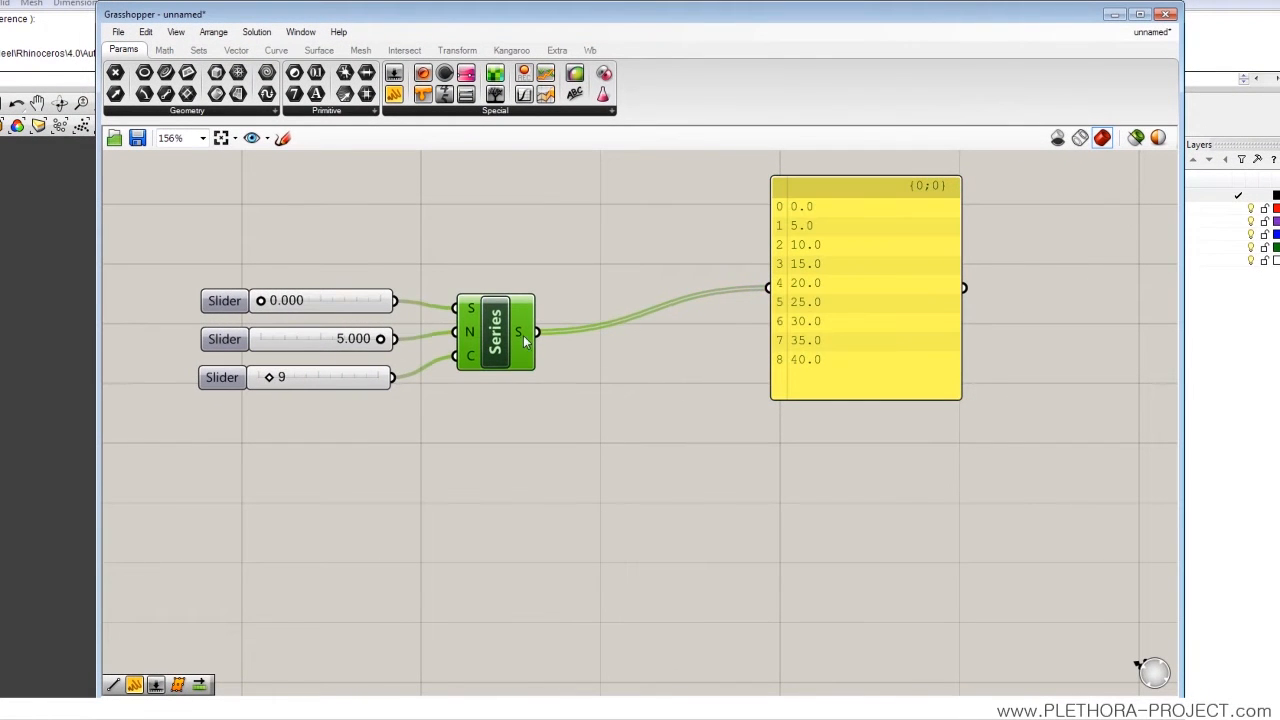
# Step: Insert a Range component below the Series setup and shorten the Series panel to five rows
pyautogui.moveTo(750, 200); pyautogui.dragTo(404, 424)
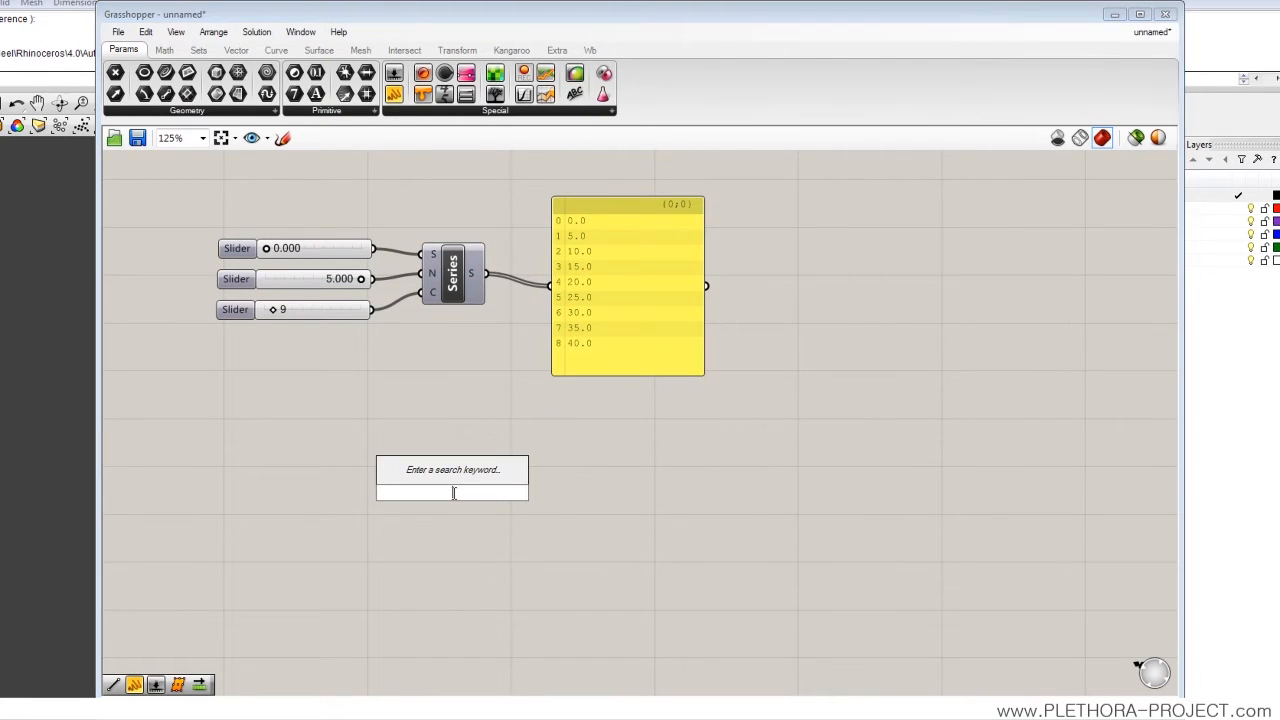
pyautogui.write('RAN')
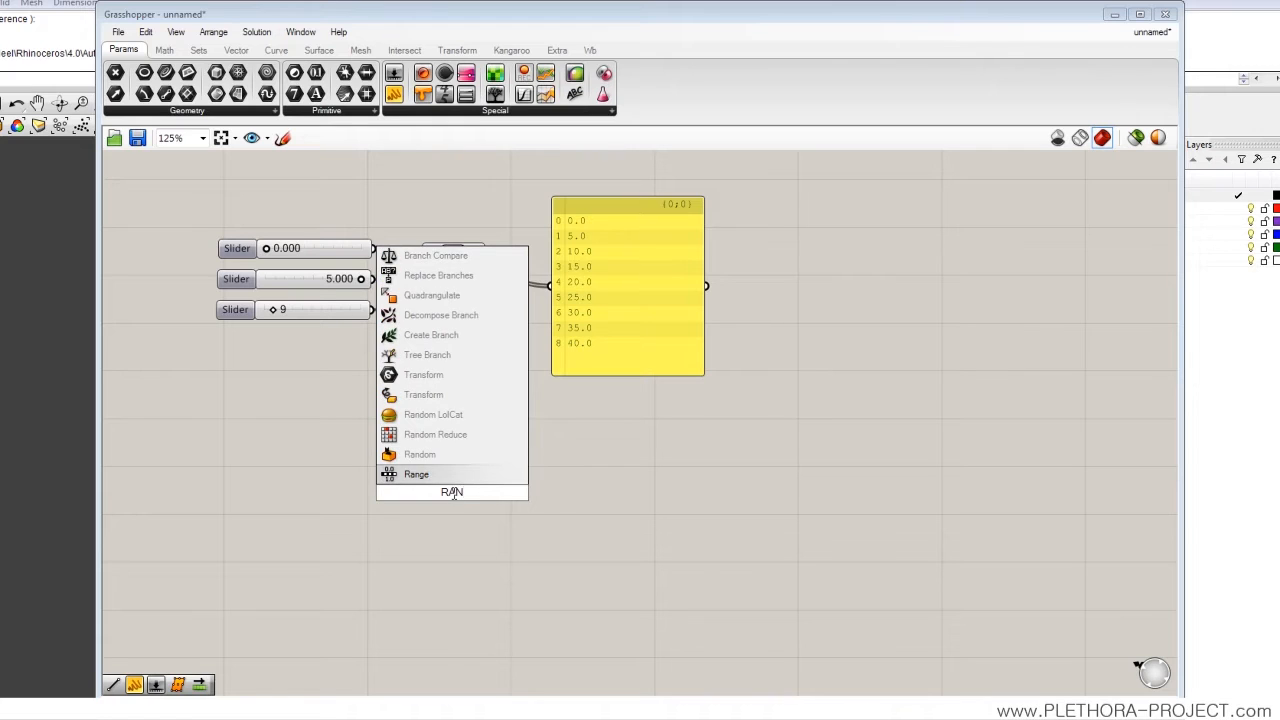
pyautogui.click(416, 474)
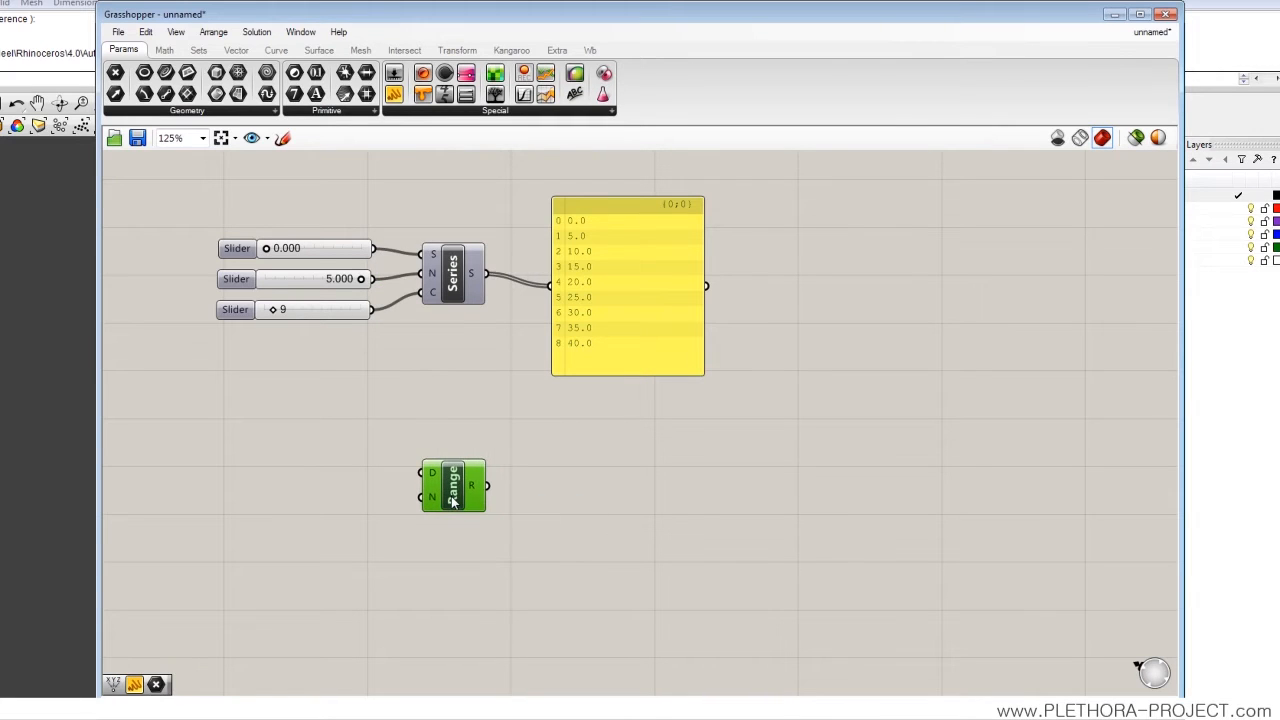
pyautogui.click(198, 50)
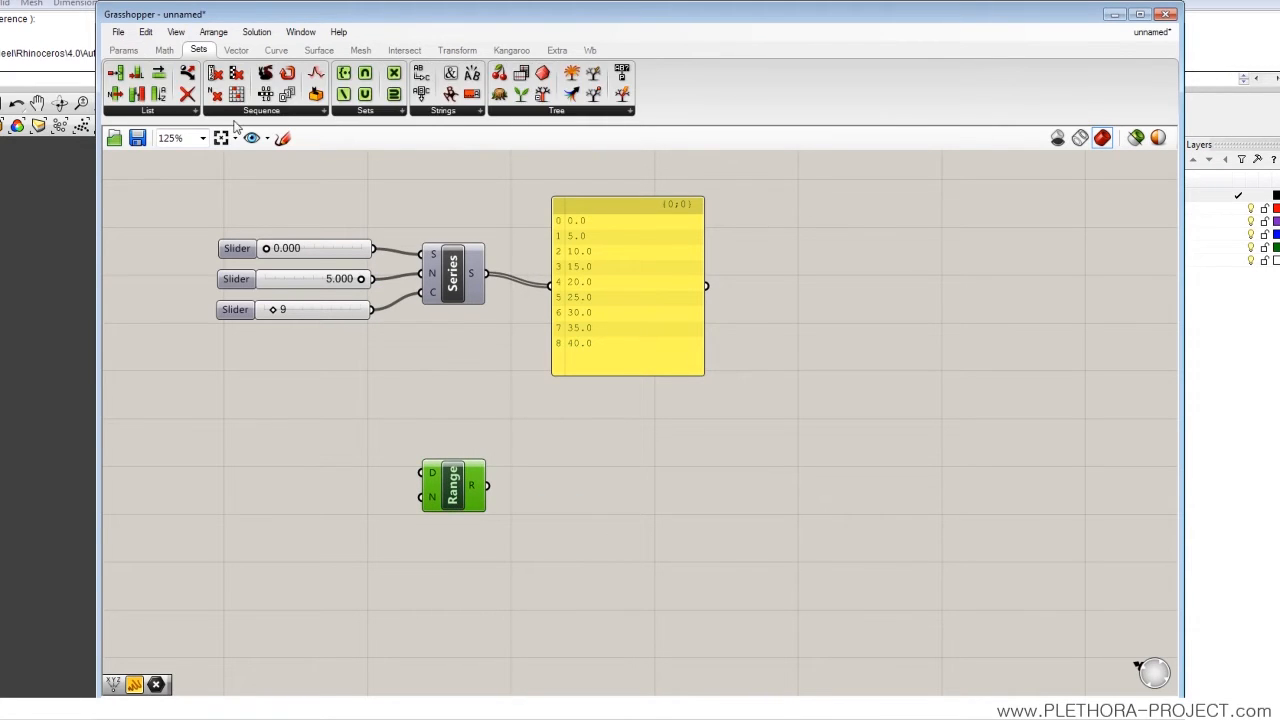
pyautogui.moveTo(108, 60)
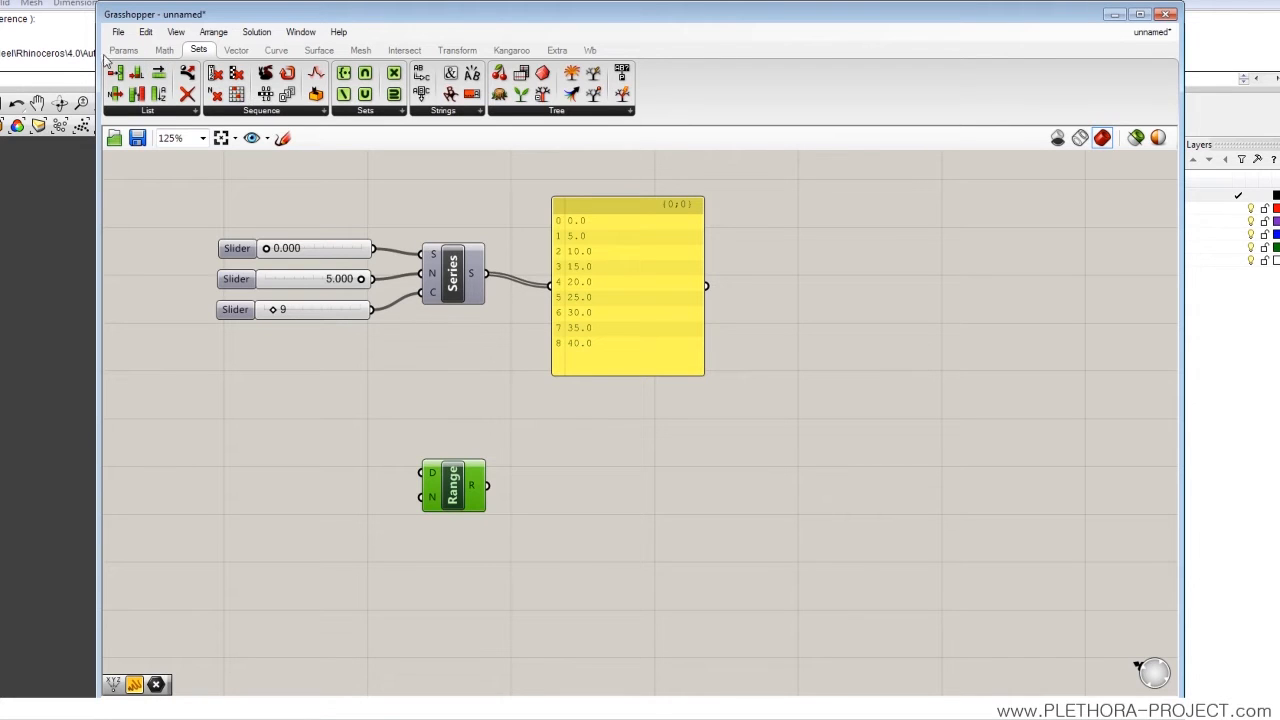
pyautogui.click(124, 50)
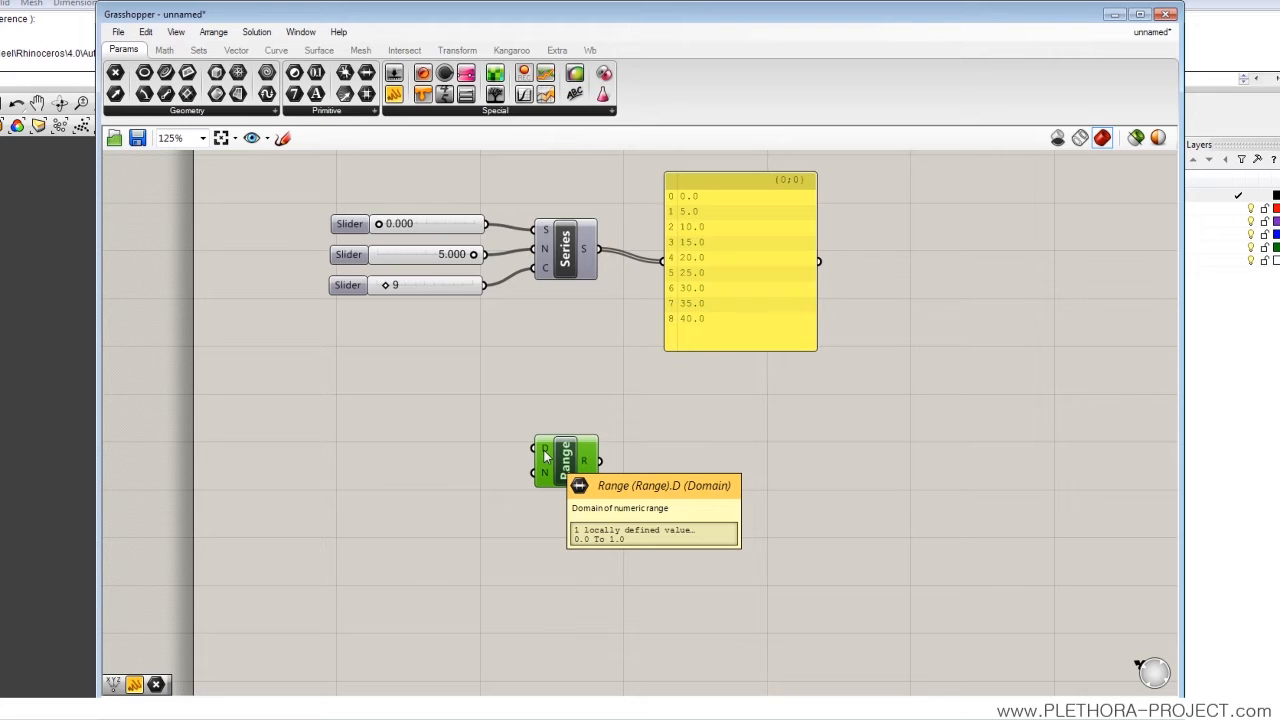
pyautogui.moveTo(544, 472)
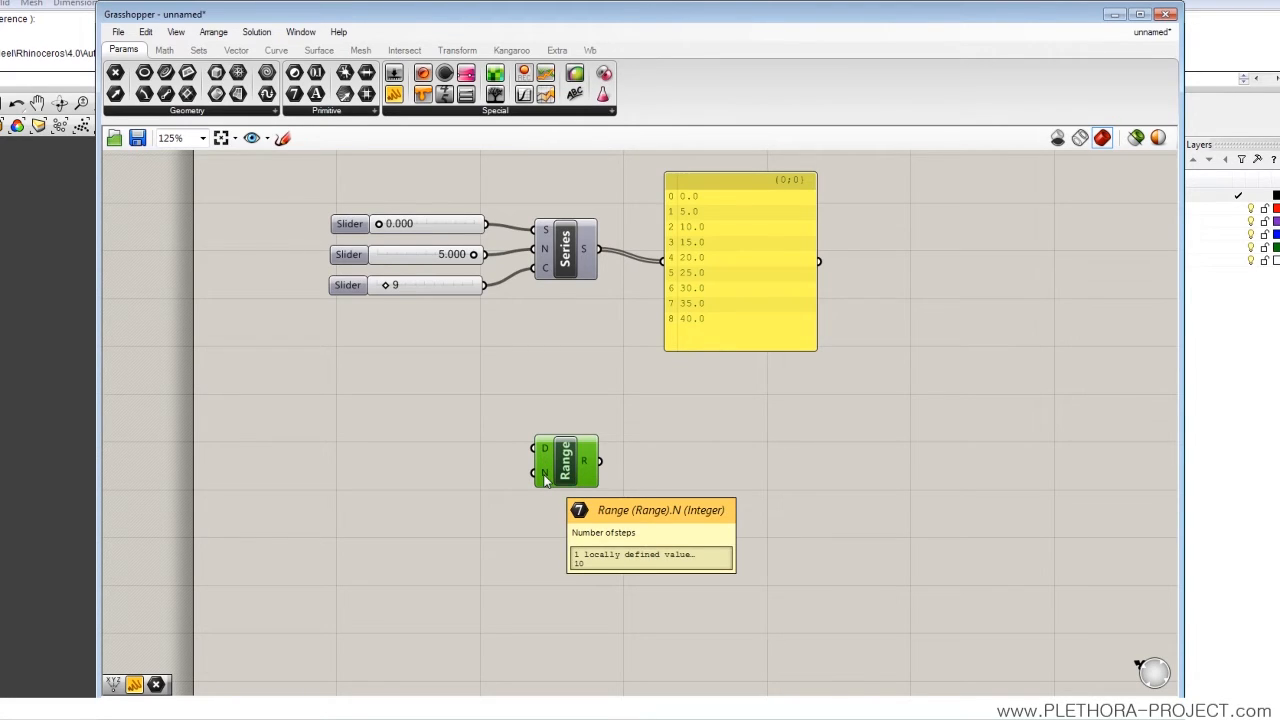
pyautogui.moveTo(568, 472)
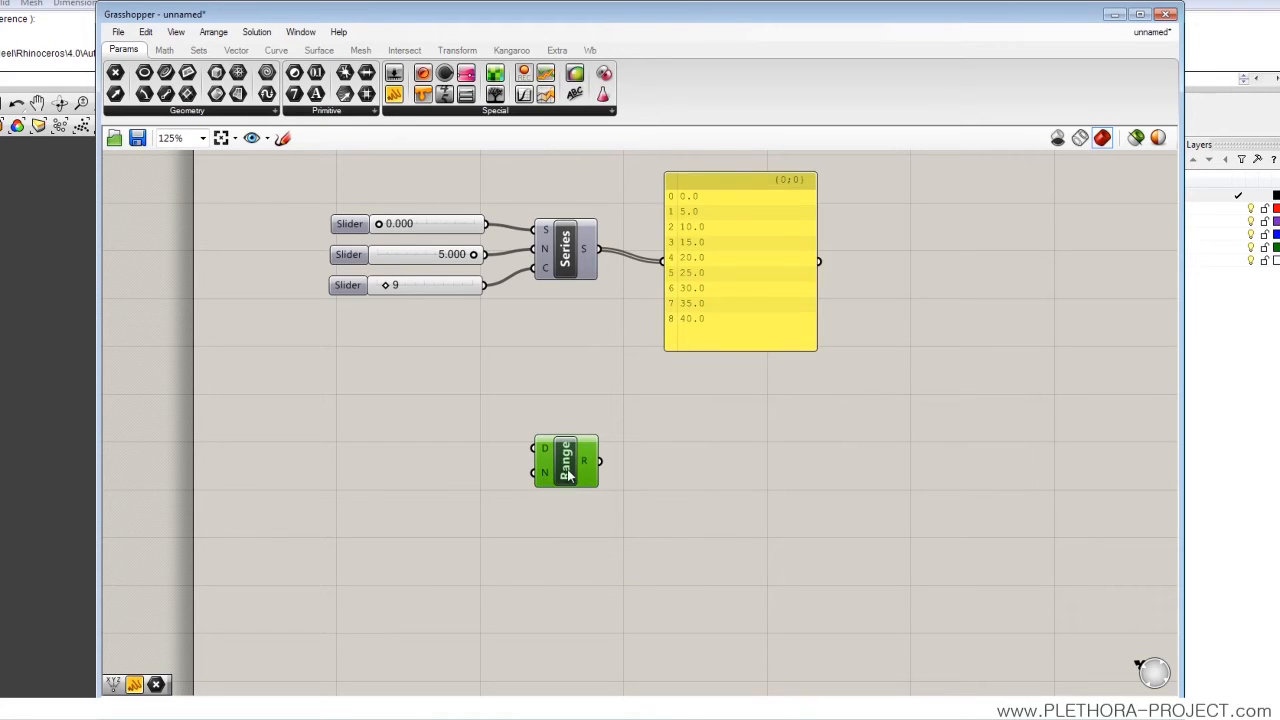
pyautogui.moveTo(568, 460); pyautogui.dragTo(568, 434)
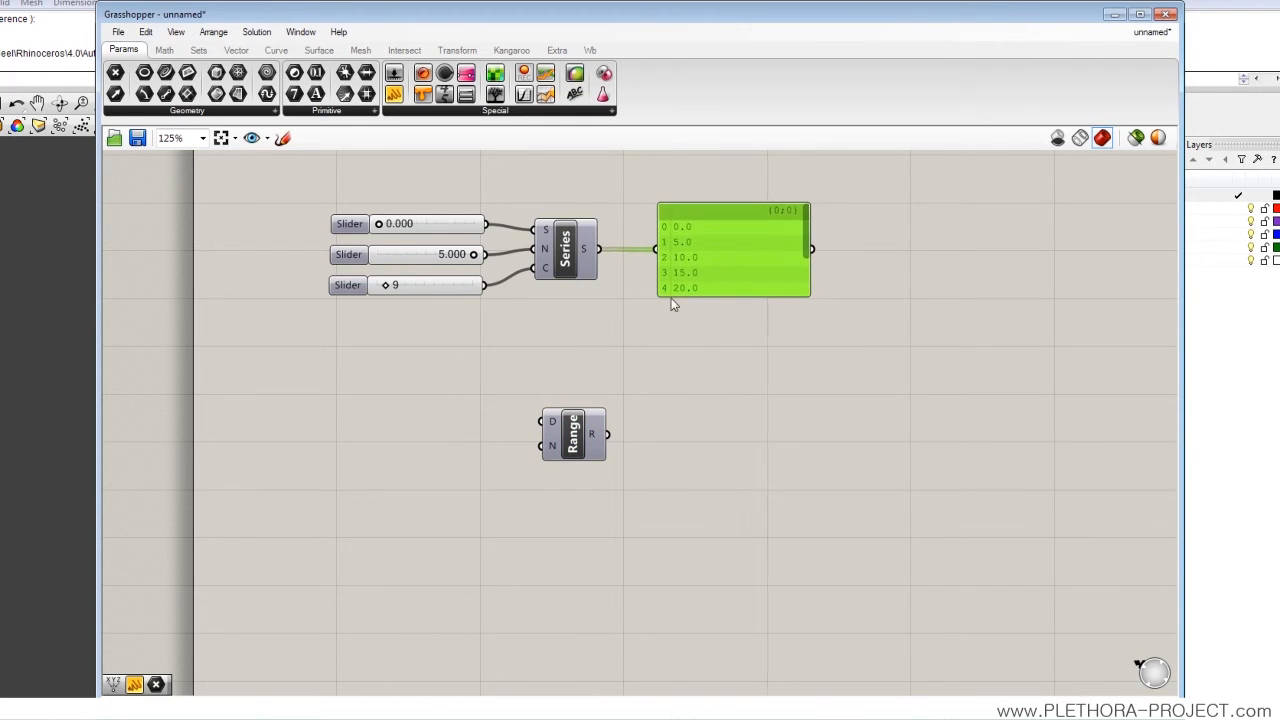
# Step: Feed the Range R output into a panel enlarged to list 0.0 to 1.0 in 0.1 steps
pyautogui.click(572, 434)
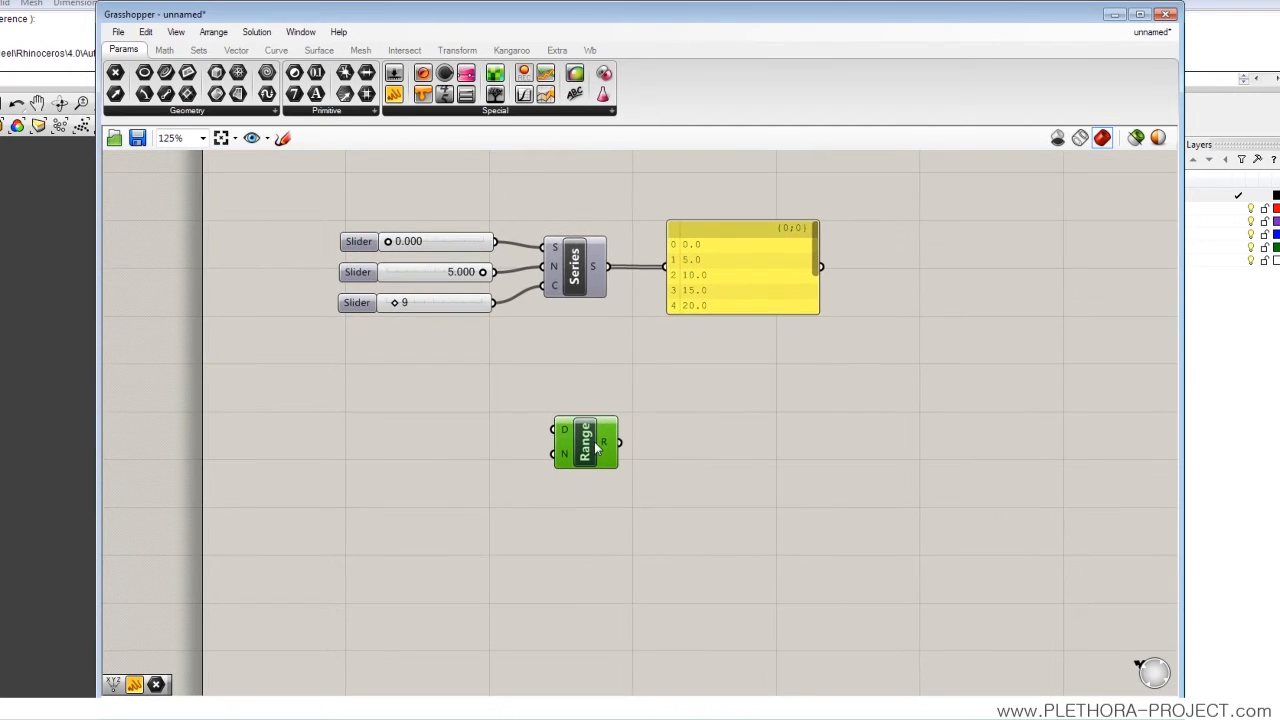
pyautogui.scroll(3)
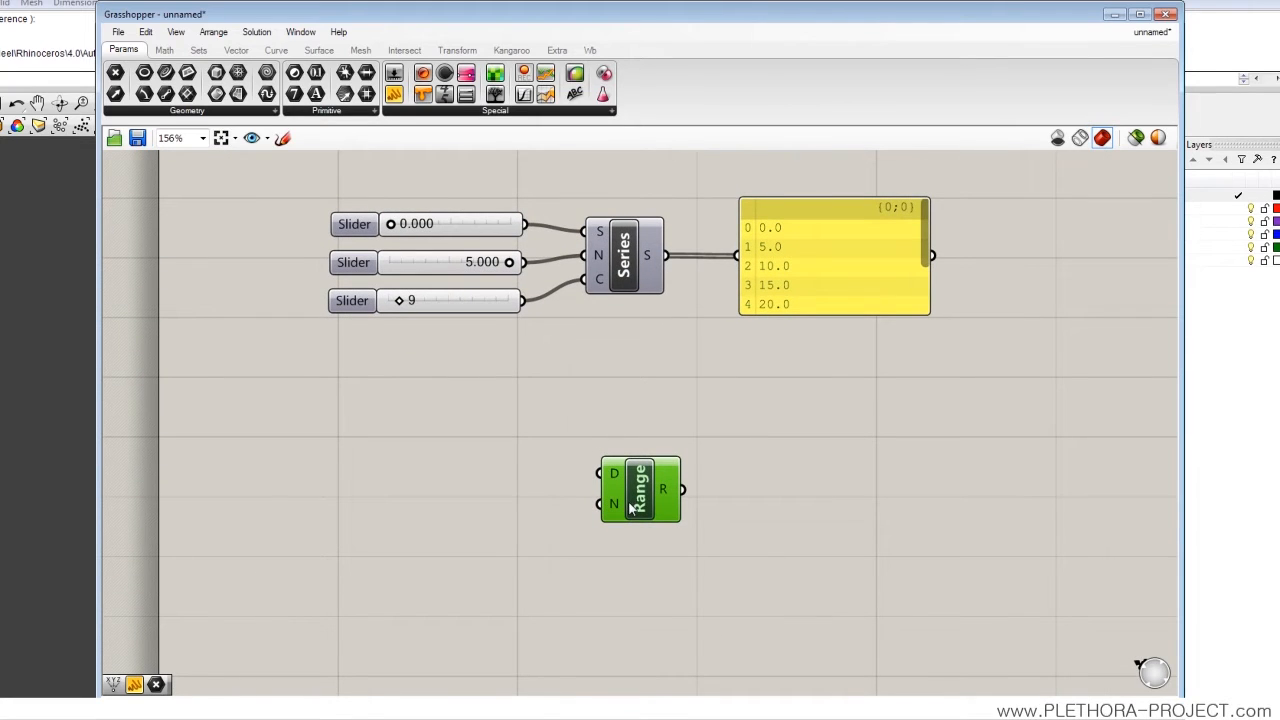
pyautogui.moveTo(530, 540)
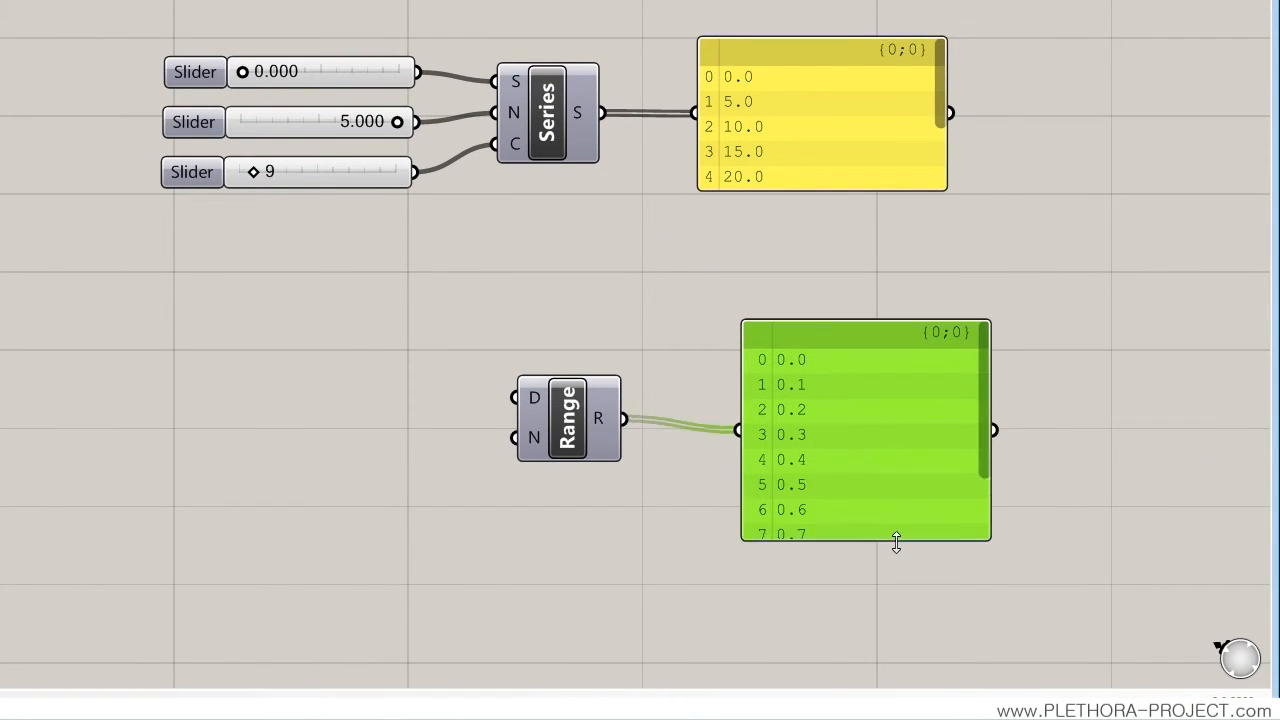
pyautogui.moveTo(896, 540); pyautogui.dragTo(896, 630)
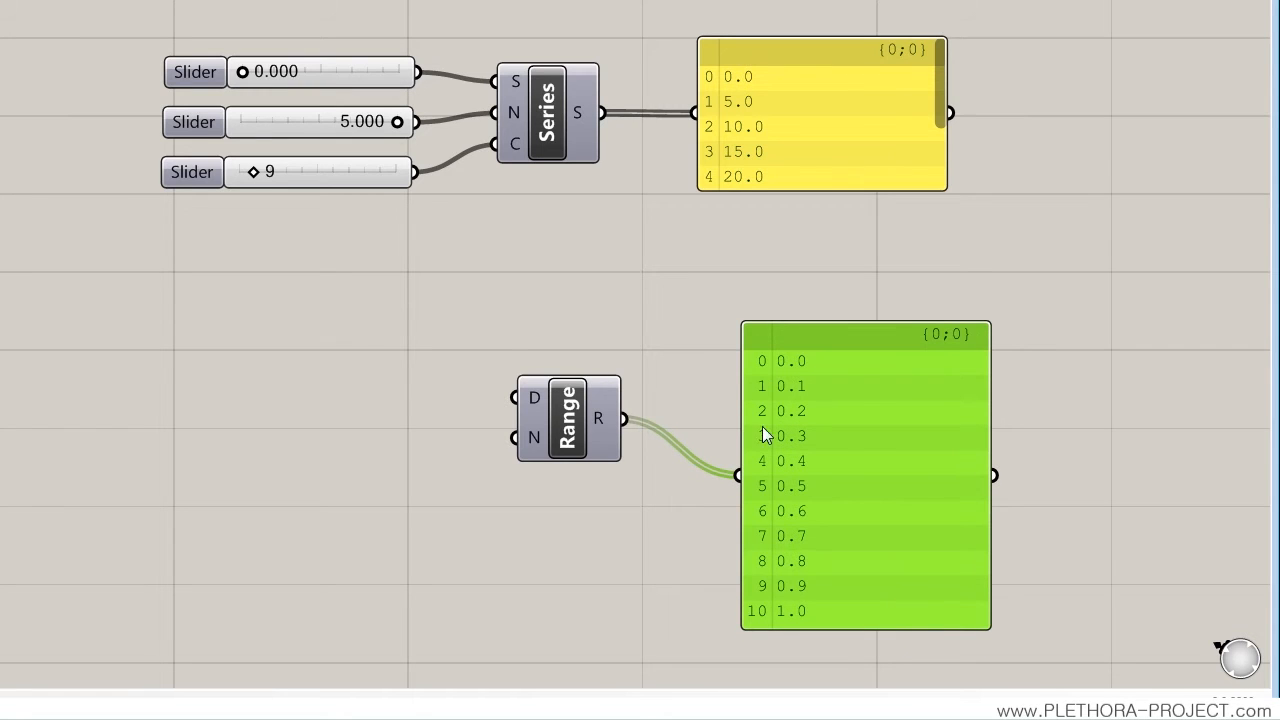
pyautogui.moveTo(530, 438)
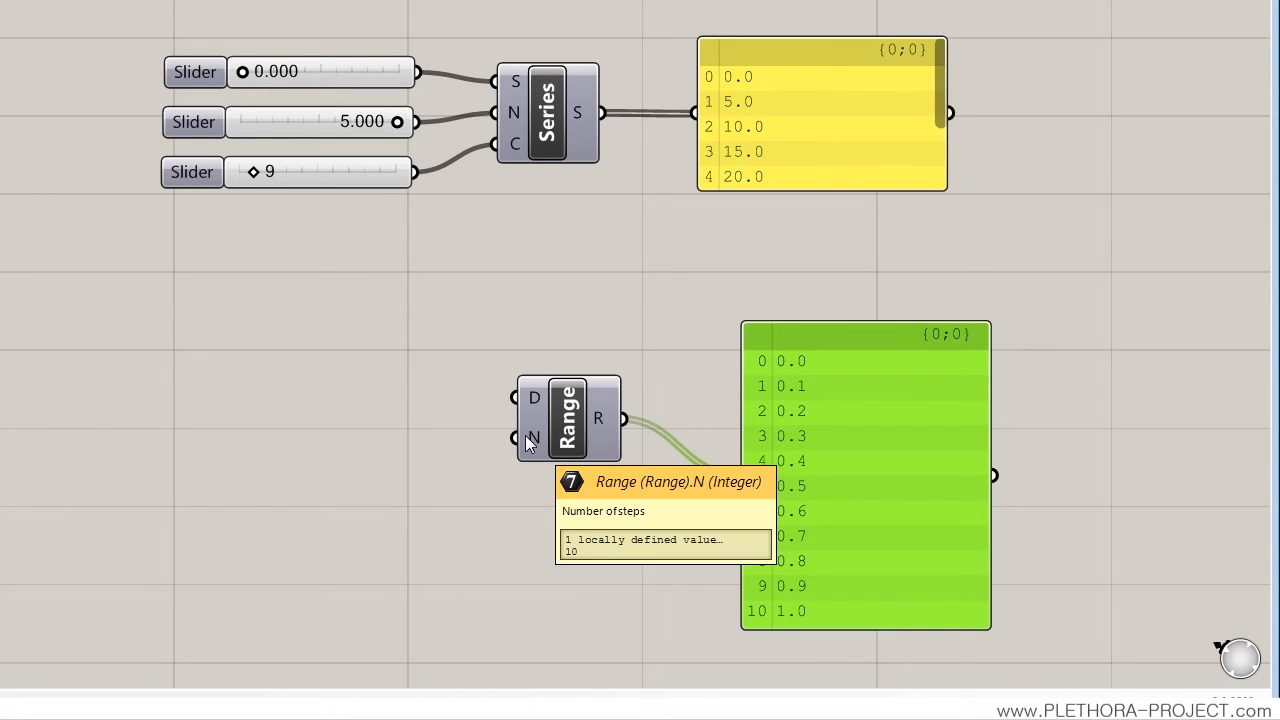
pyautogui.moveTo(790, 384)
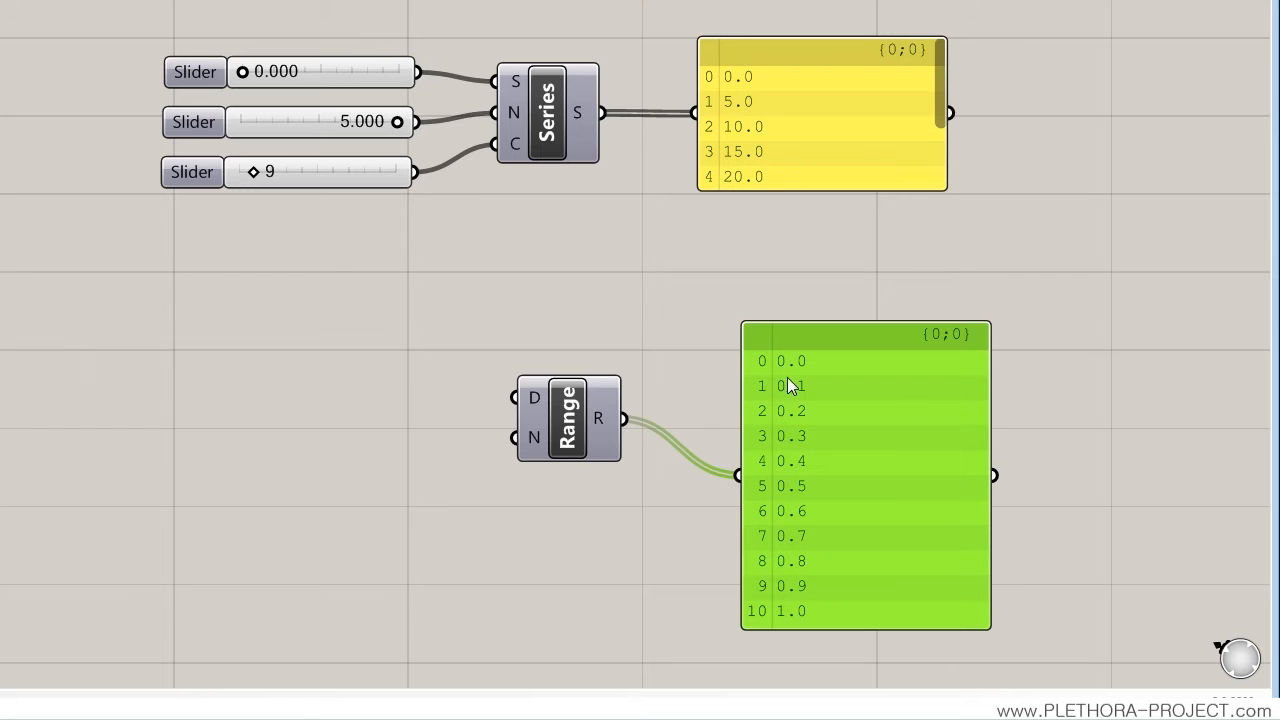
pyautogui.moveTo(548, 436)
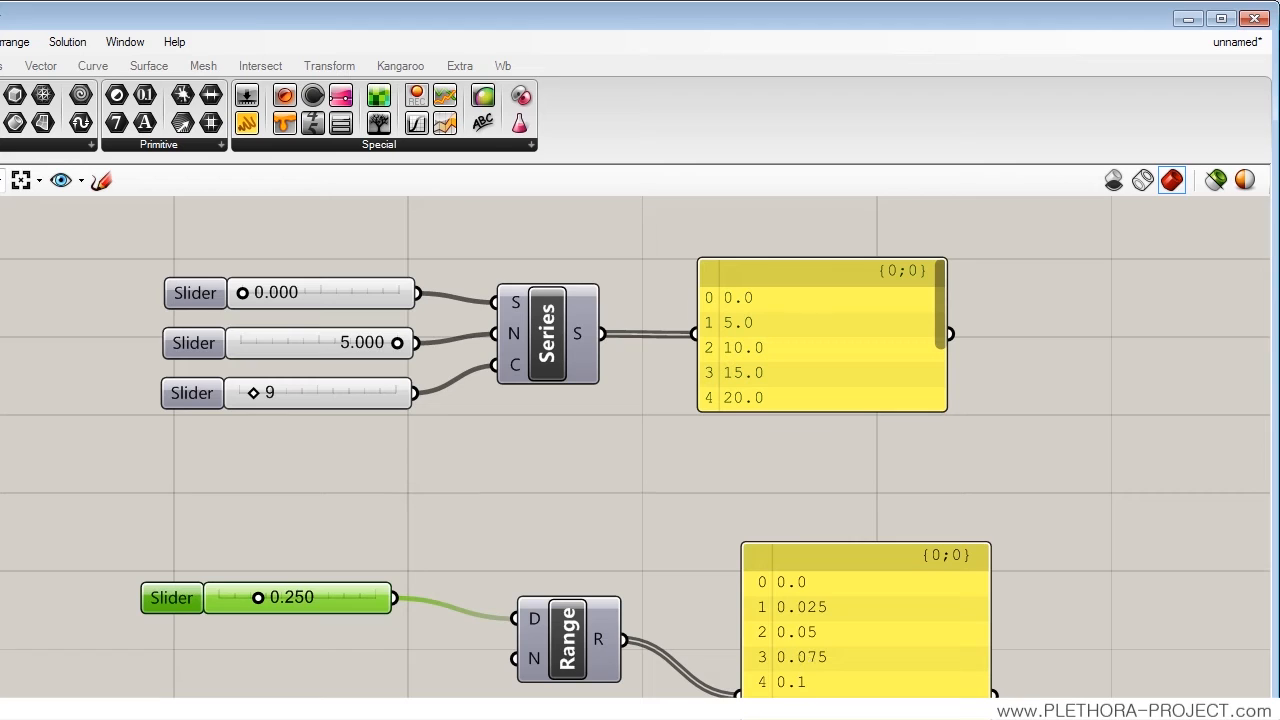
# Step: Drive Range with sliders, settling the domain at 1.000 with 8 steps for 0.125 increments
pyautogui.moveTo(258, 596); pyautogui.dragTo(376, 596)
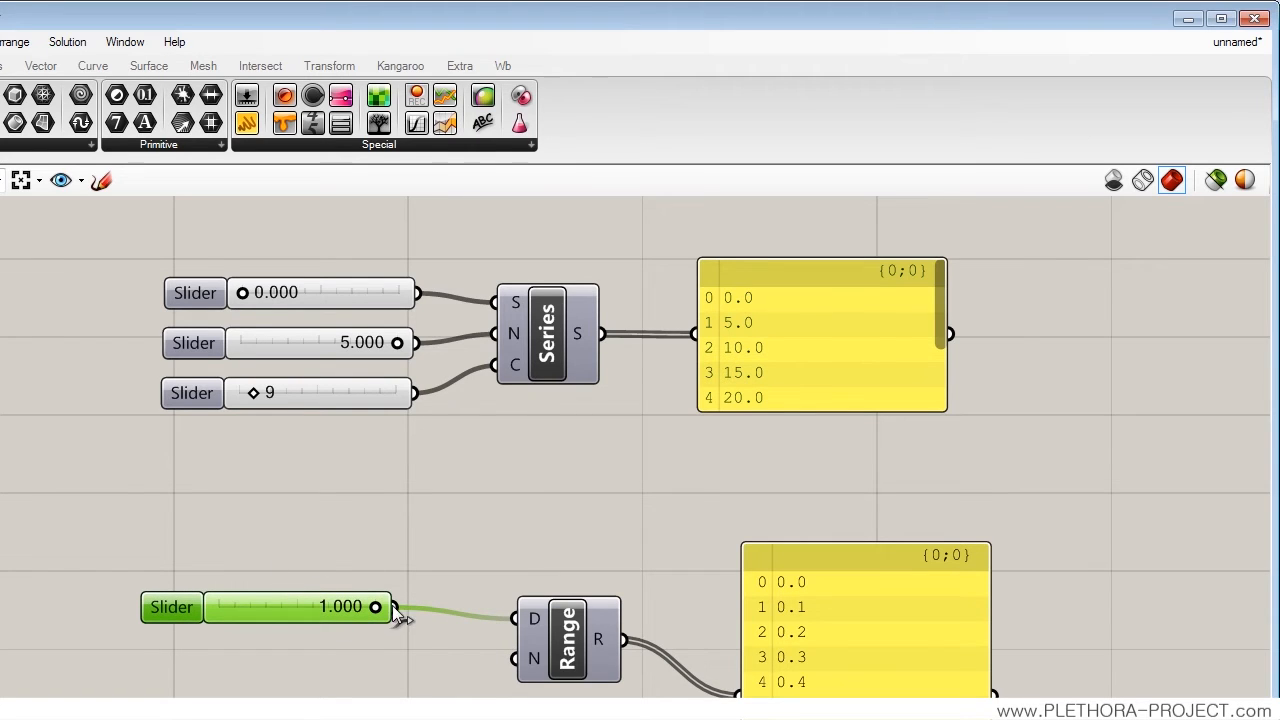
pyautogui.moveTo(376, 608); pyautogui.dragTo(316, 386)
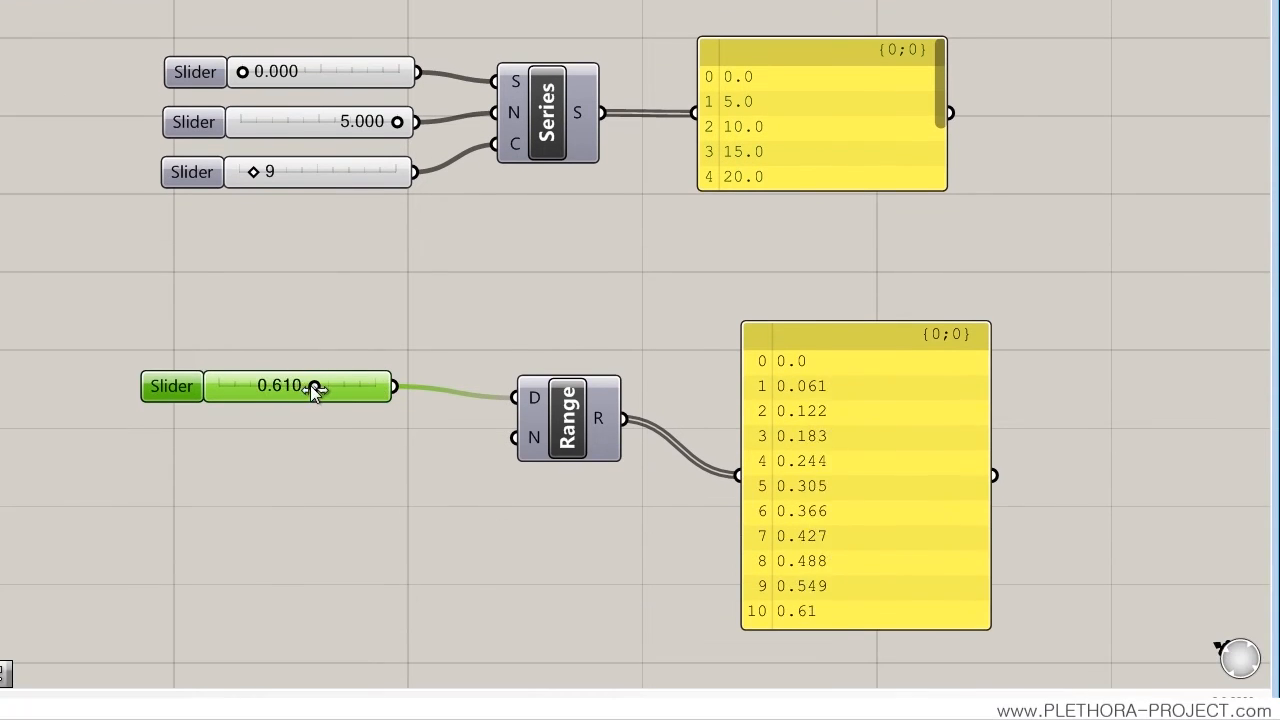
pyautogui.moveTo(316, 386); pyautogui.dragTo(396, 386)
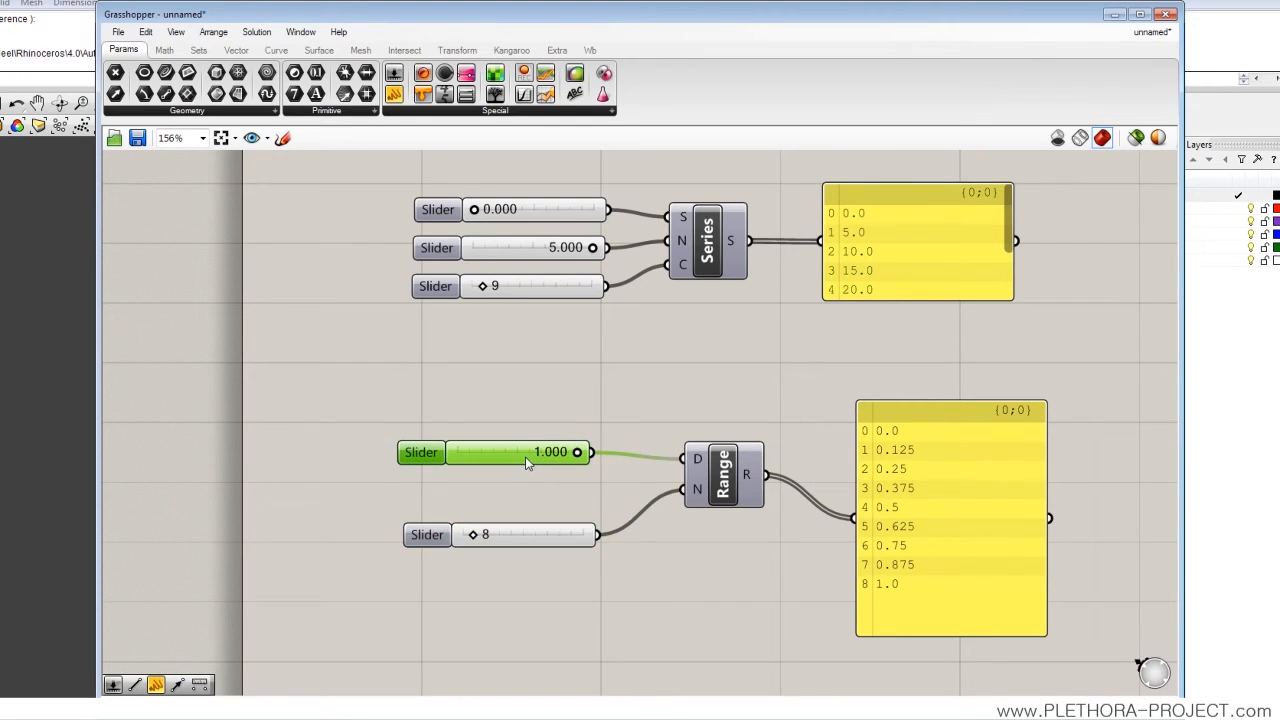
# Step: Detach the domain slider, try a component search, then bring up the Math tab's domain components
pyautogui.click(516, 248)
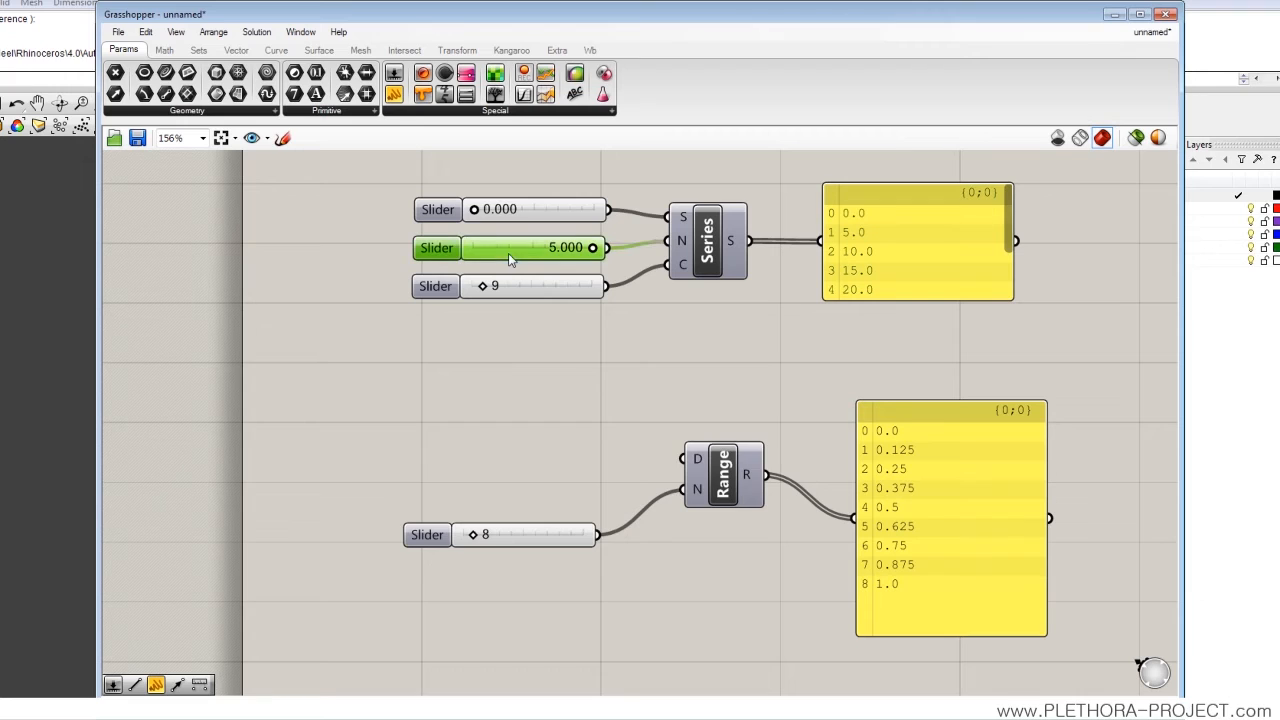
pyautogui.moveTo(510, 248); pyautogui.dragTo(464, 492)
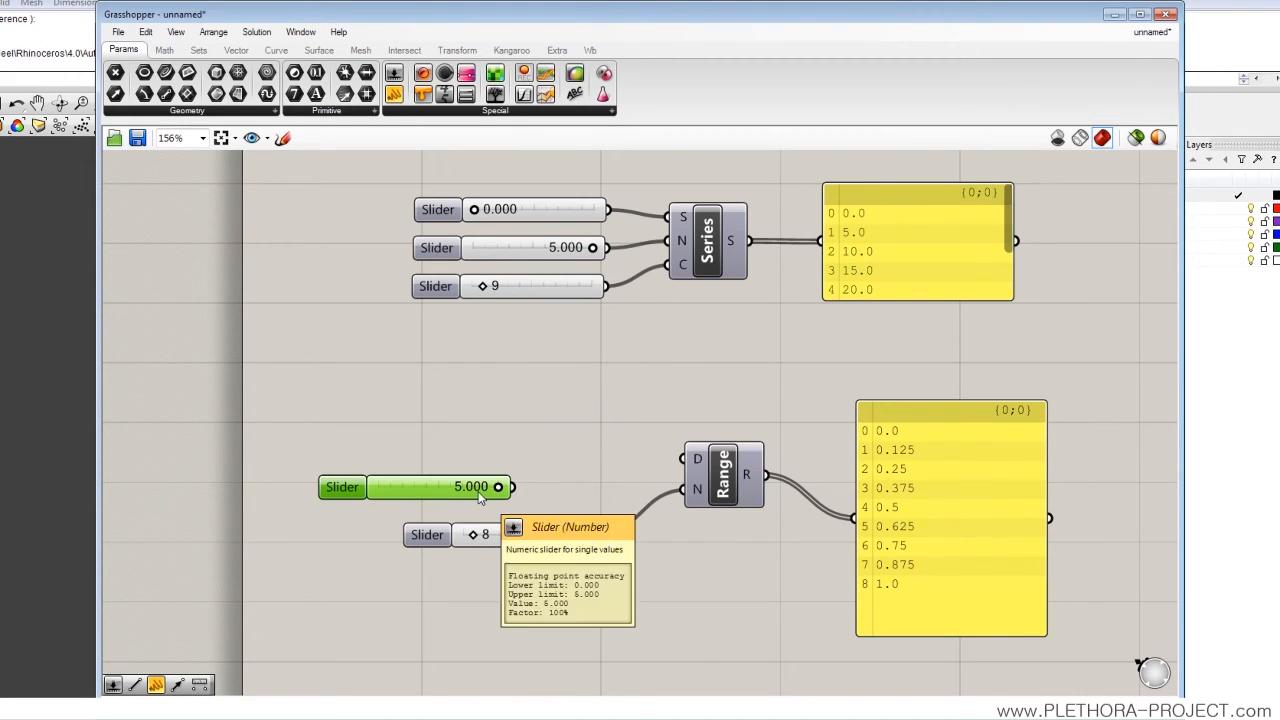
pyautogui.doubleClick(532, 396)
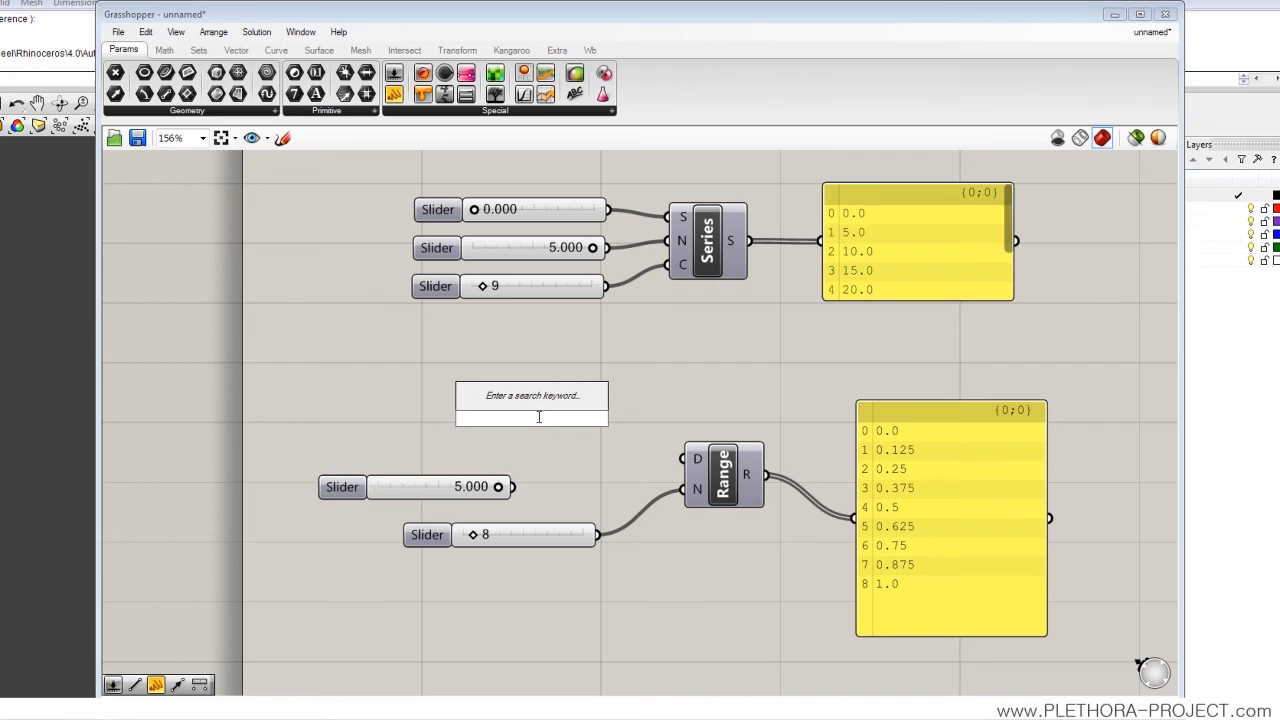
pyautogui.write('INTERT')
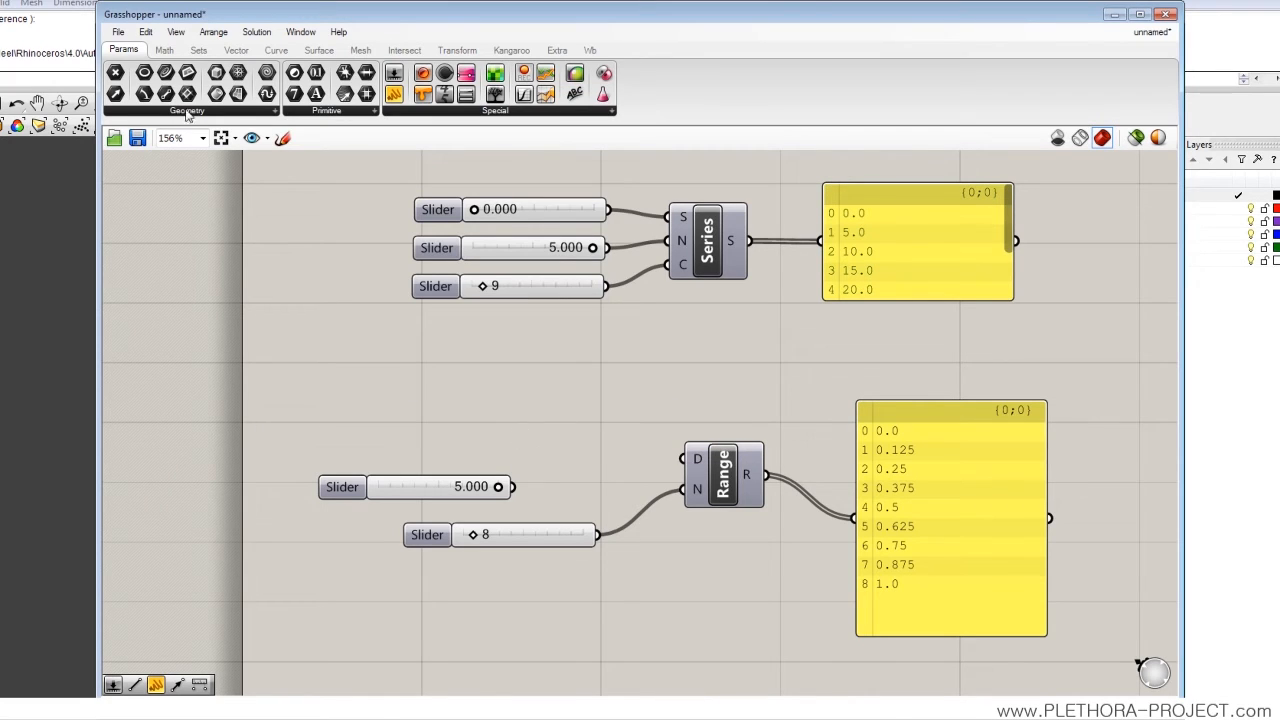
pyautogui.click(198, 50)
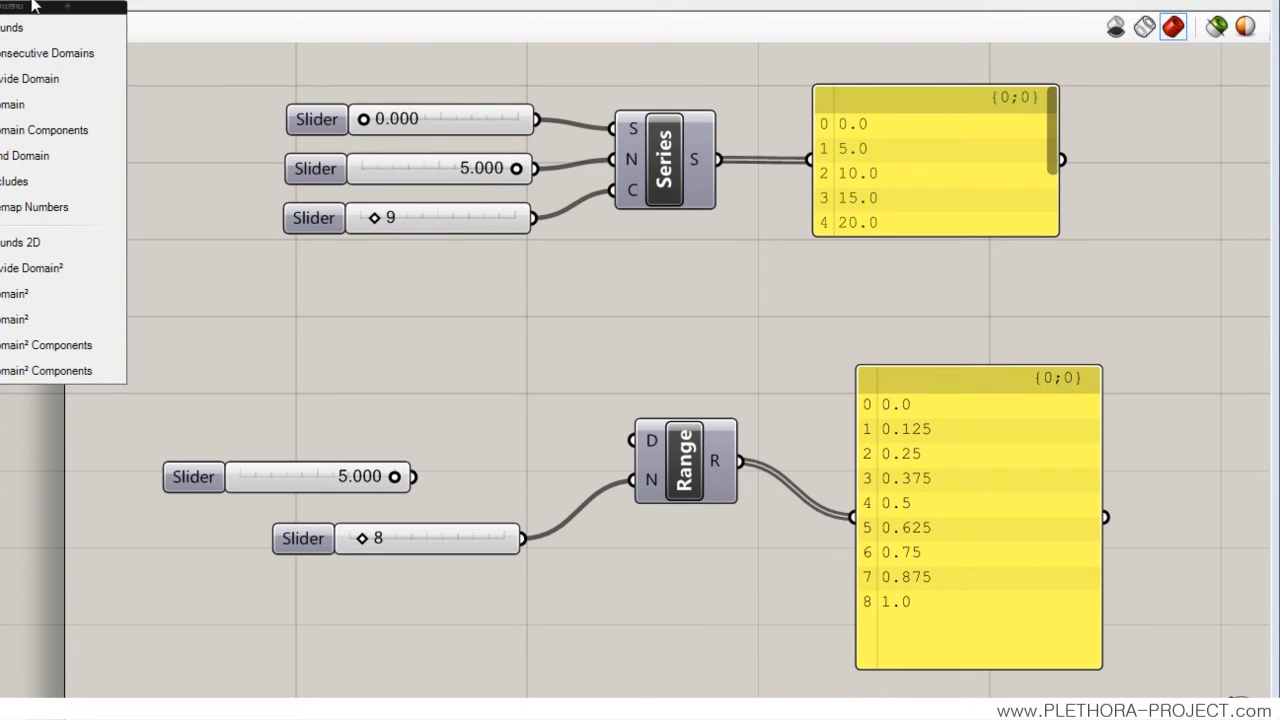
pyautogui.moveTo(40, 78)
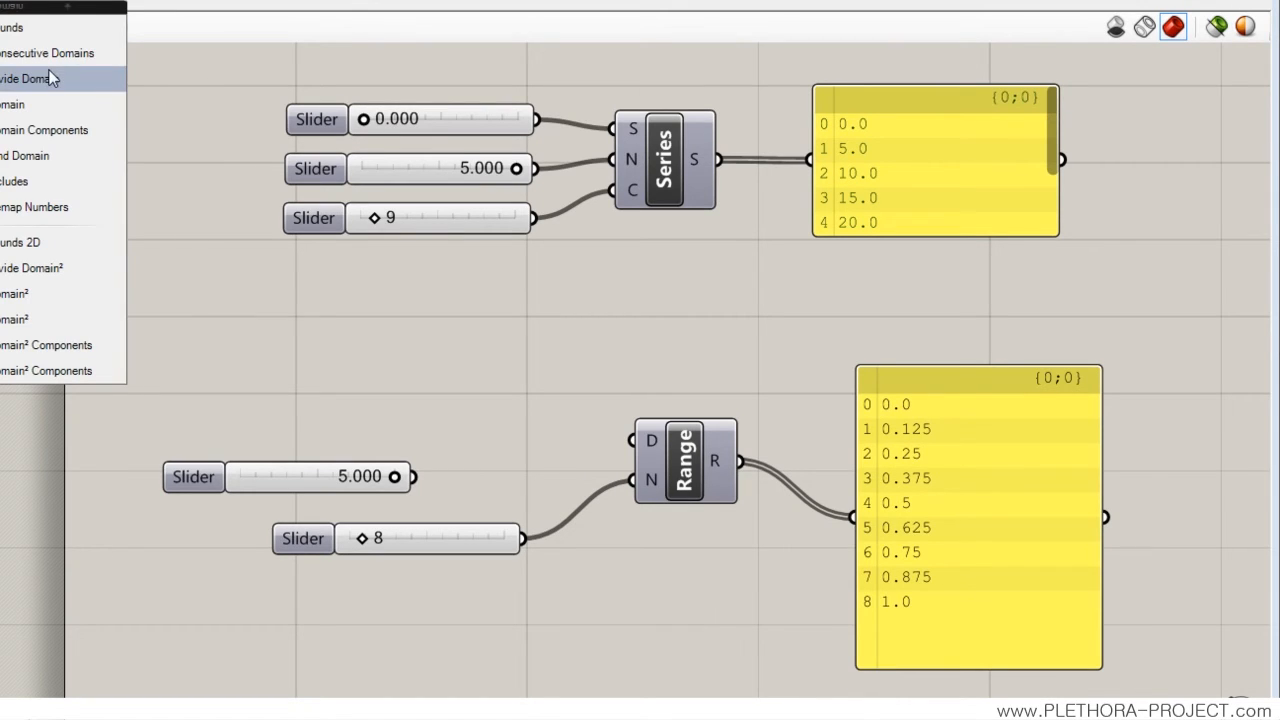
pyautogui.moveTo(44, 116)
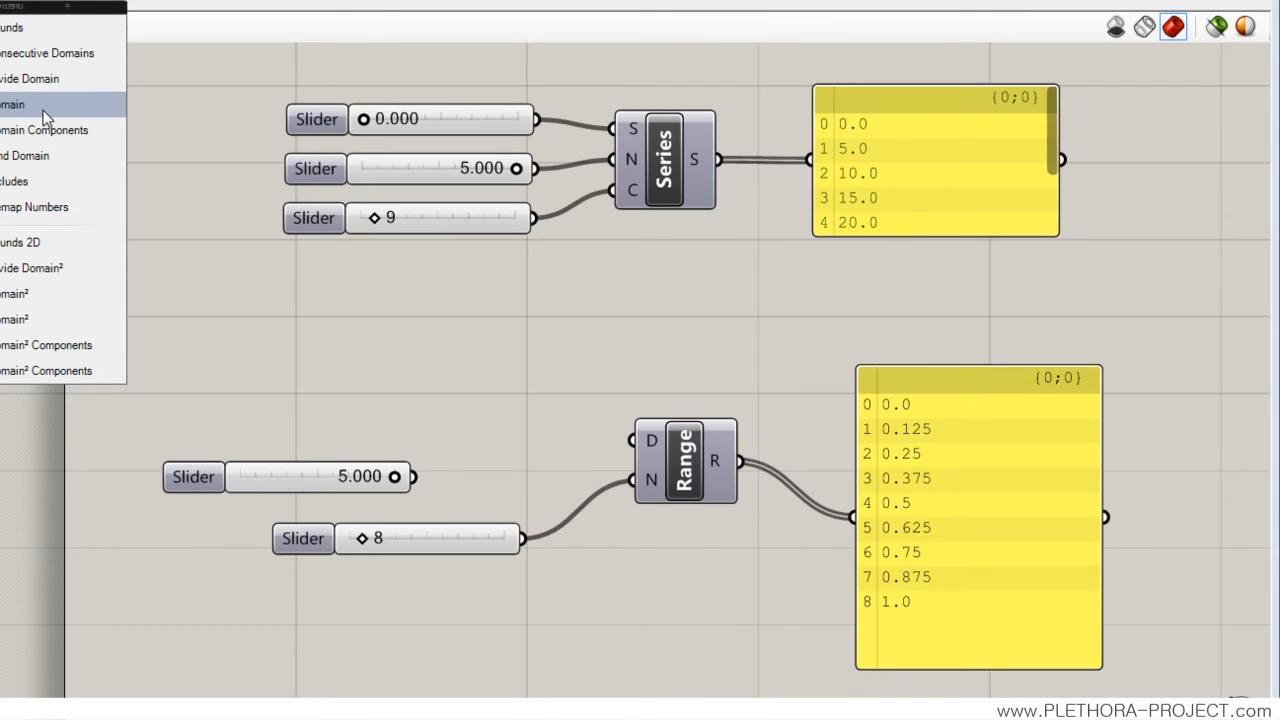
# Step: Place a Construct Domain fed by two sliders and wire it into Range D, listing 0.0 to 5.0
pyautogui.click(12, 104)
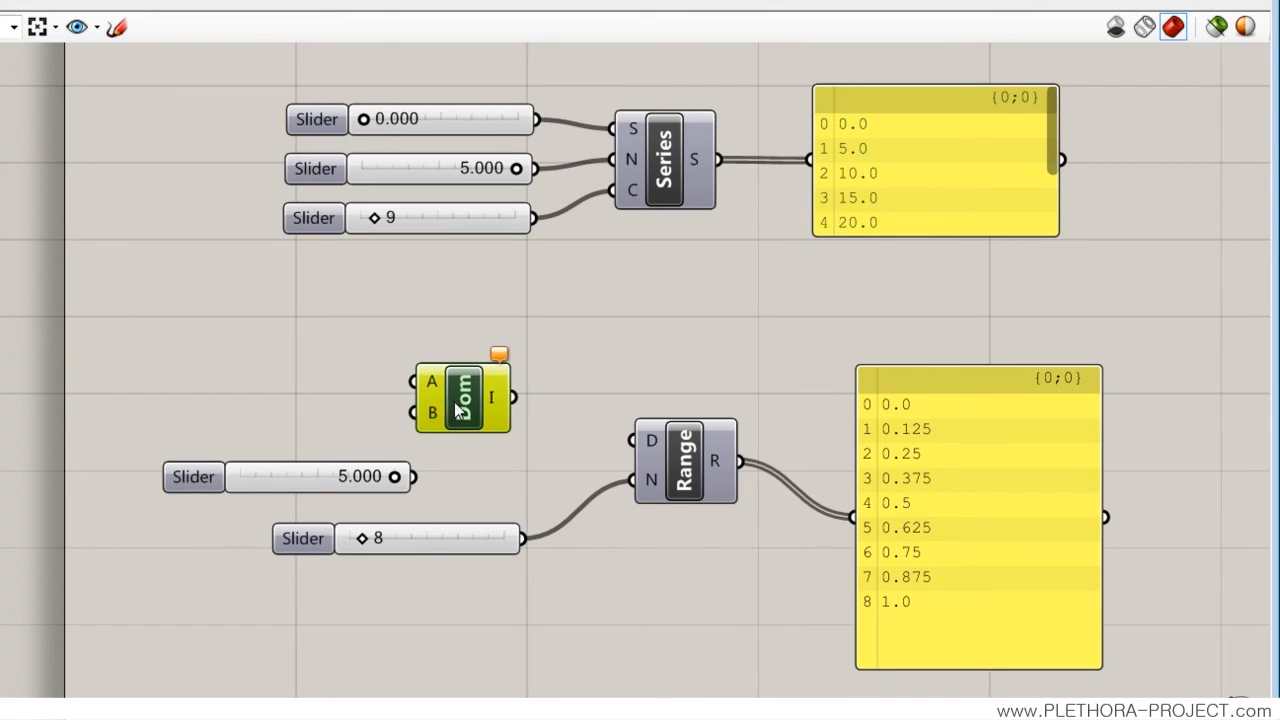
pyautogui.moveTo(462, 396); pyautogui.dragTo(476, 396)
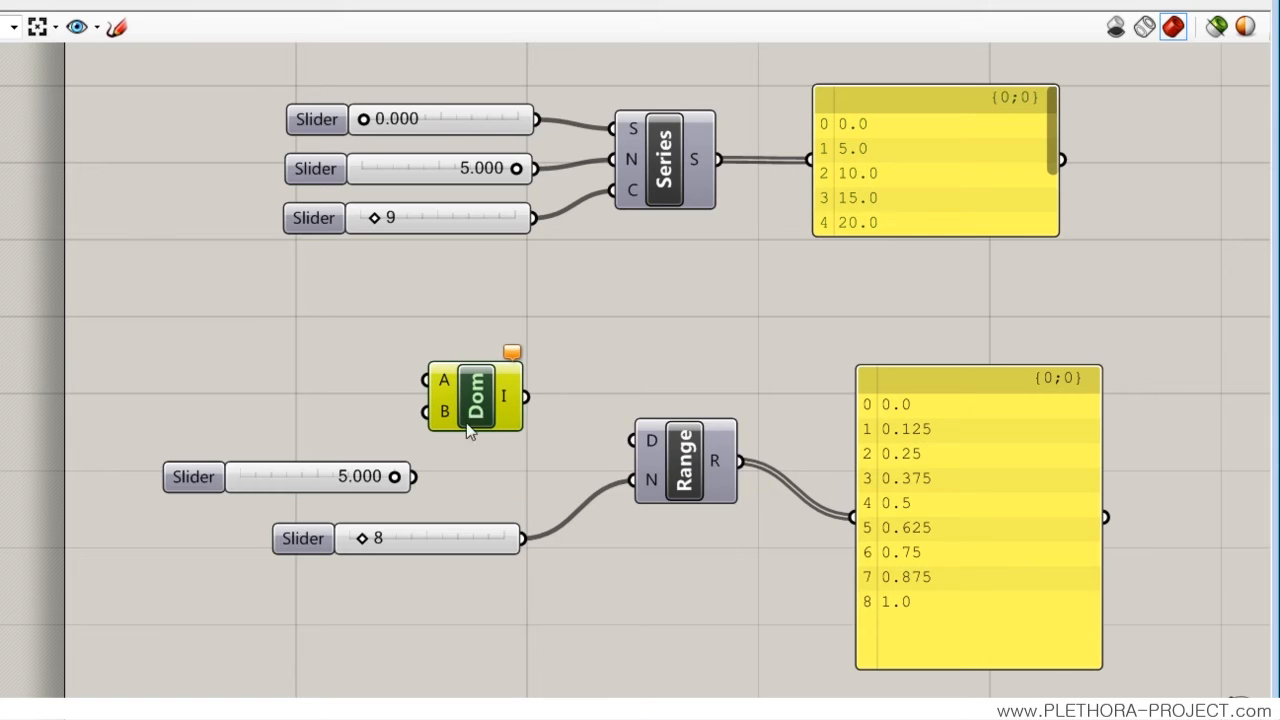
pyautogui.click(264, 476)
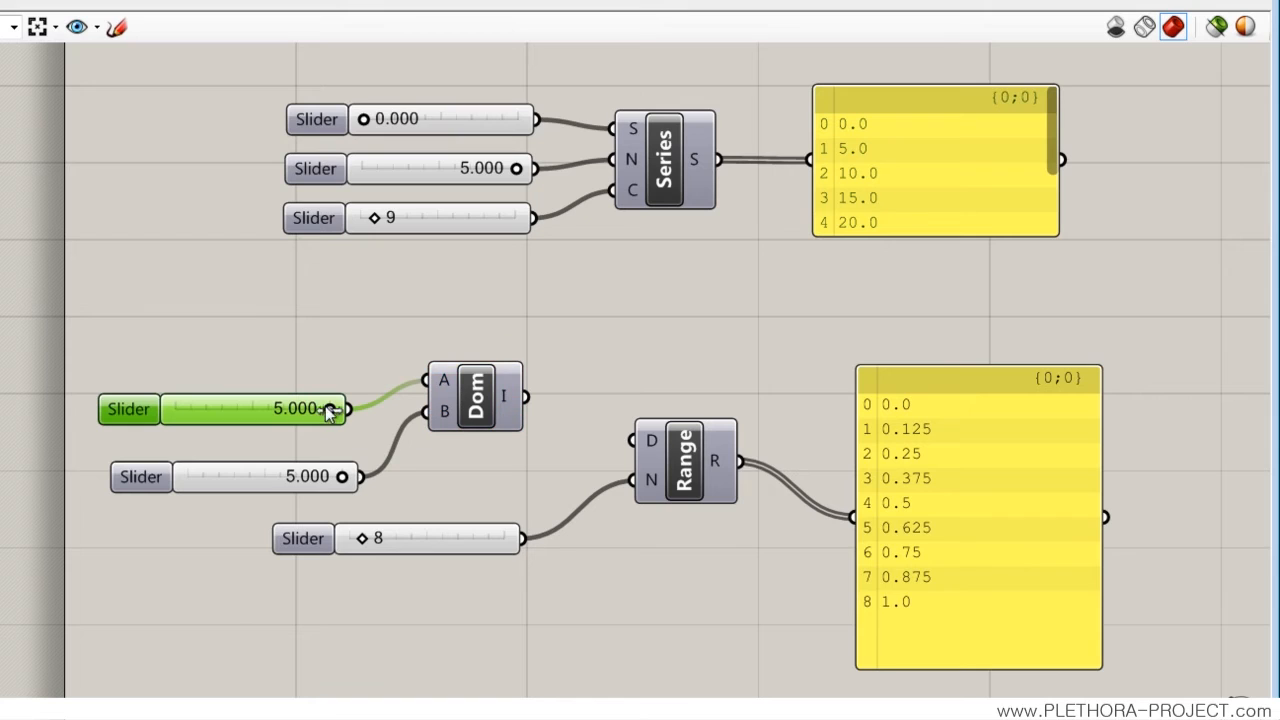
pyautogui.moveTo(324, 408); pyautogui.dragTo(176, 408)
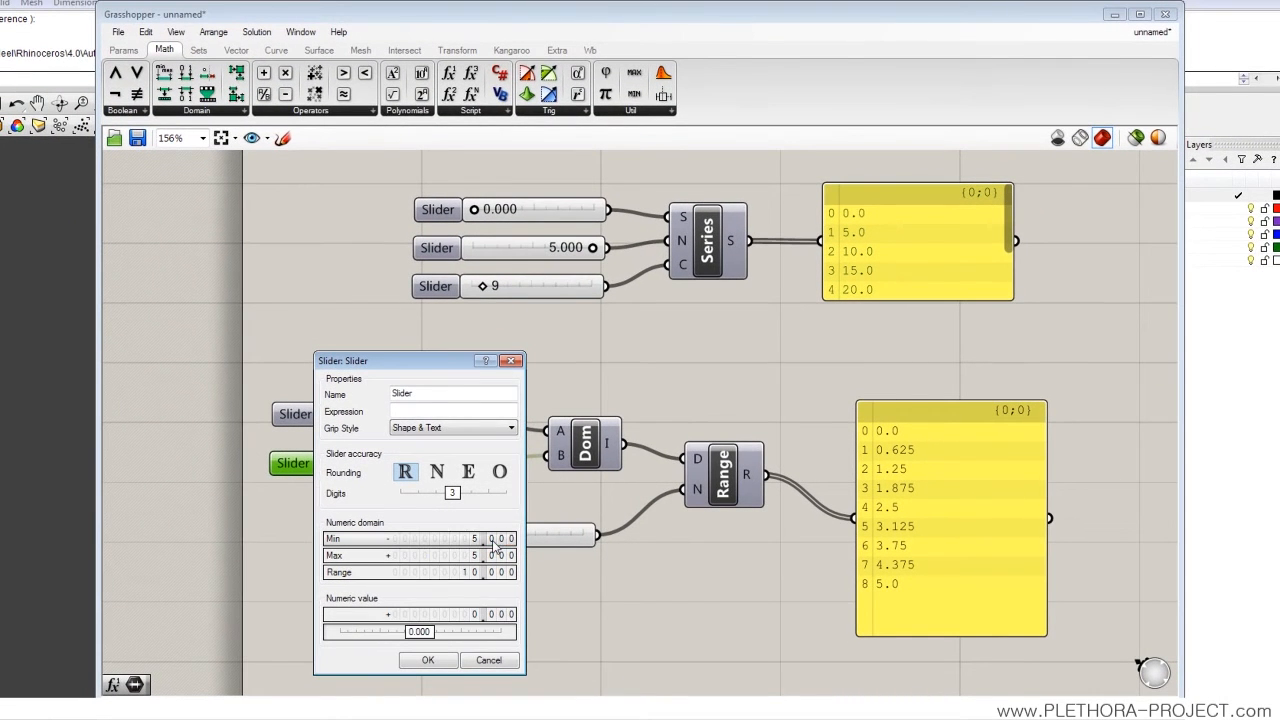
# Step: Set the first domain slider's minimum to -5 and drag it to -5.000, so Range spans -5.0 to 5.0
pyautogui.click(428, 660)
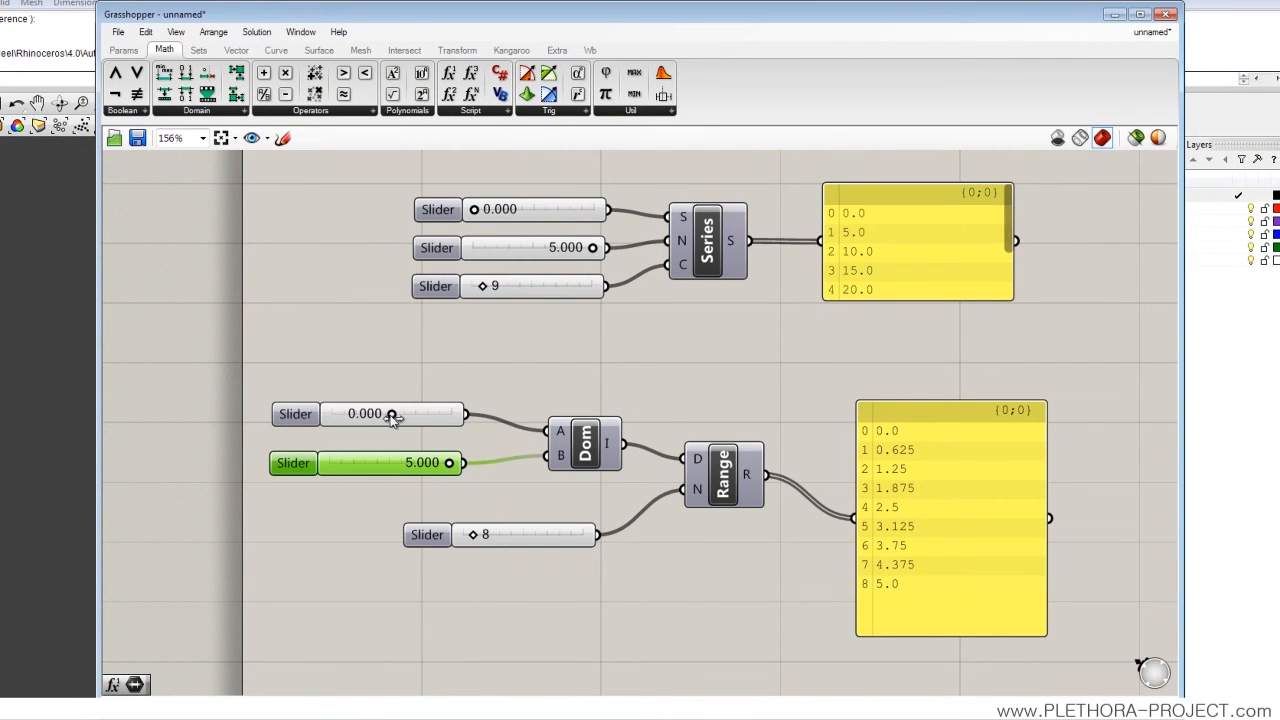
pyautogui.moveTo(392, 414); pyautogui.dragTo(332, 414)
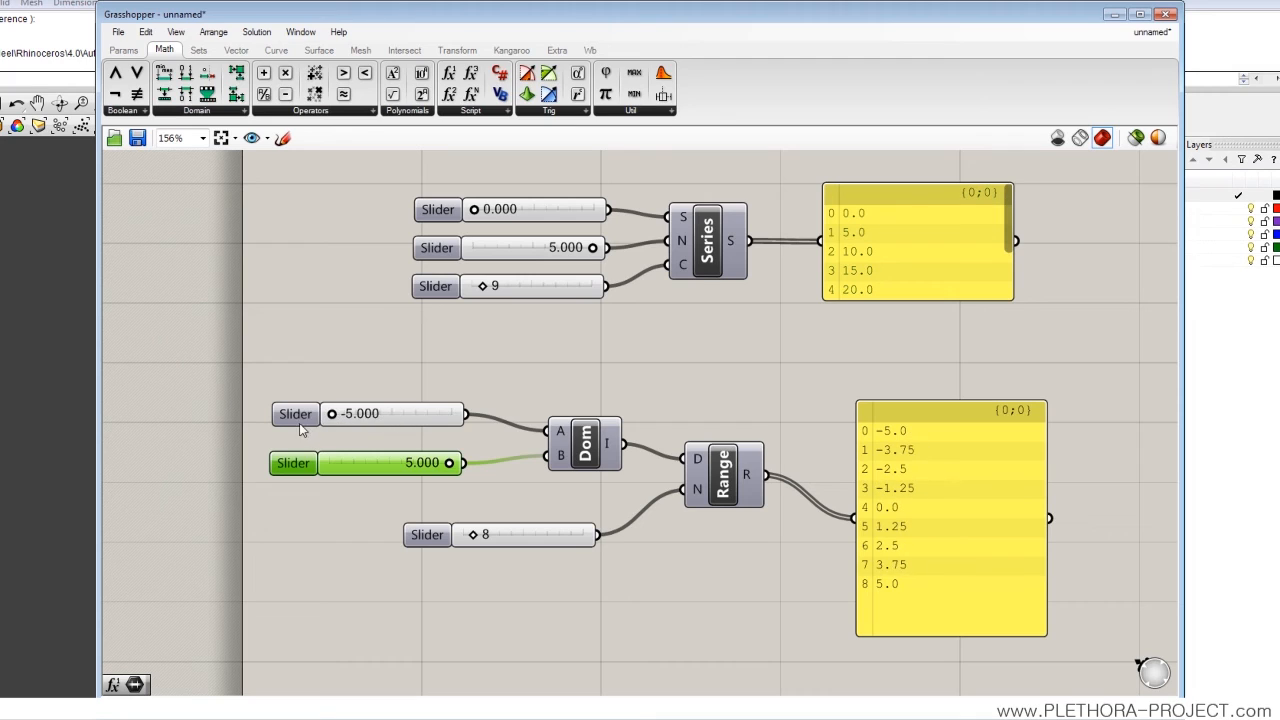
pyautogui.moveTo(438, 408)
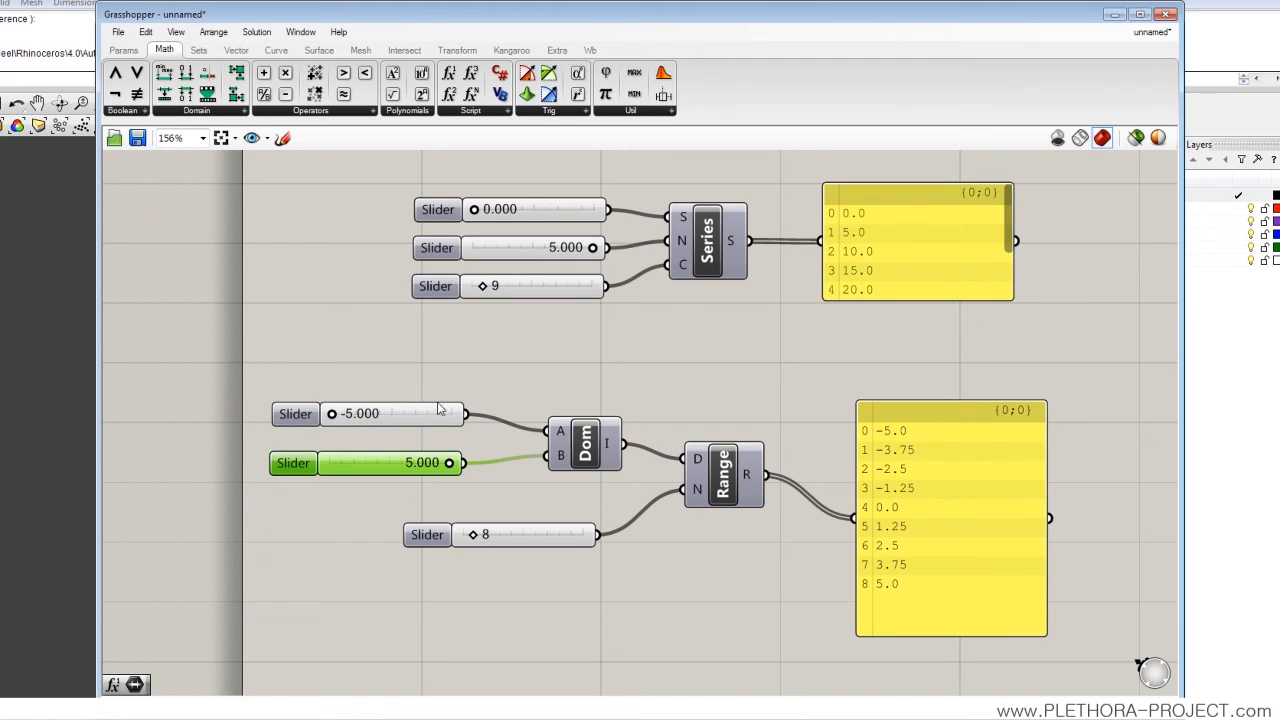
pyautogui.moveTo(260, 476)
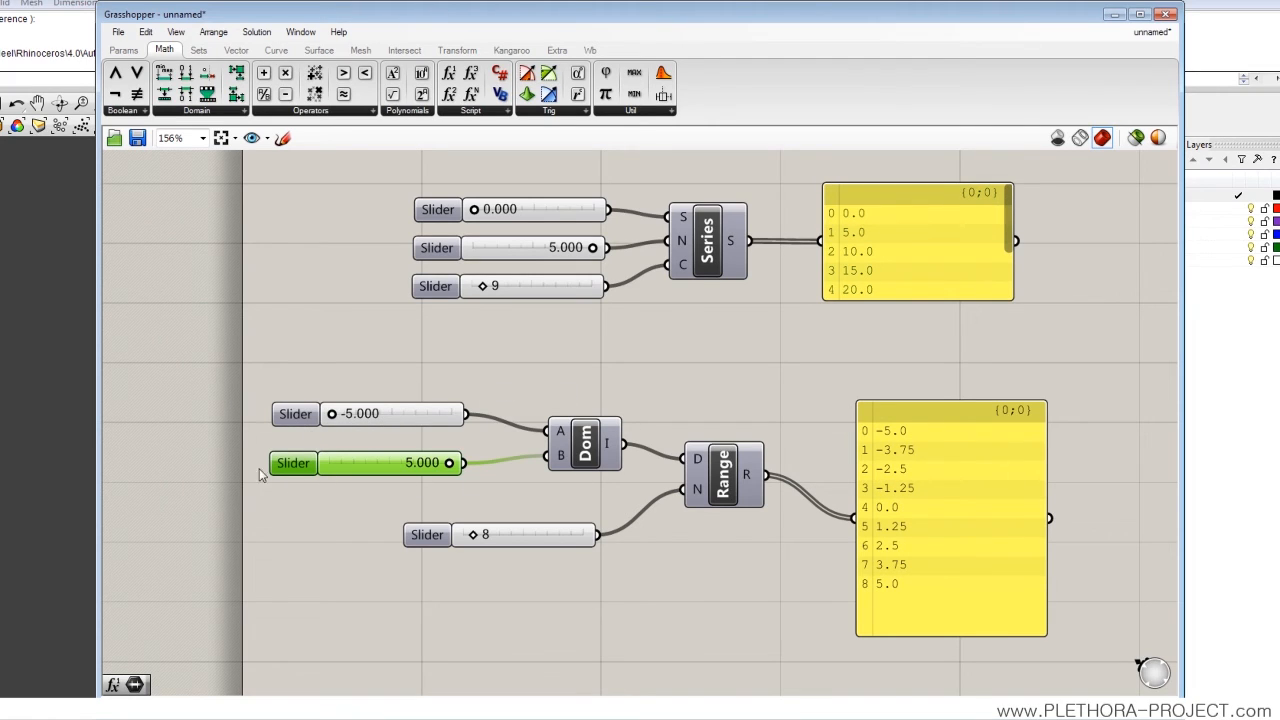
pyautogui.moveTo(696, 488)
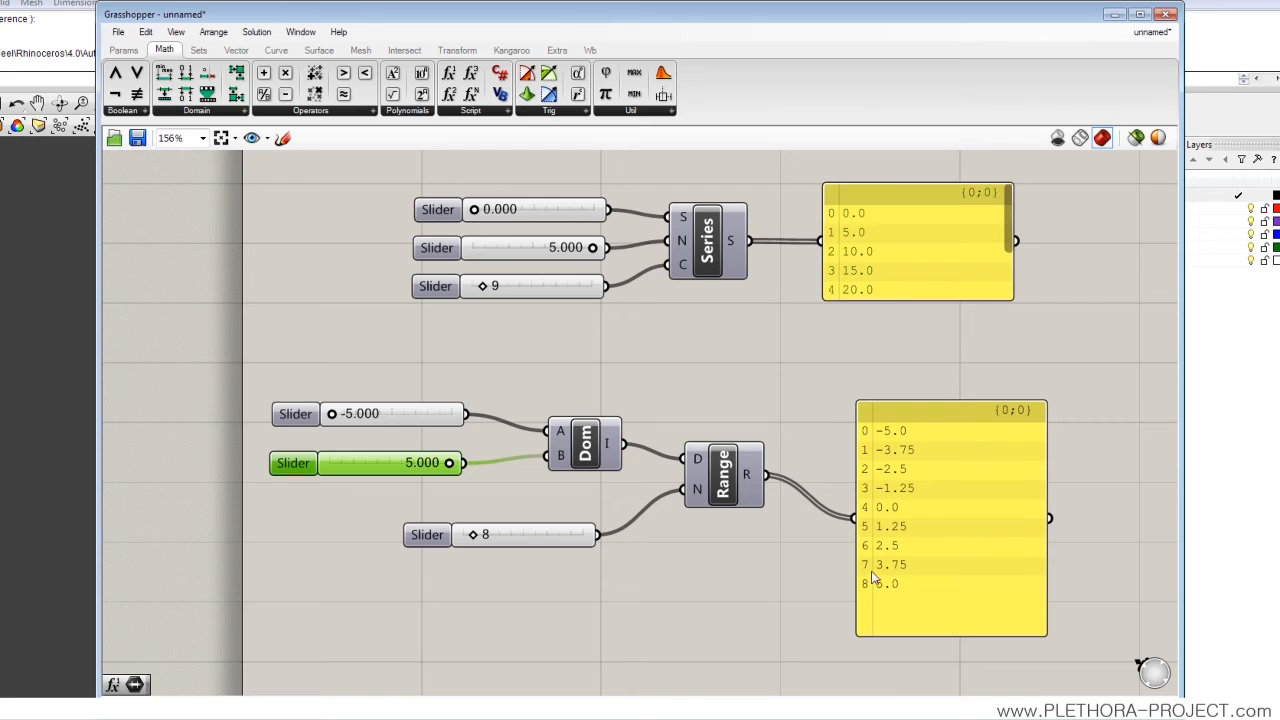
pyautogui.moveTo(464, 540)
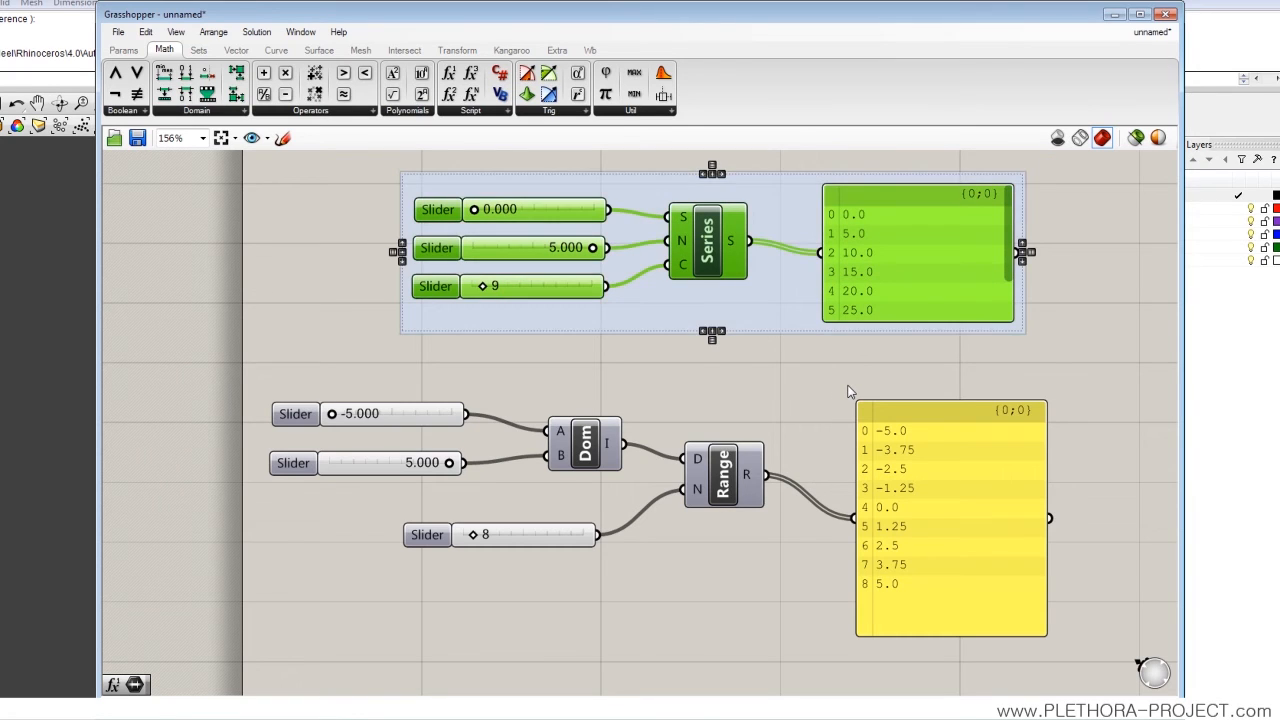
# Step: Window-select the Domain/Range sliders, components and panel to group them together
pyautogui.click(736, 328)
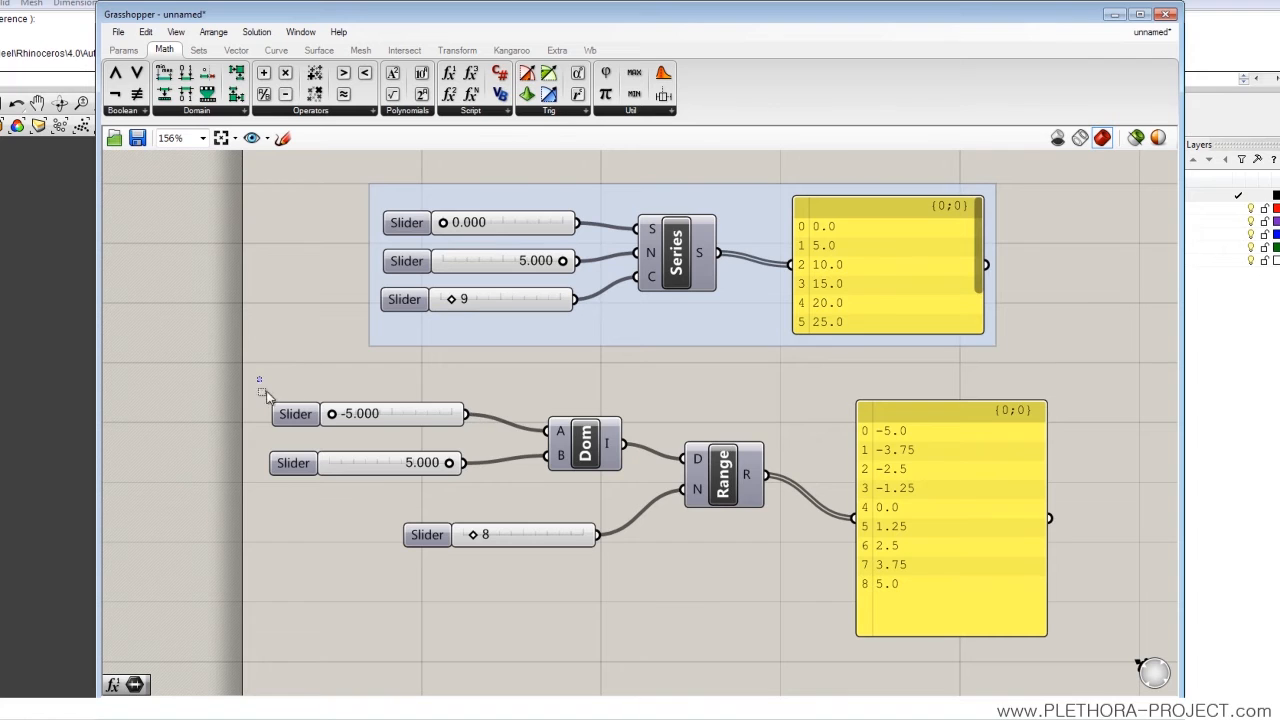
pyautogui.moveTo(258, 378); pyautogui.dragTo(1060, 648)
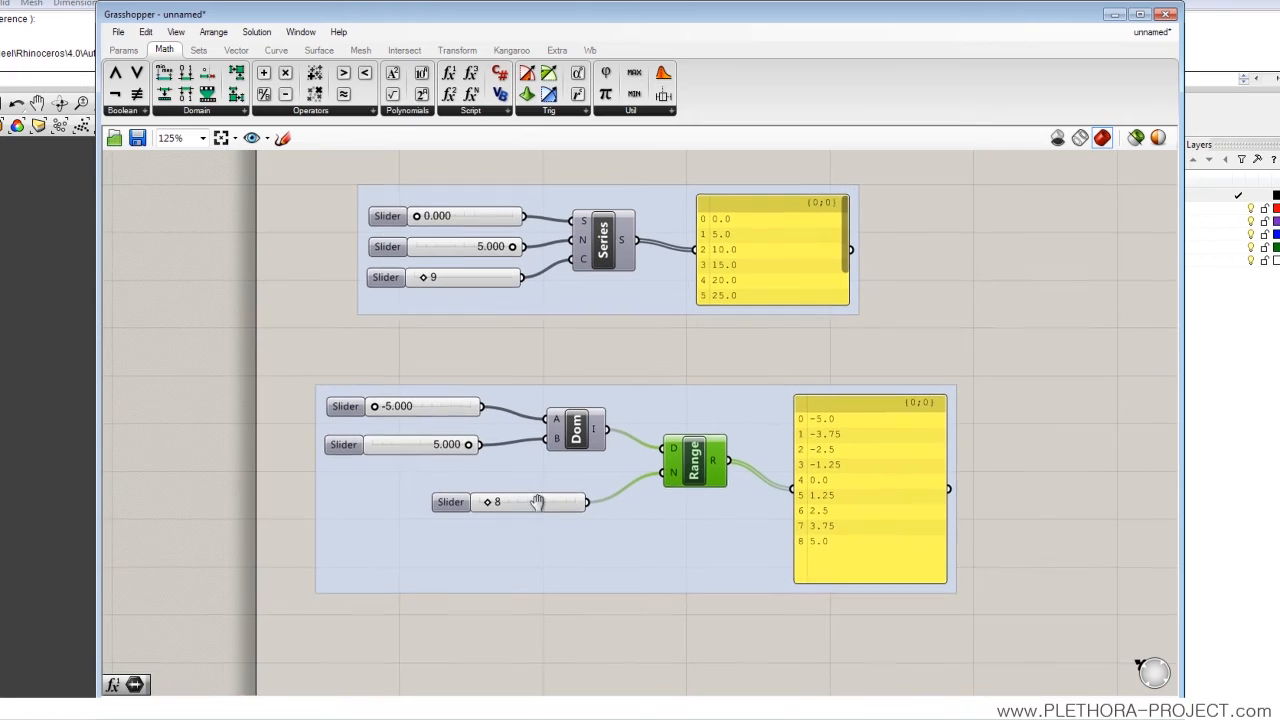
pyautogui.moveTo(378, 424)
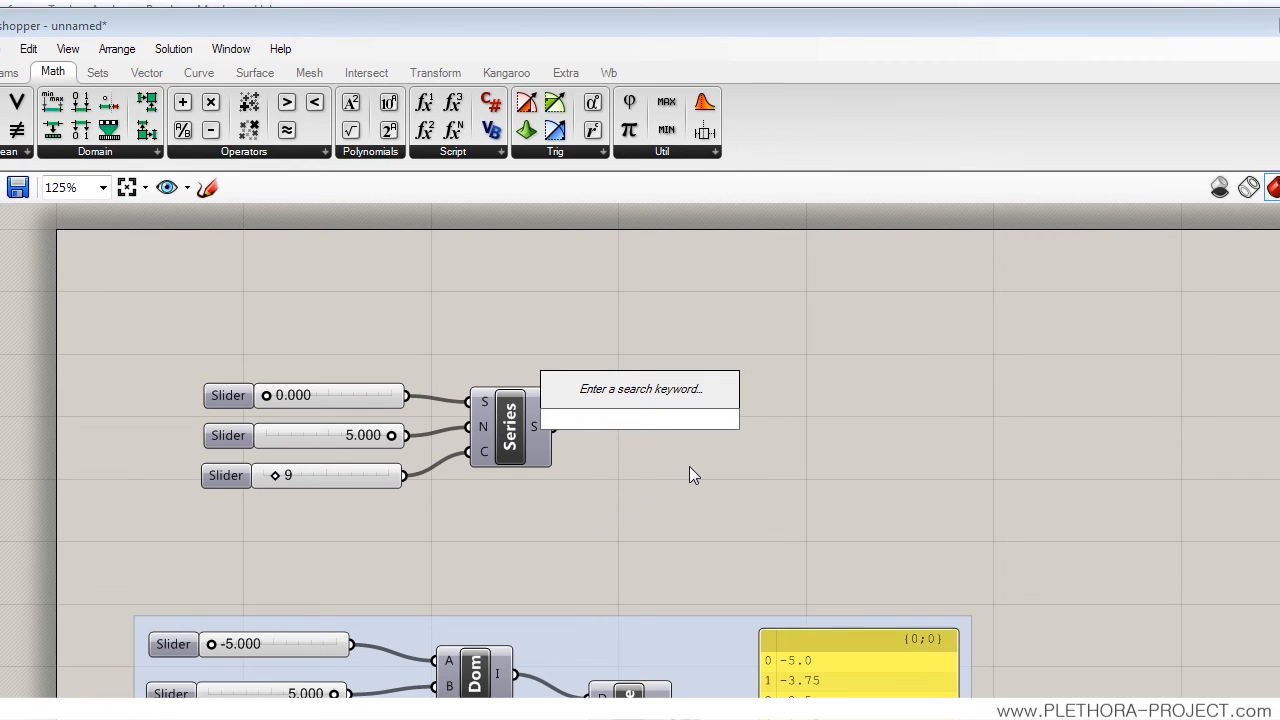
# Step: Add a Point XYZ component from the POI search, placed right of Series
pyautogui.write('POINT')
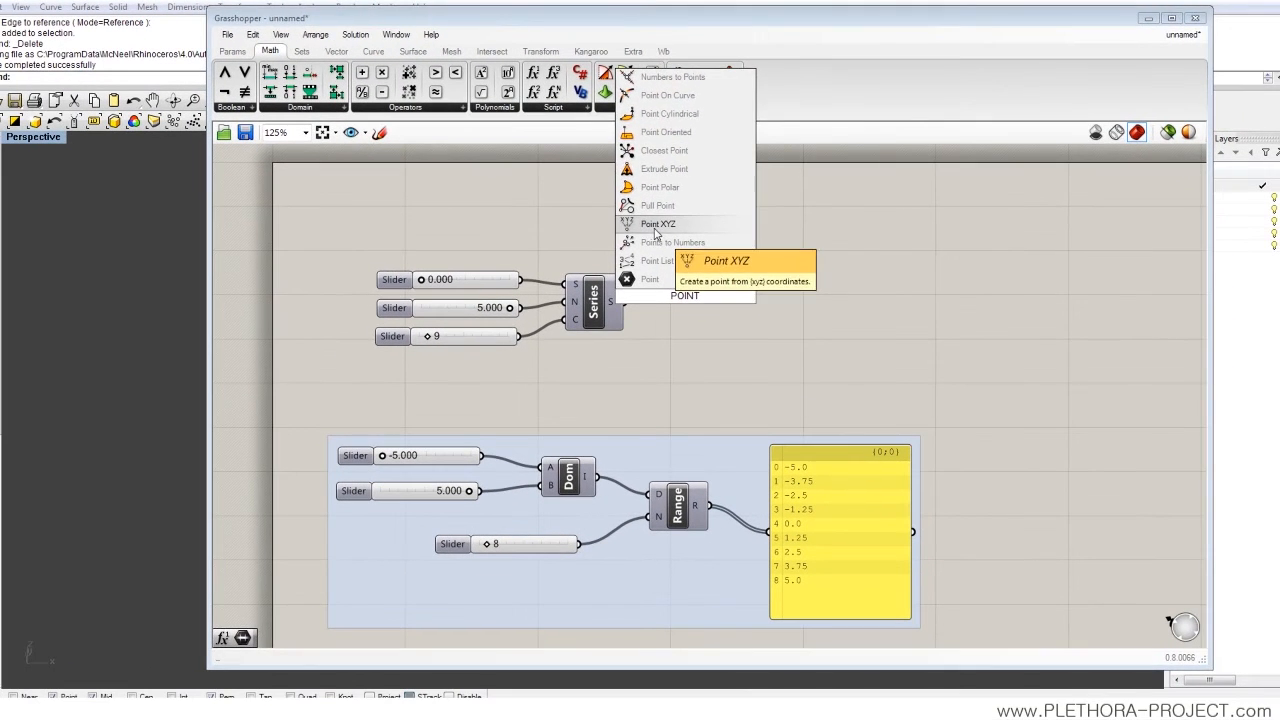
pyautogui.click(656, 224)
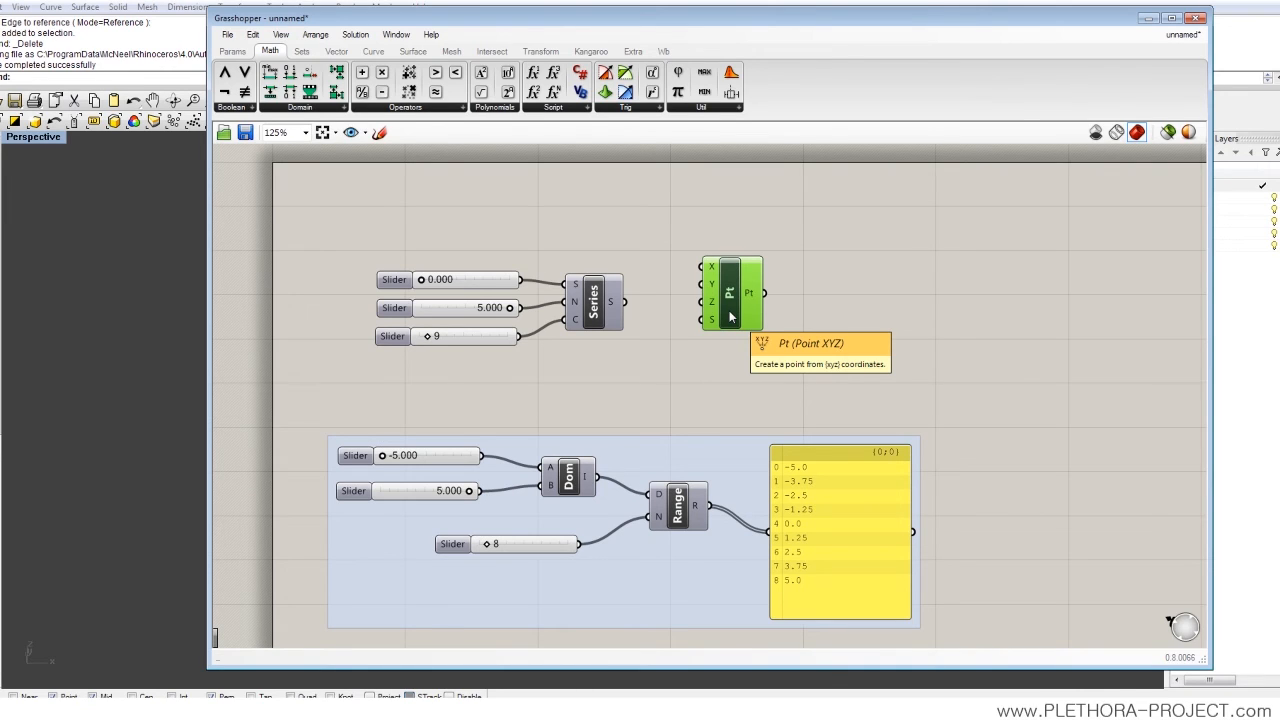
pyautogui.moveTo(630, 24)
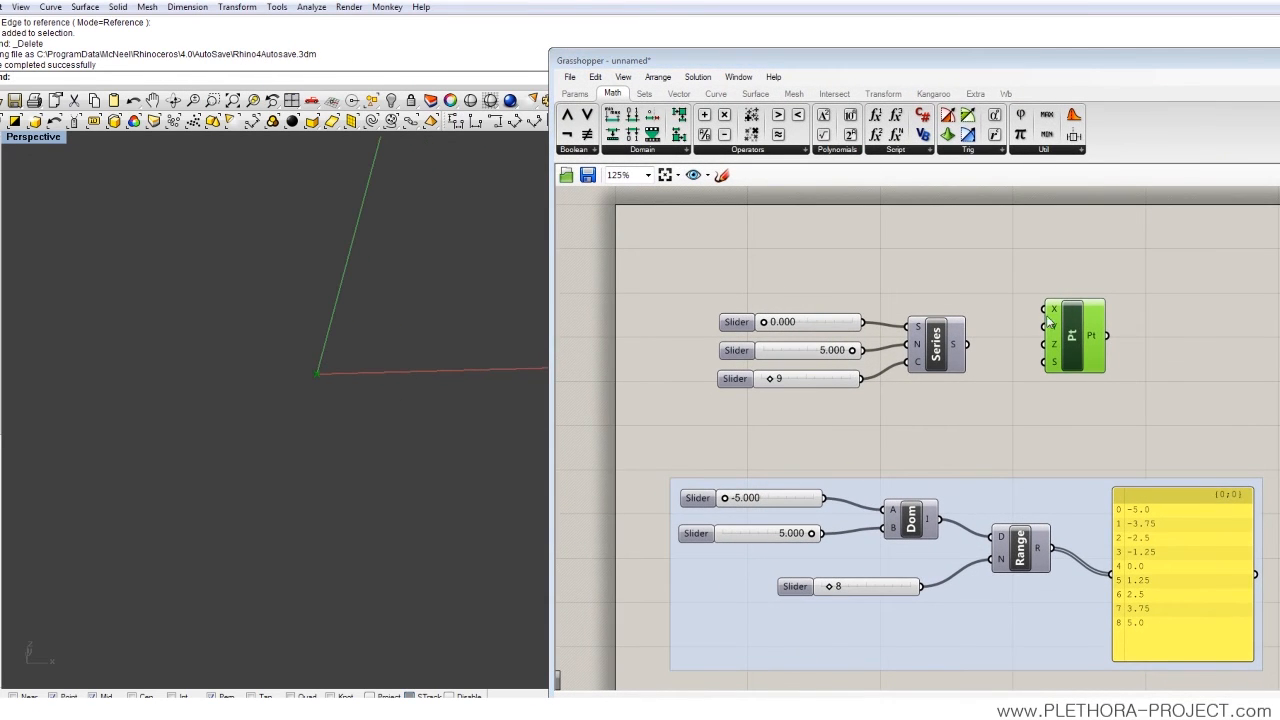
pyautogui.moveTo(348, 374)
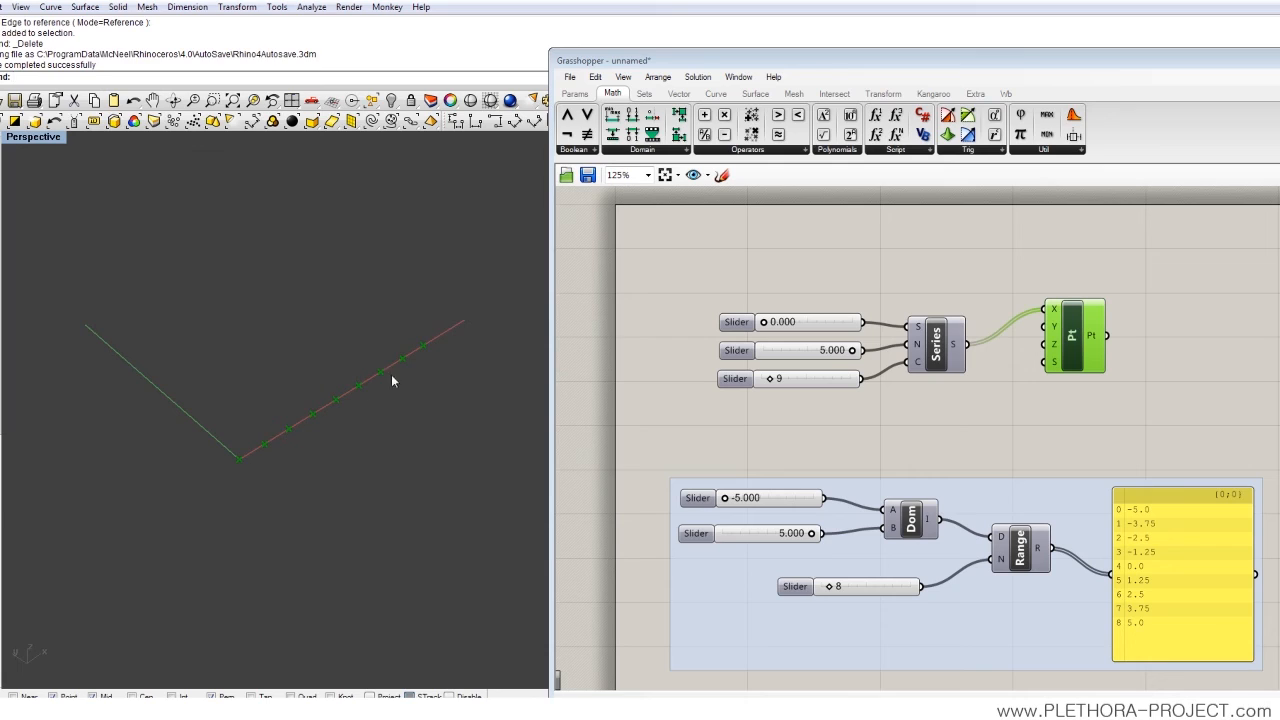
pyautogui.moveTo(296, 438)
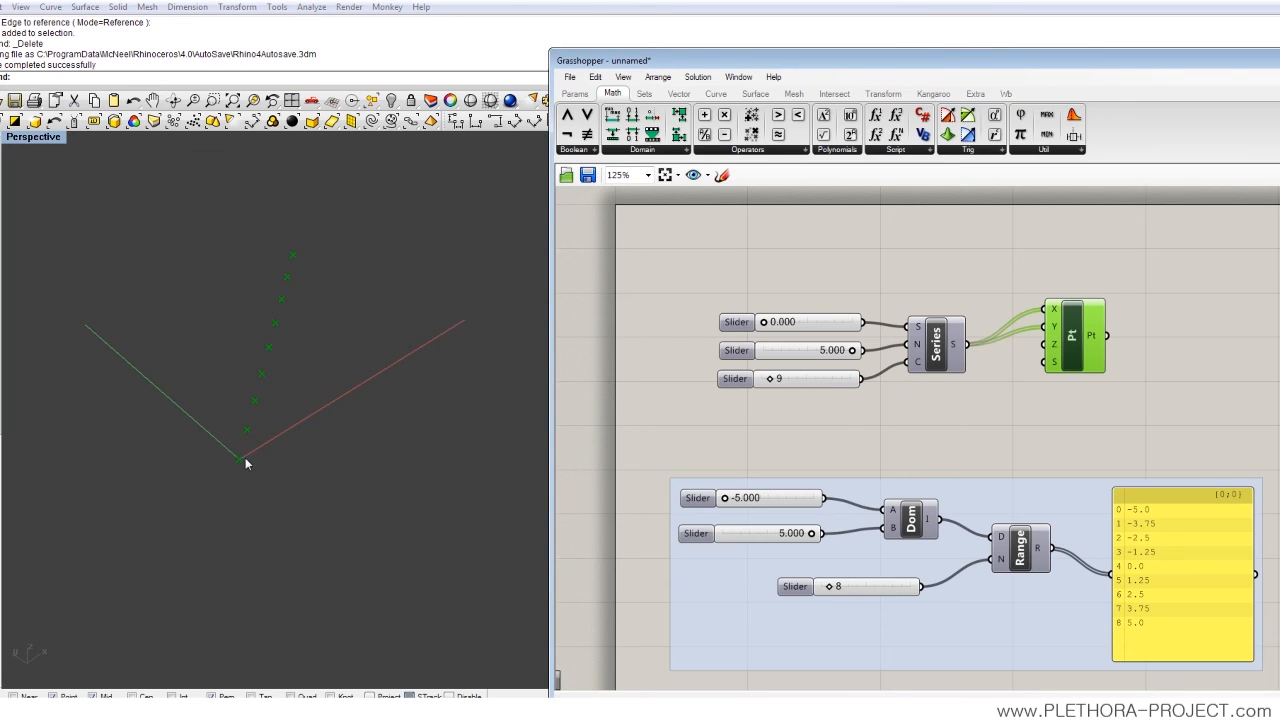
pyautogui.moveTo(248, 468)
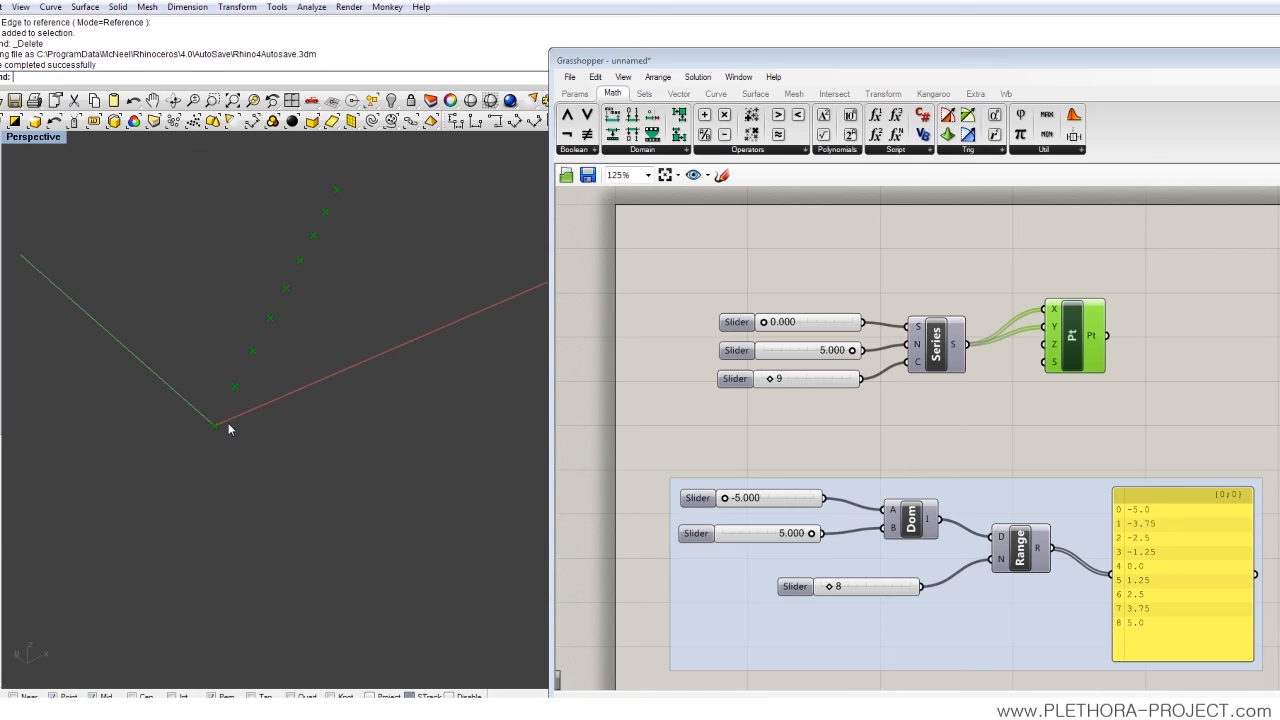
pyautogui.moveTo(332, 198)
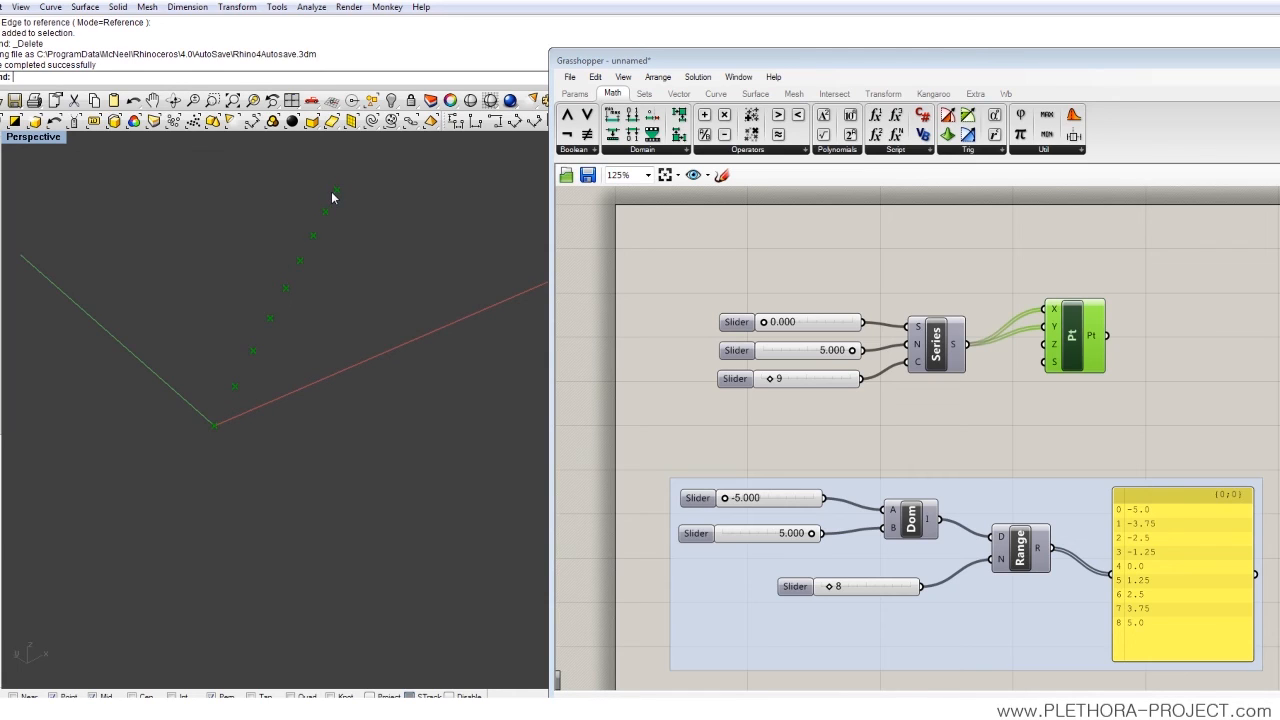
pyautogui.moveTo(234, 428)
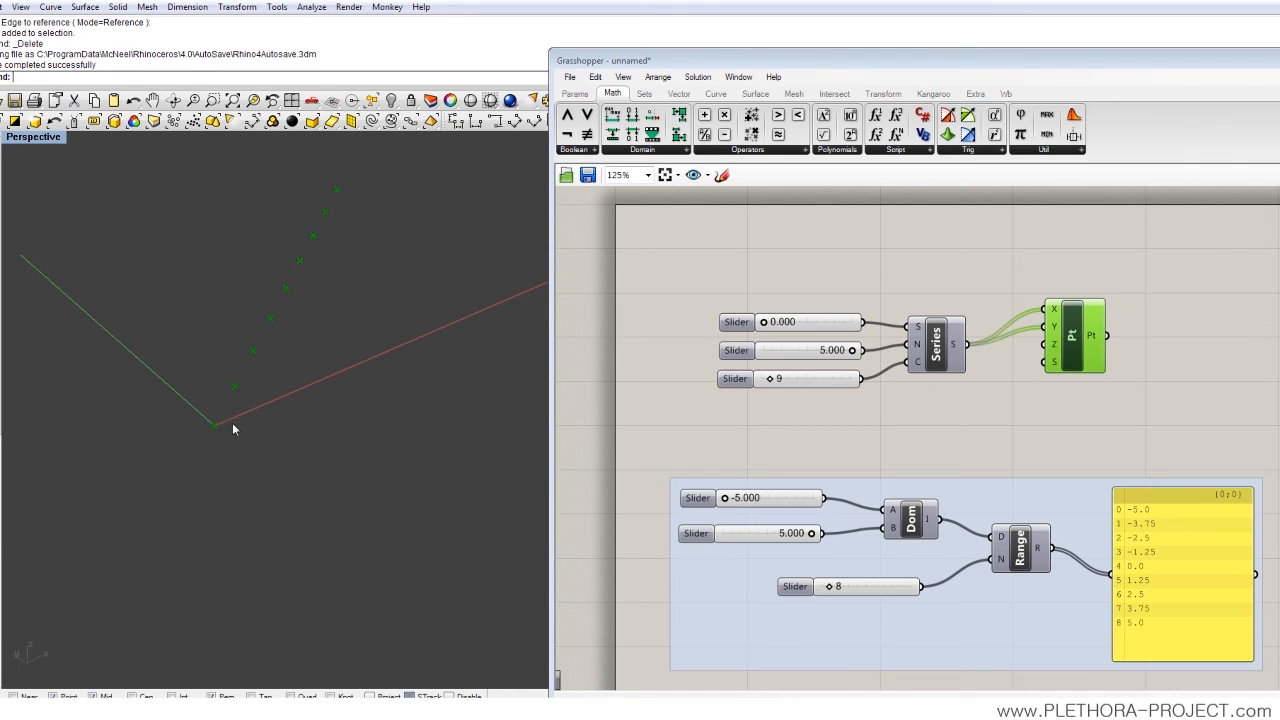
pyautogui.moveTo(520, 358)
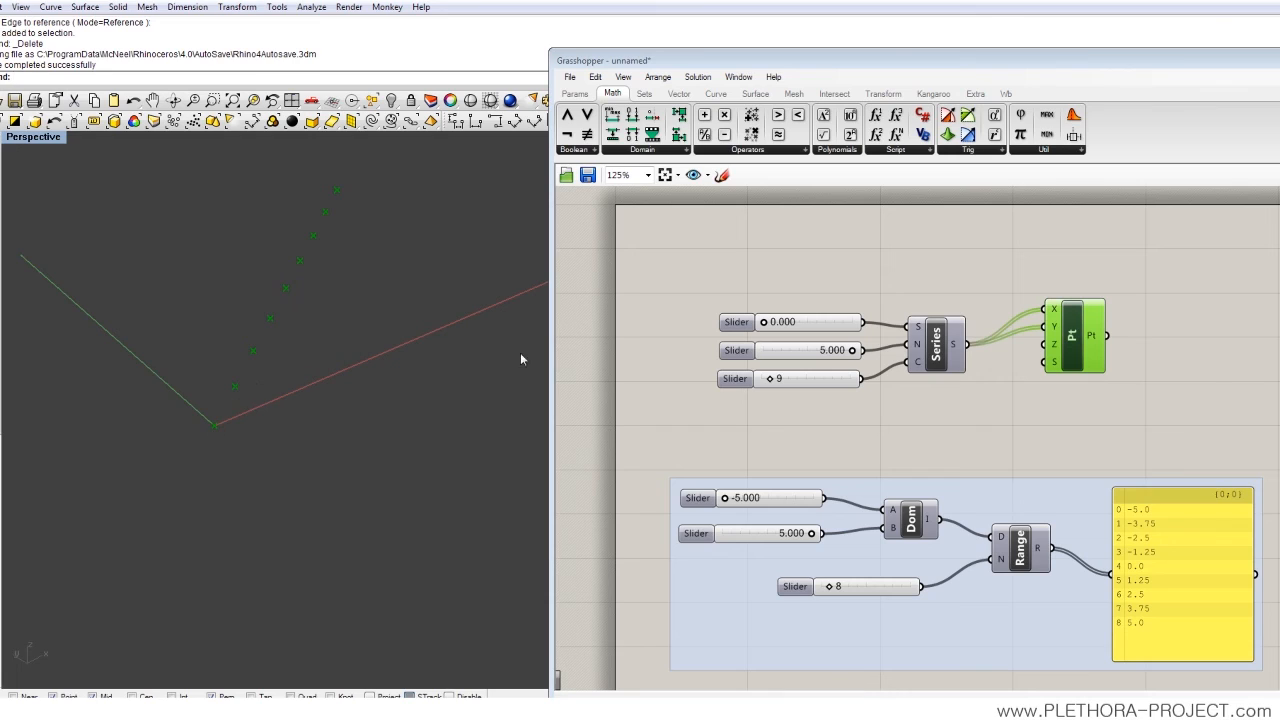
pyautogui.moveTo(230, 396)
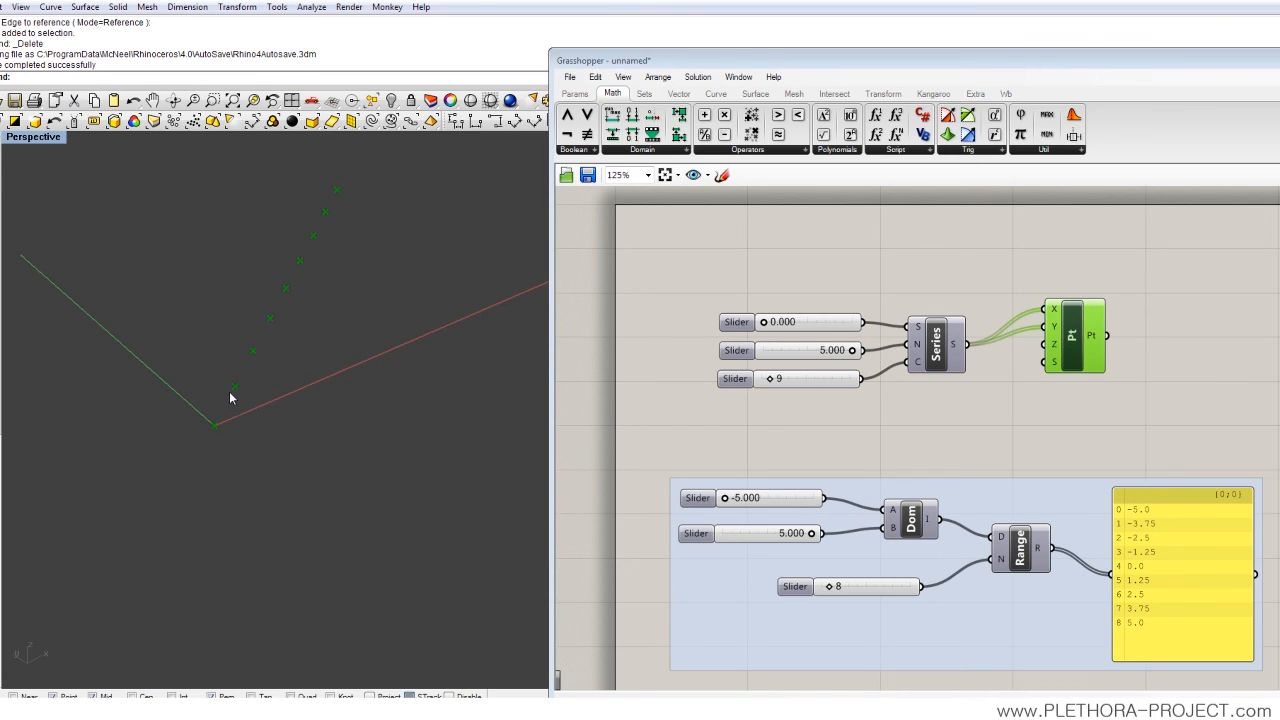
pyautogui.moveTo(284, 328)
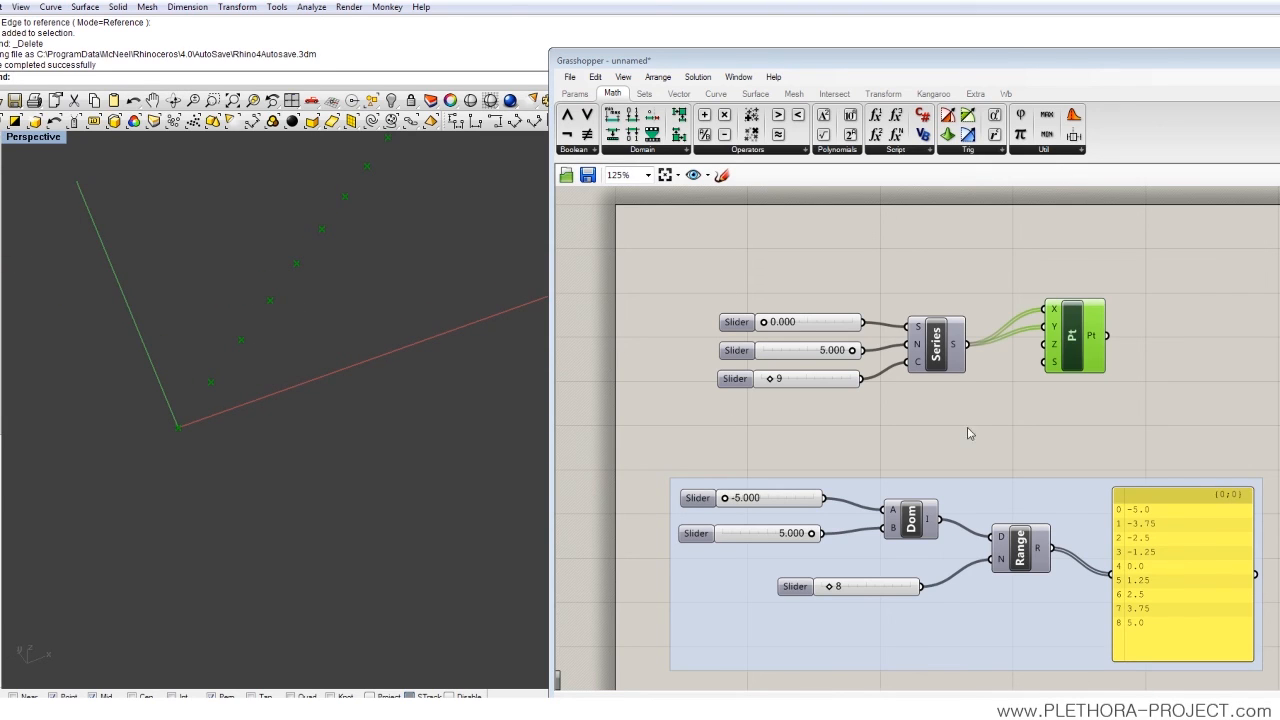
# Step: Select the Point XYZ component fed by the Series output
pyautogui.click(1070, 336)
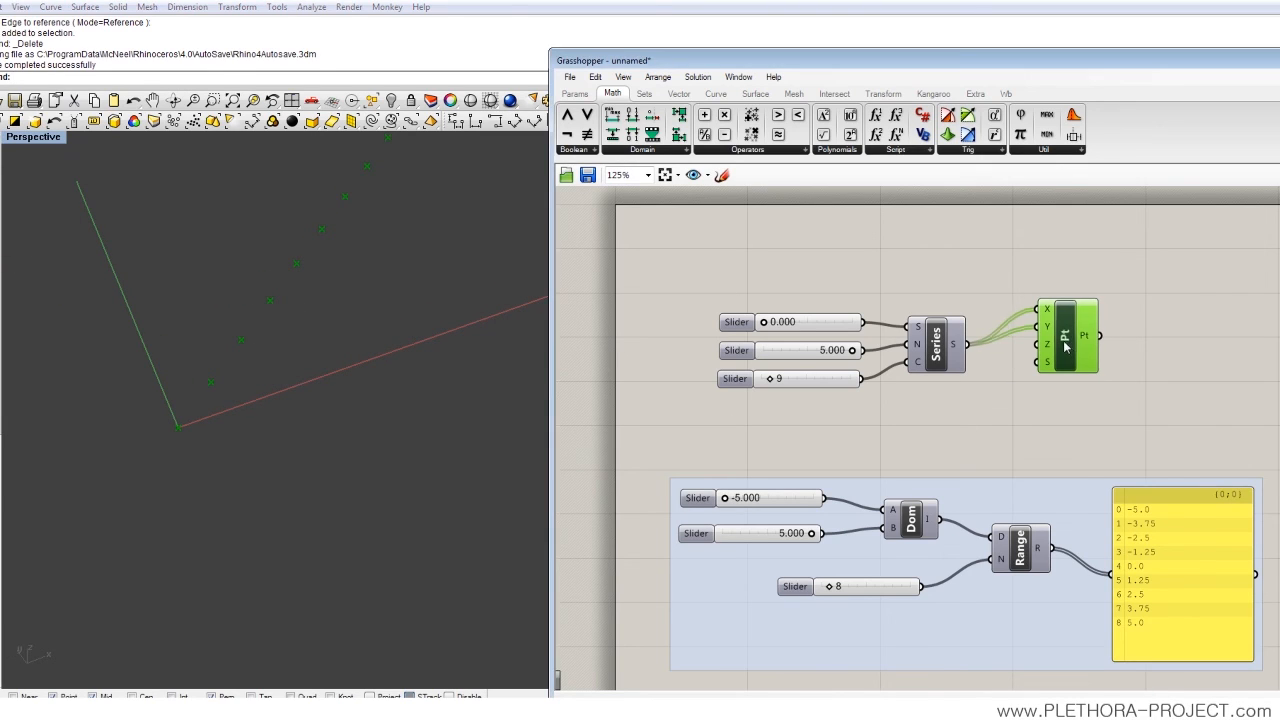
# Step: Set the Point XYZ component to Cross reference so the Series values form a square grid
pyautogui.rightClick(1064, 336)
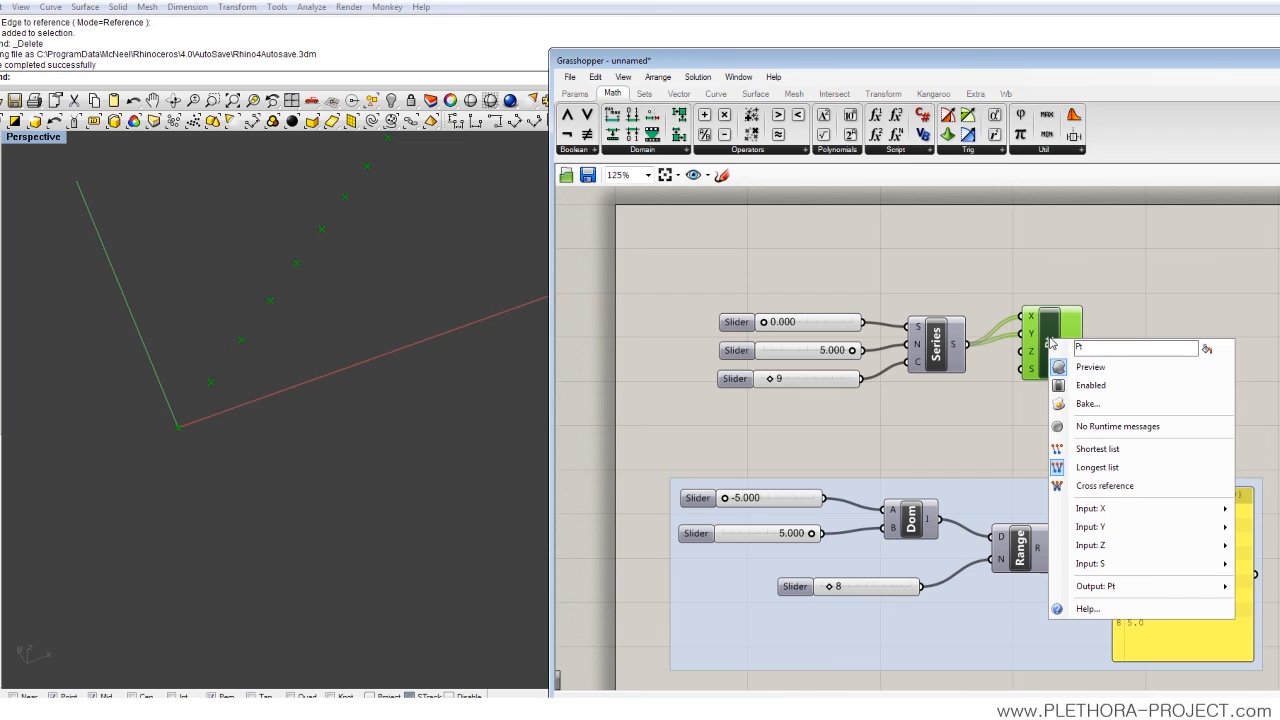
pyautogui.moveTo(1104, 486)
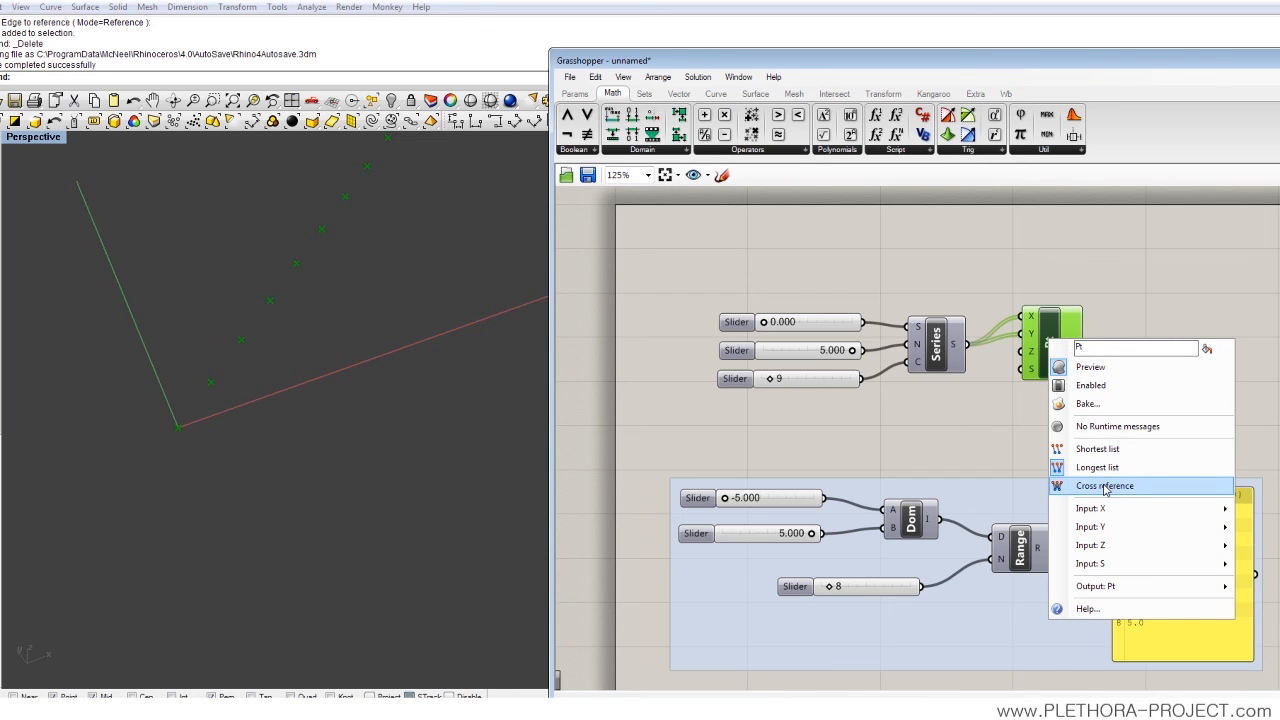
pyautogui.click(1104, 486)
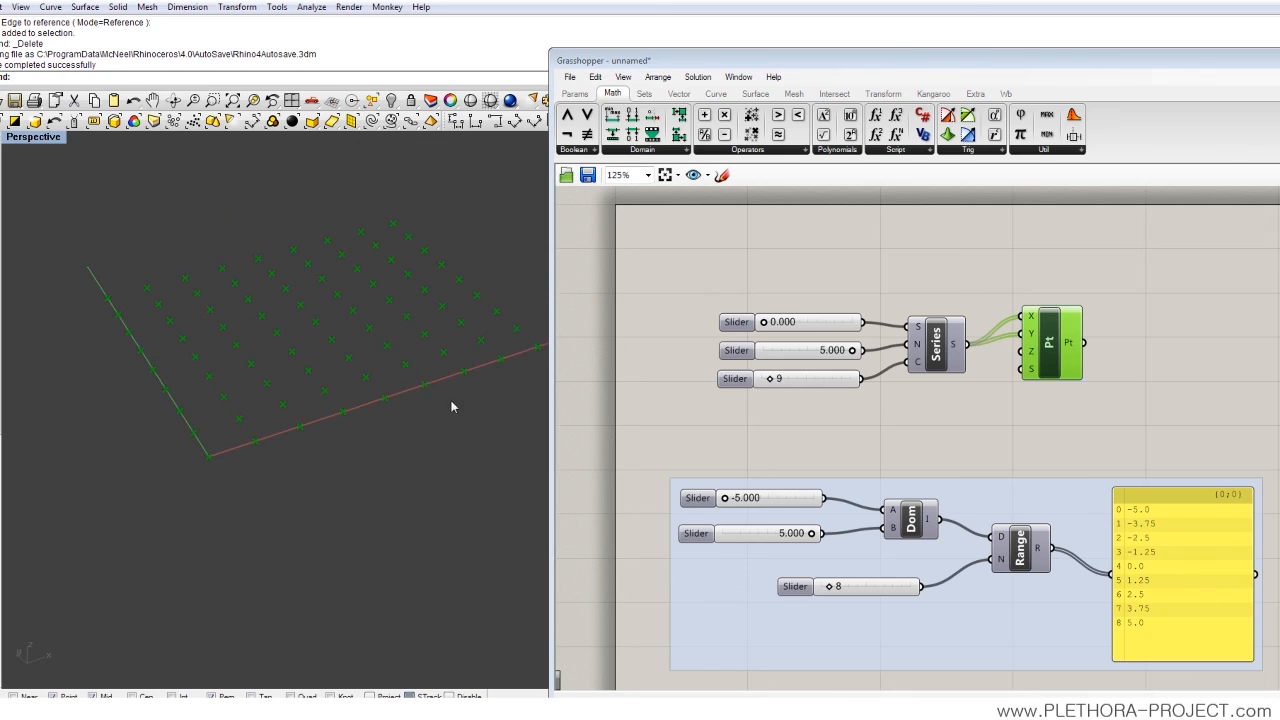
pyautogui.moveTo(958, 352)
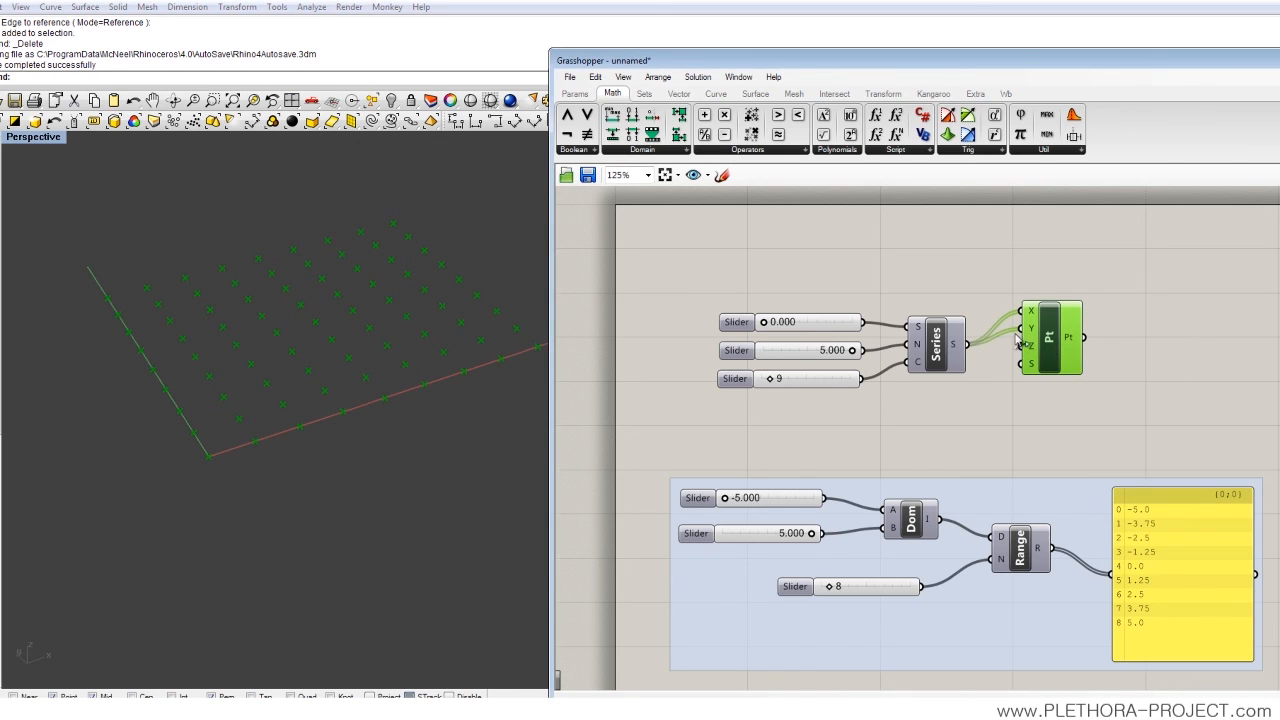
pyautogui.rightClick(1050, 340)
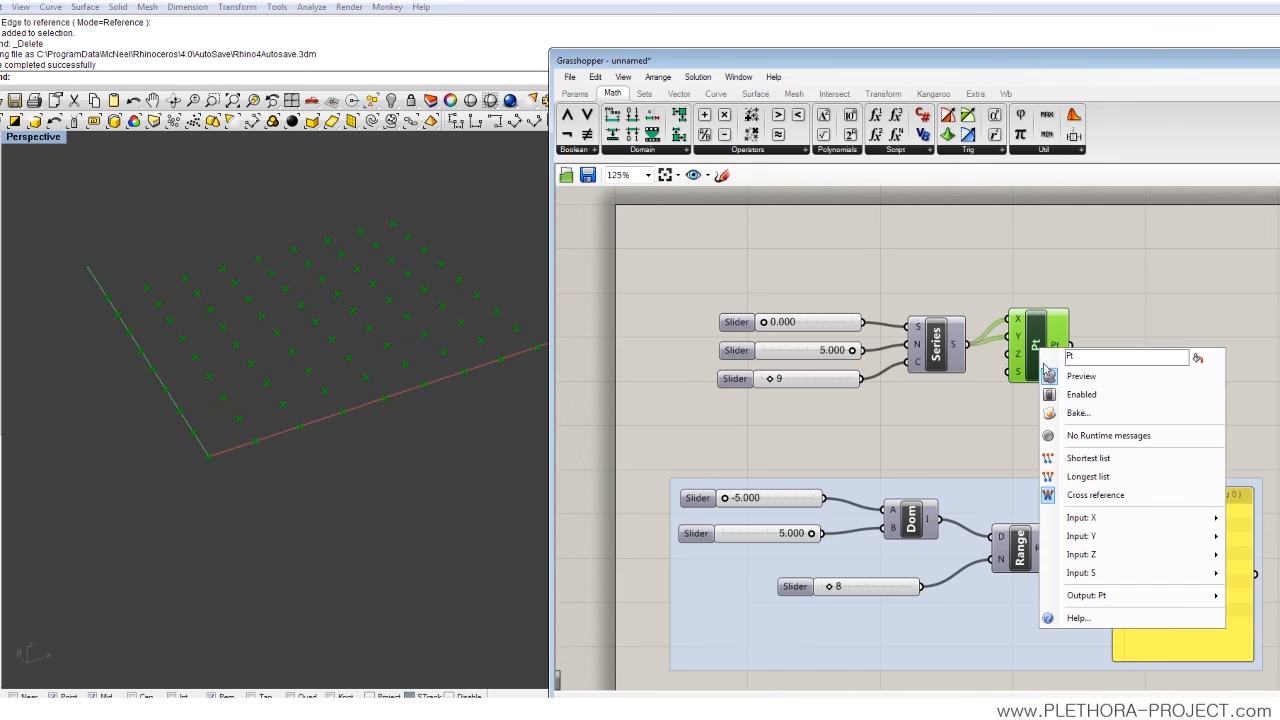
pyautogui.moveTo(1016, 326)
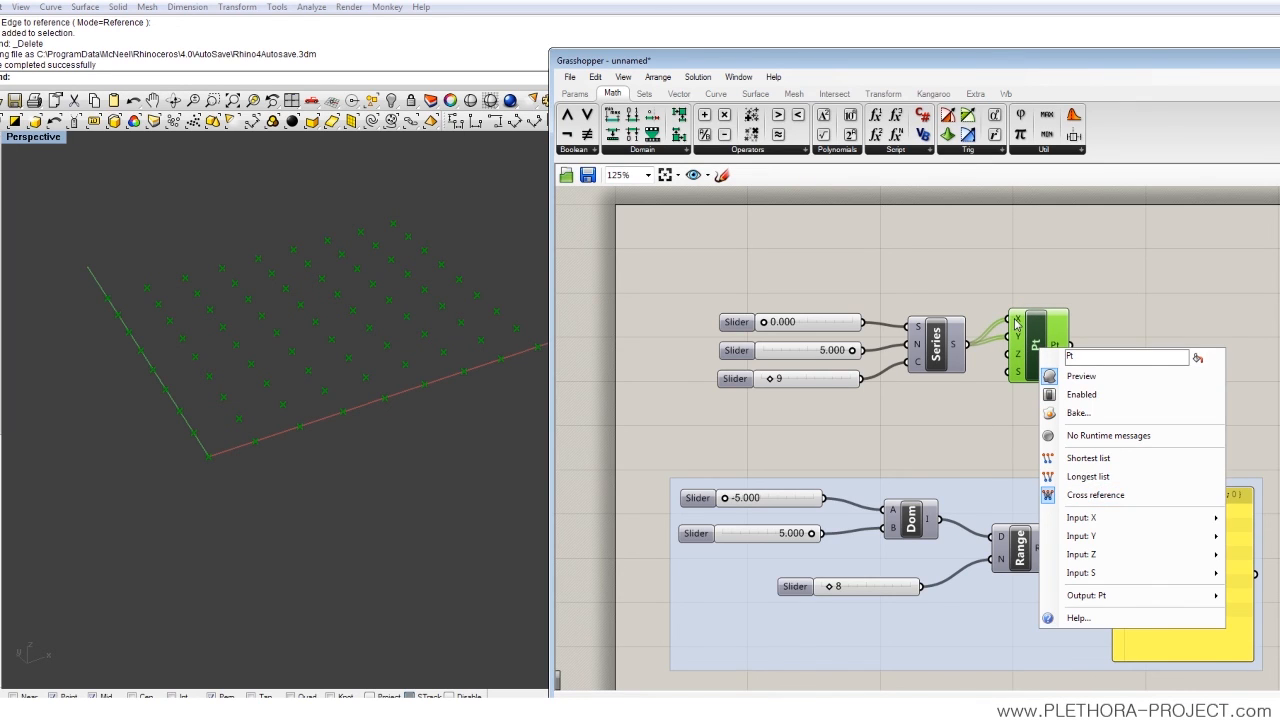
pyautogui.moveTo(280, 444)
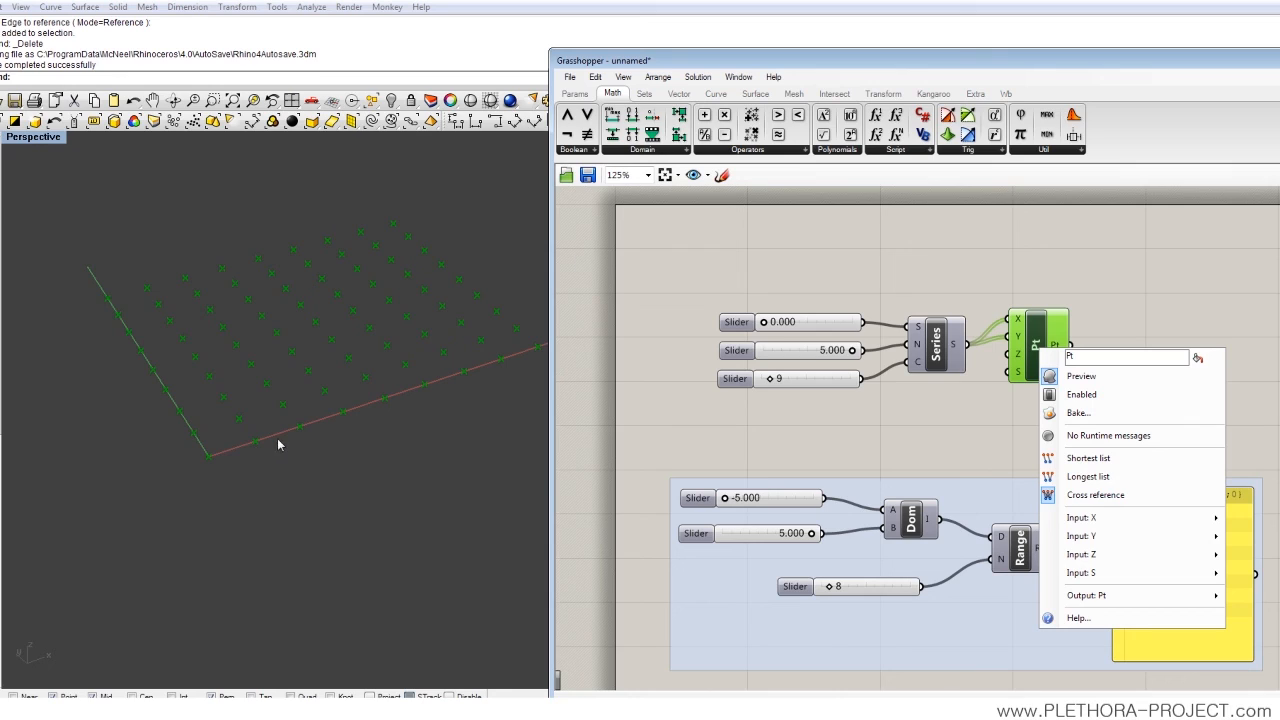
pyautogui.moveTo(192, 442)
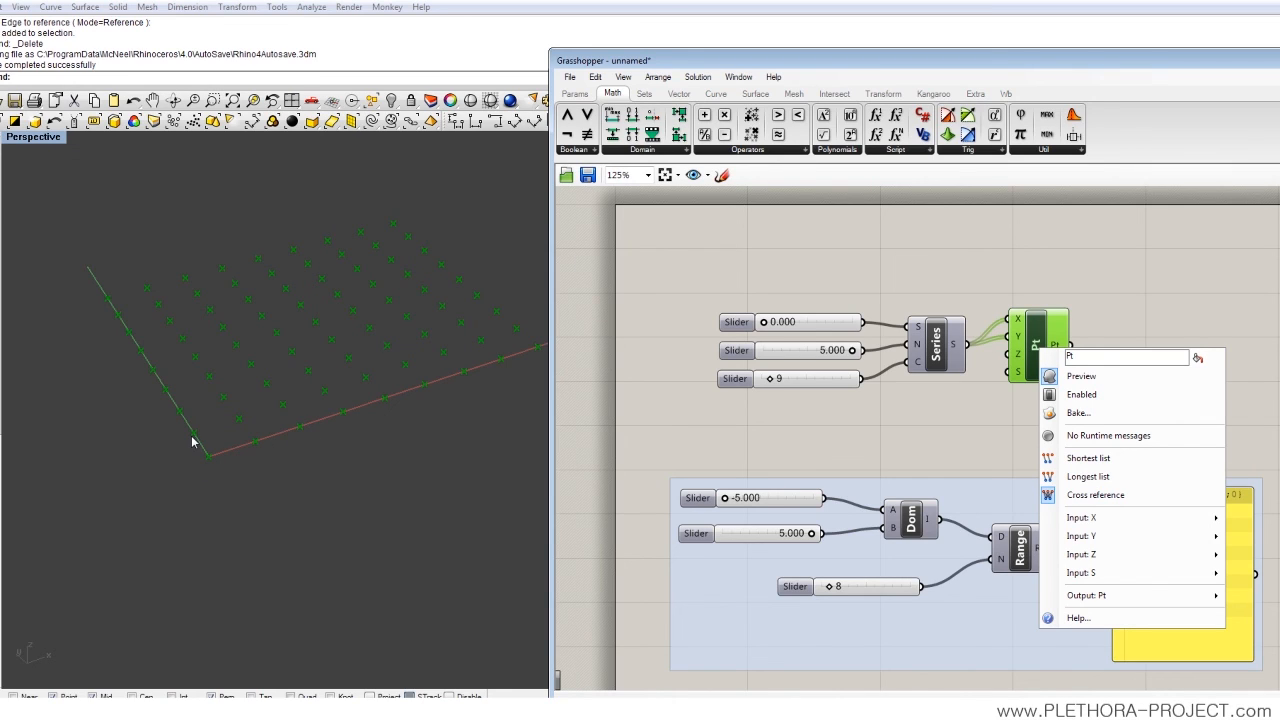
pyautogui.moveTo(204, 460)
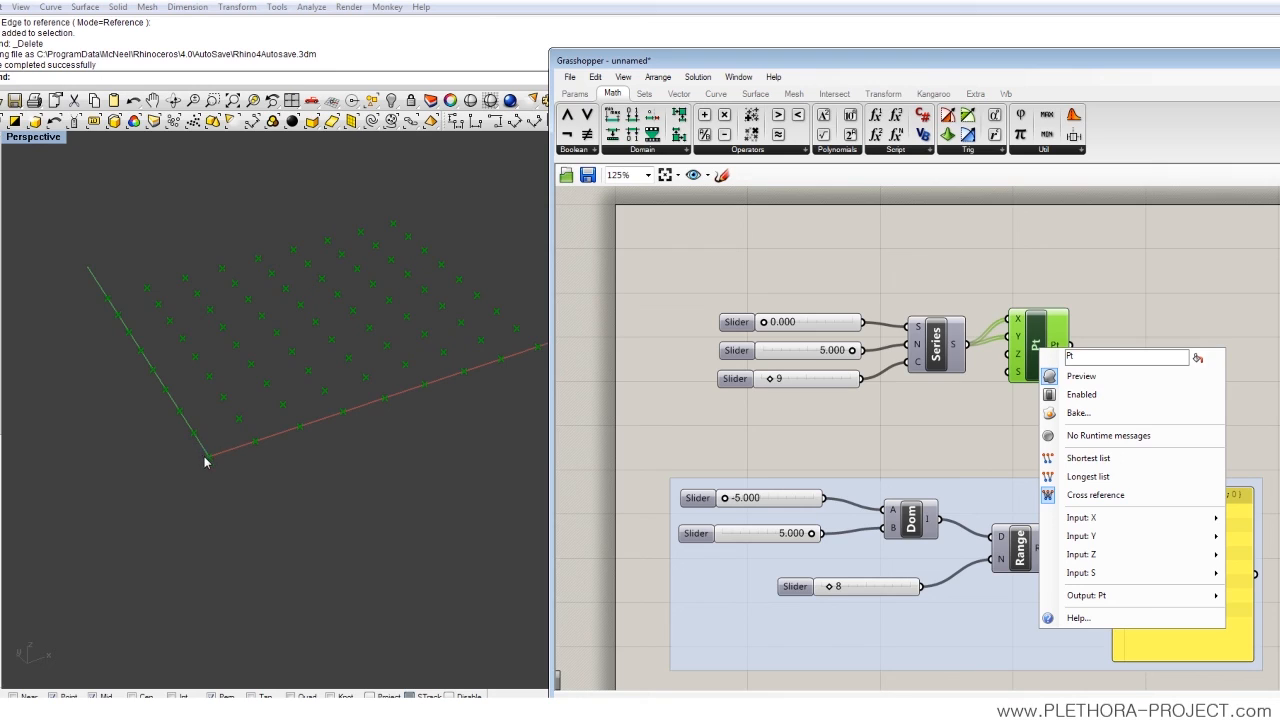
pyautogui.moveTo(130, 468)
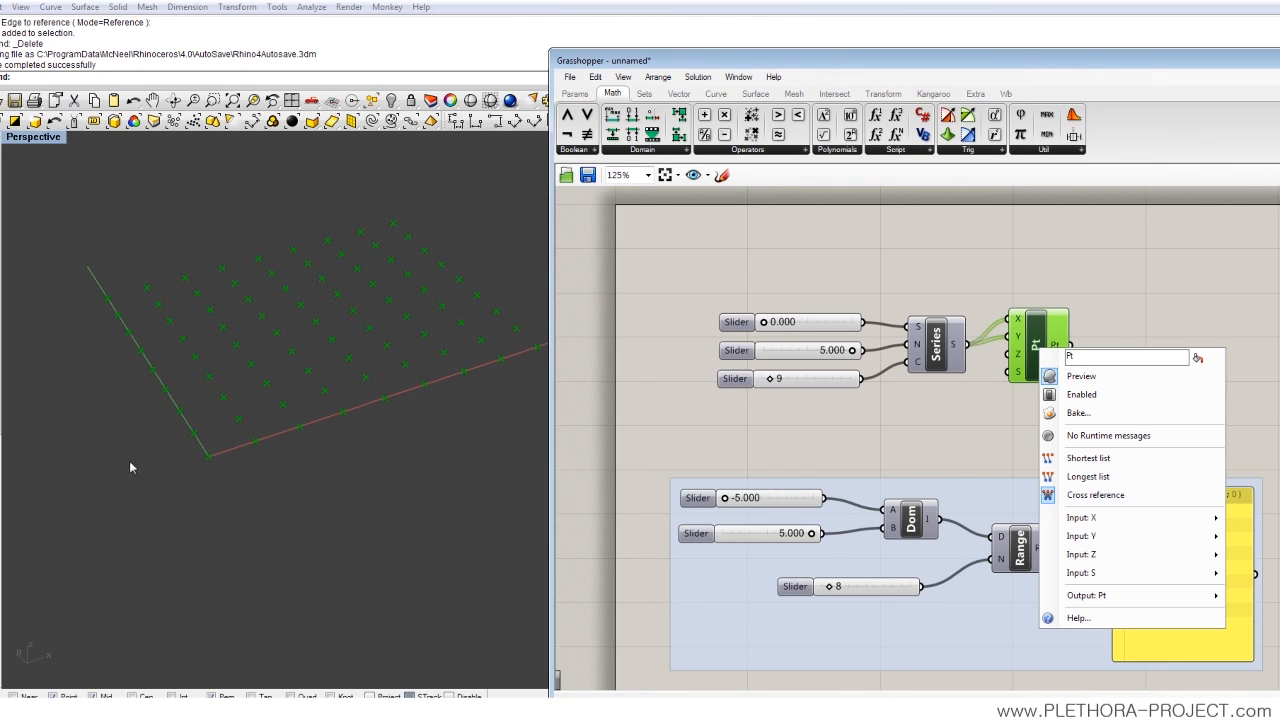
pyautogui.moveTo(664, 424)
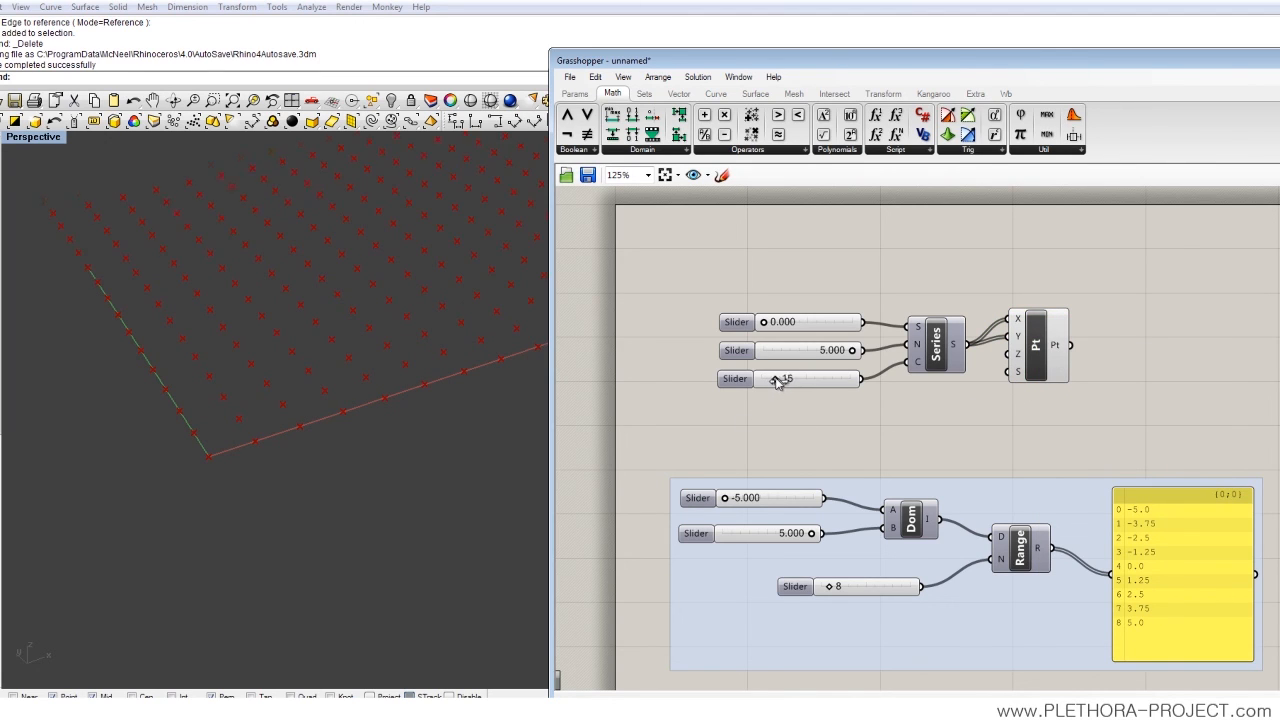
# Step: Adjust the Series sliders to a step near 1.5–2.08 and a count of 21, tightening the point grid
pyautogui.moveTo(790, 378); pyautogui.dragTo(776, 378)
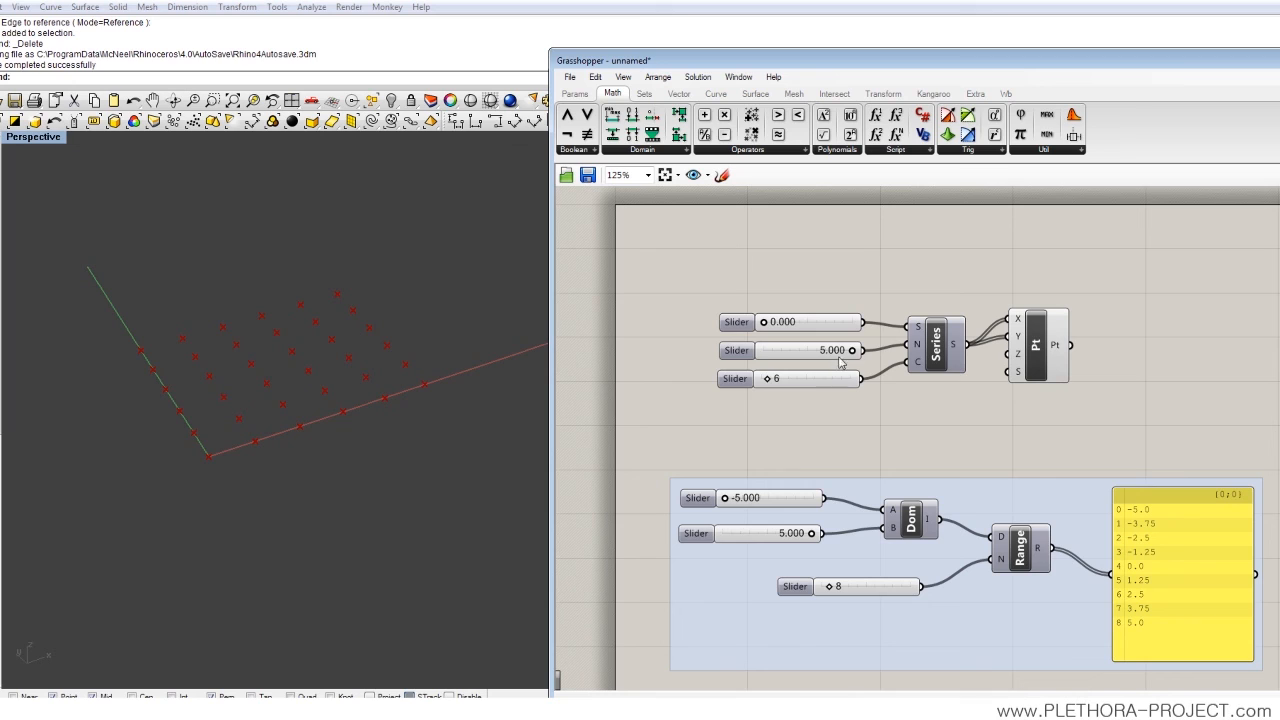
pyautogui.moveTo(836, 350); pyautogui.dragTo(808, 350)
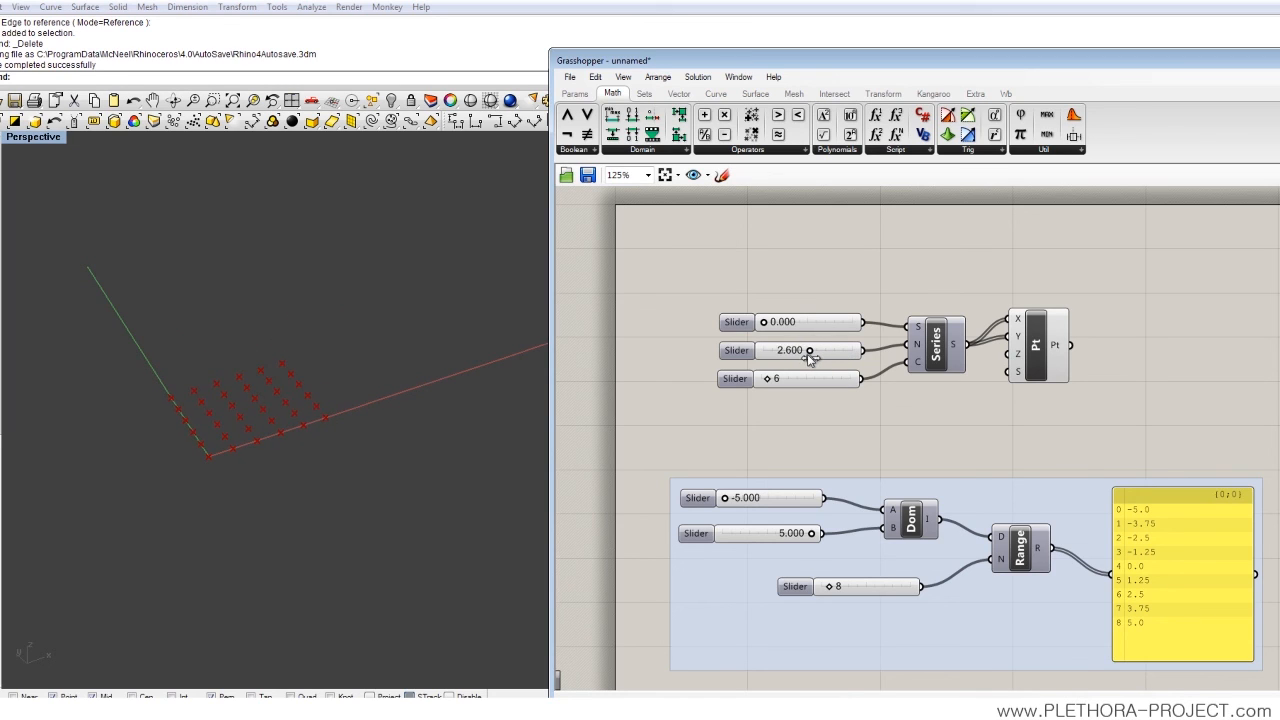
pyautogui.moveTo(810, 350); pyautogui.dragTo(780, 350)
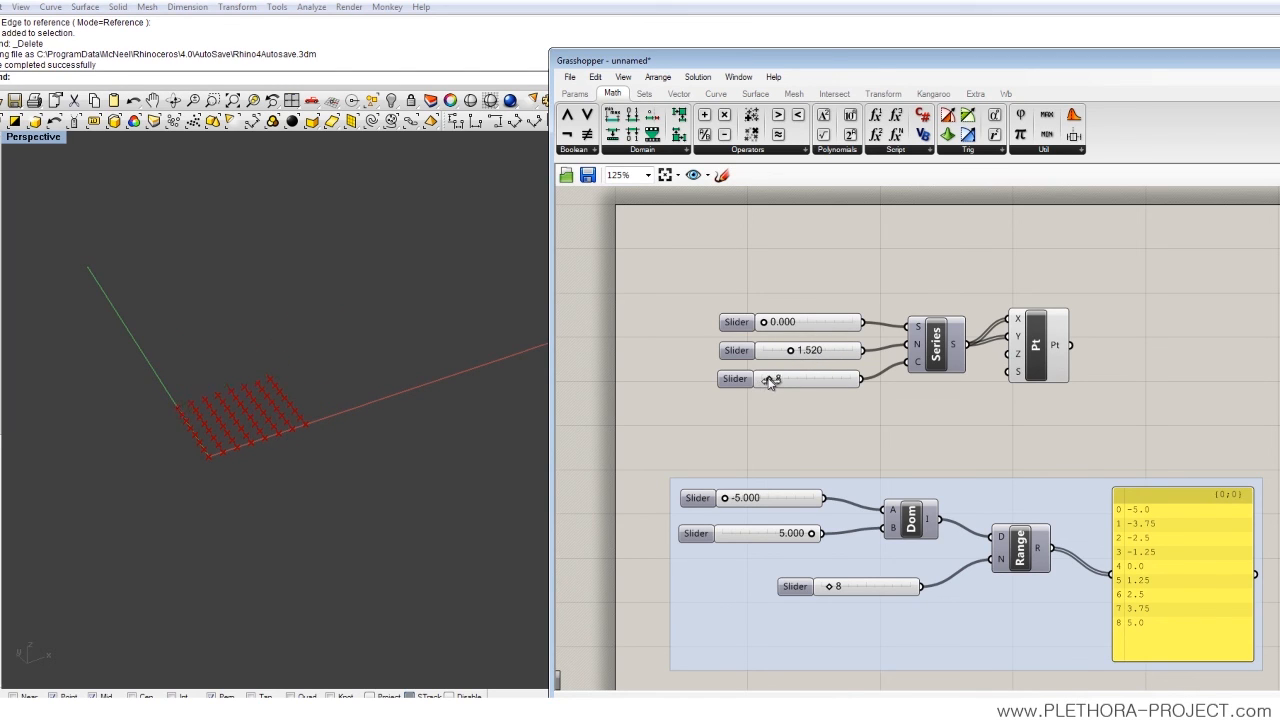
pyautogui.moveTo(776, 378); pyautogui.dragTo(850, 378)
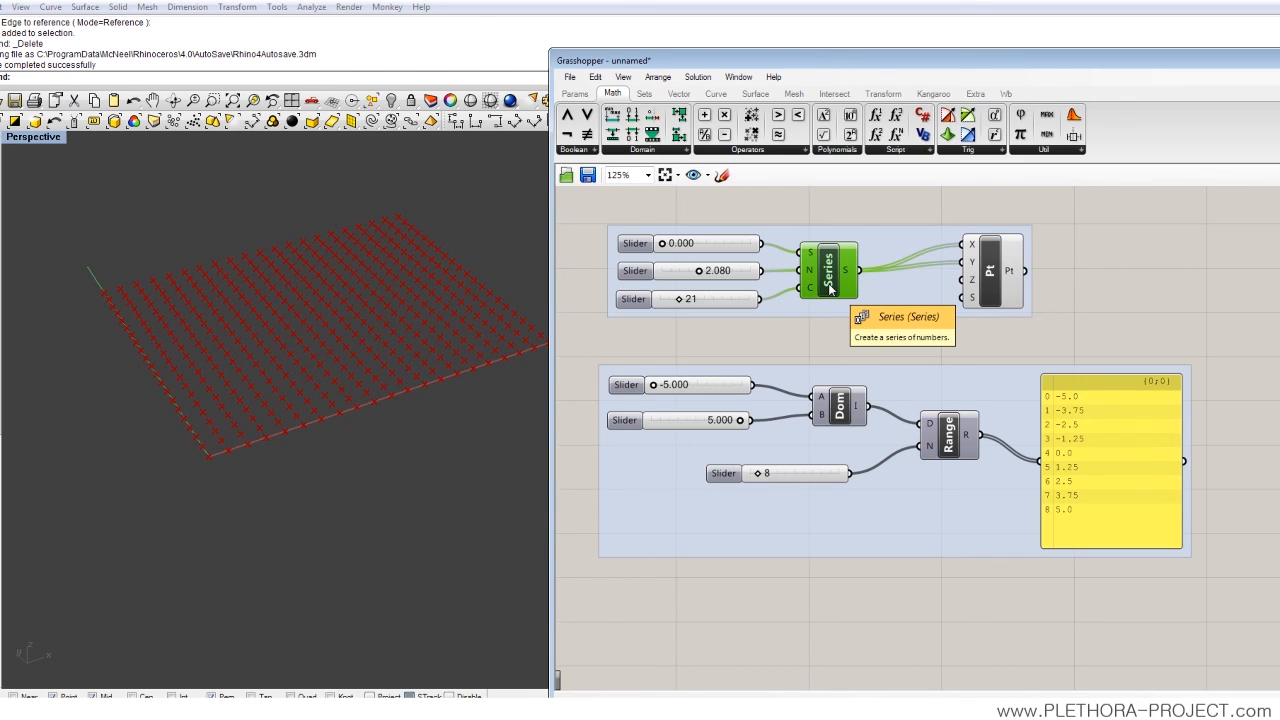
pyautogui.moveTo(1052, 500)
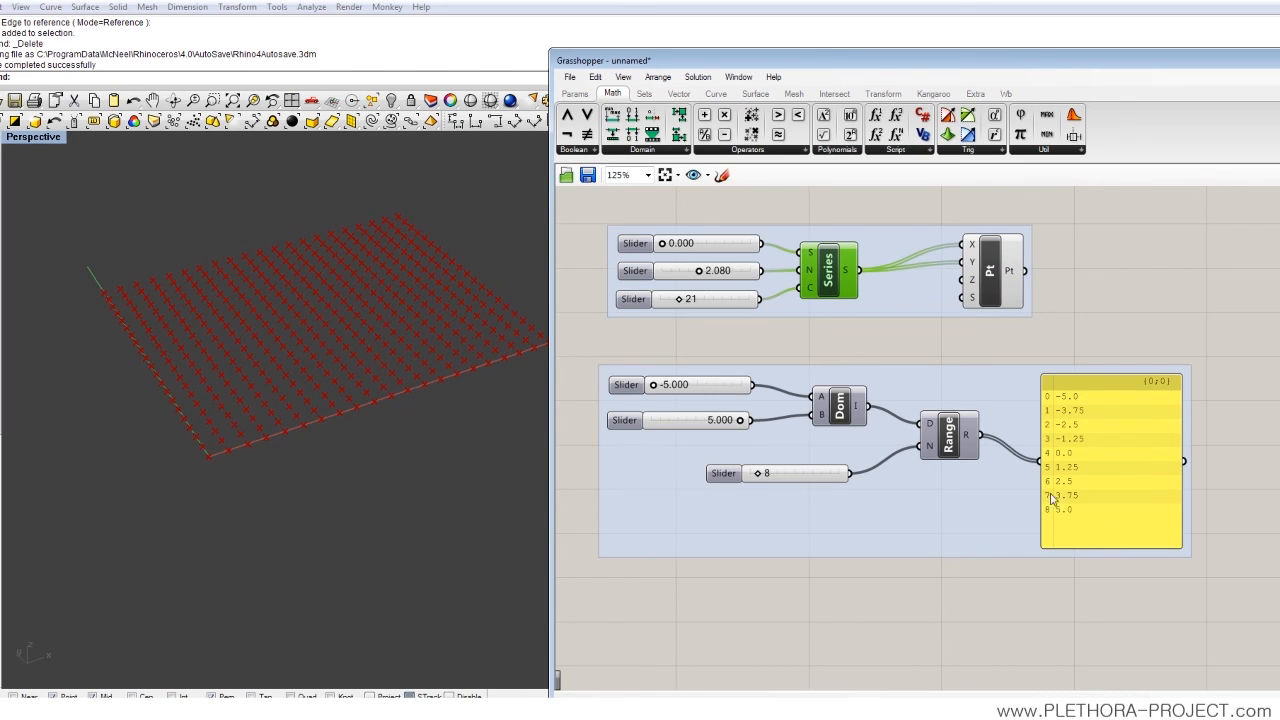
pyautogui.moveTo(976, 510)
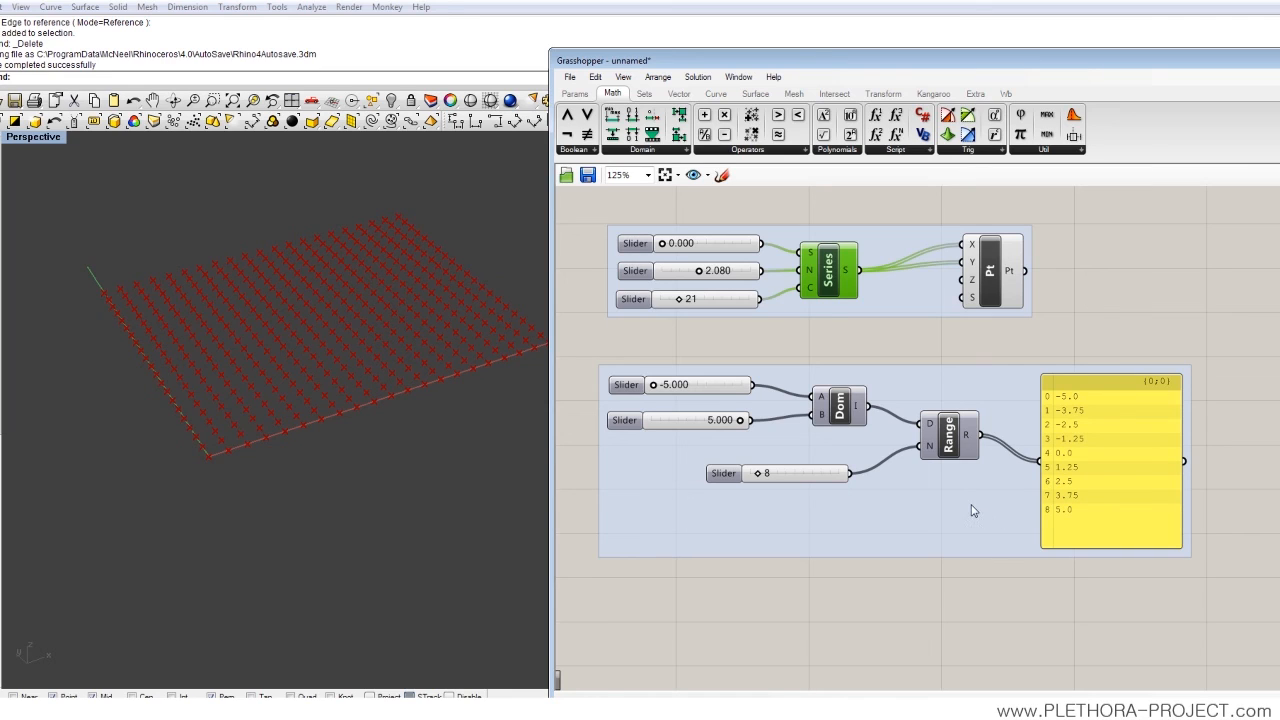
pyautogui.moveTo(808, 458)
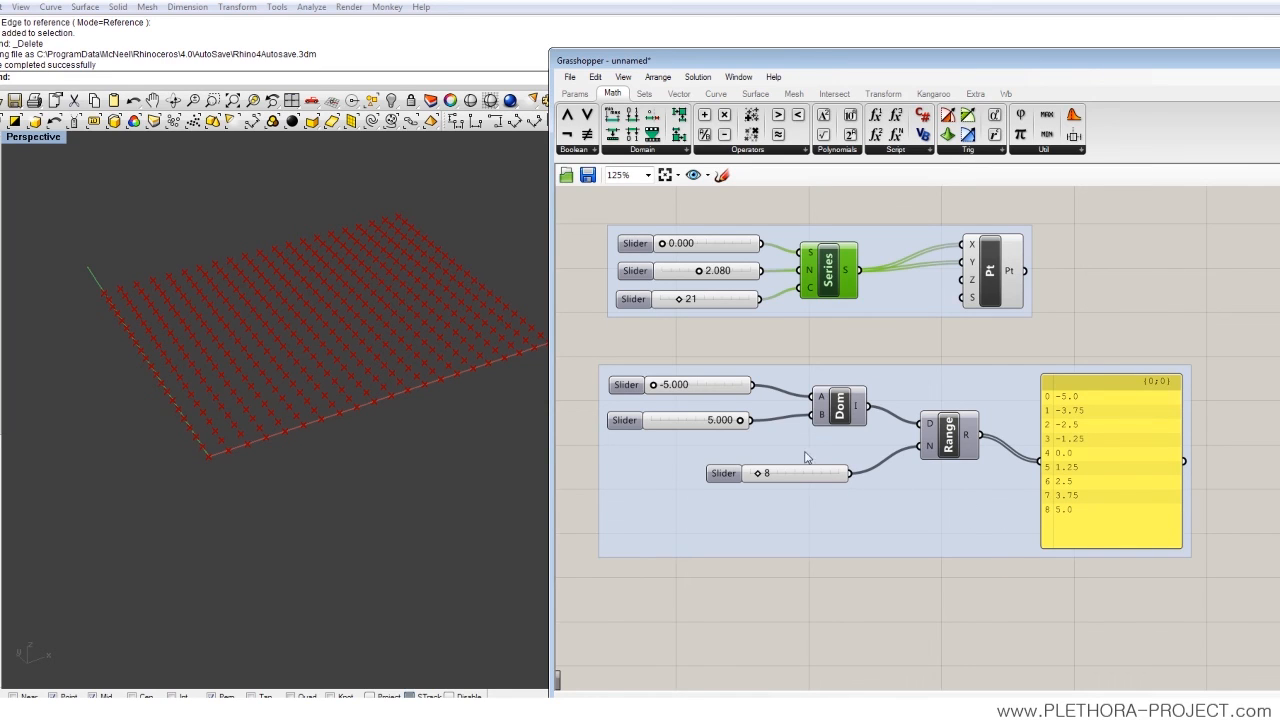